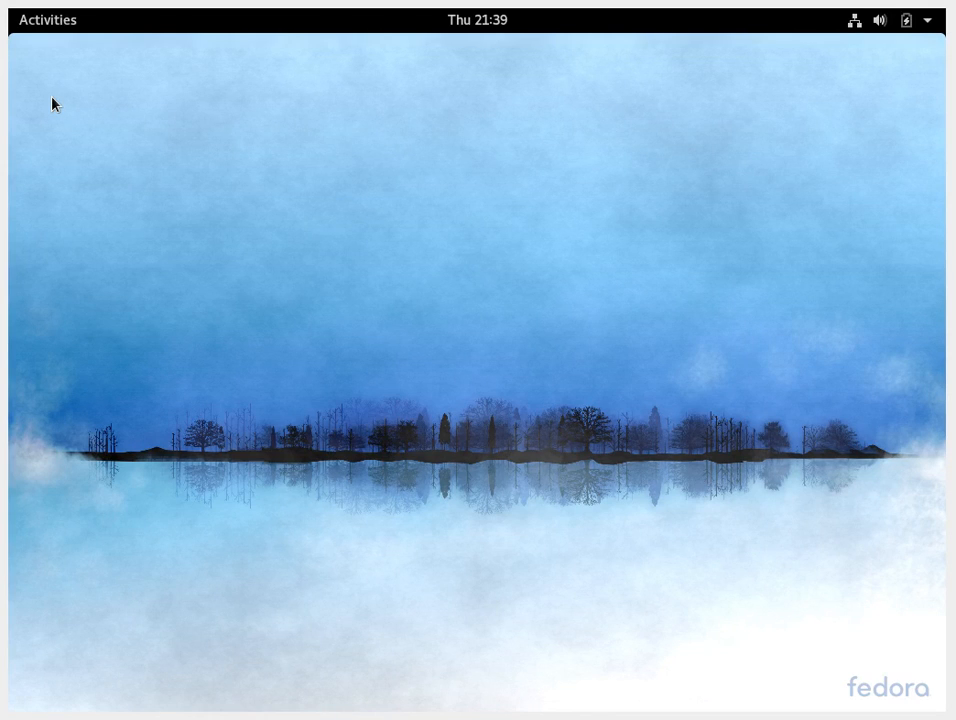
mouse_move(244, 304)
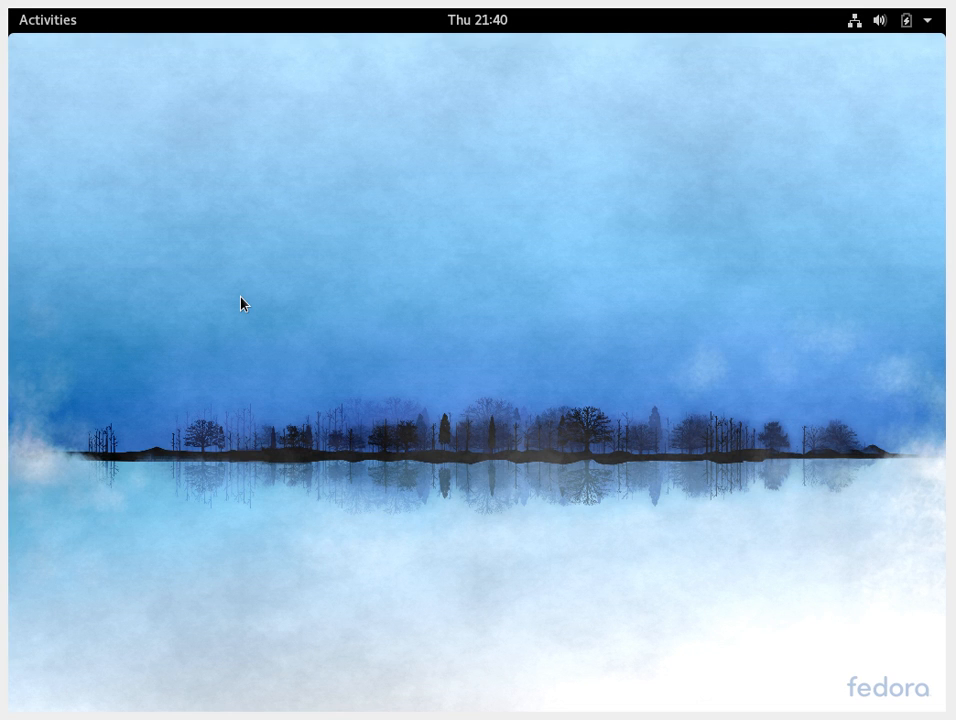
mouse_move(244, 218)
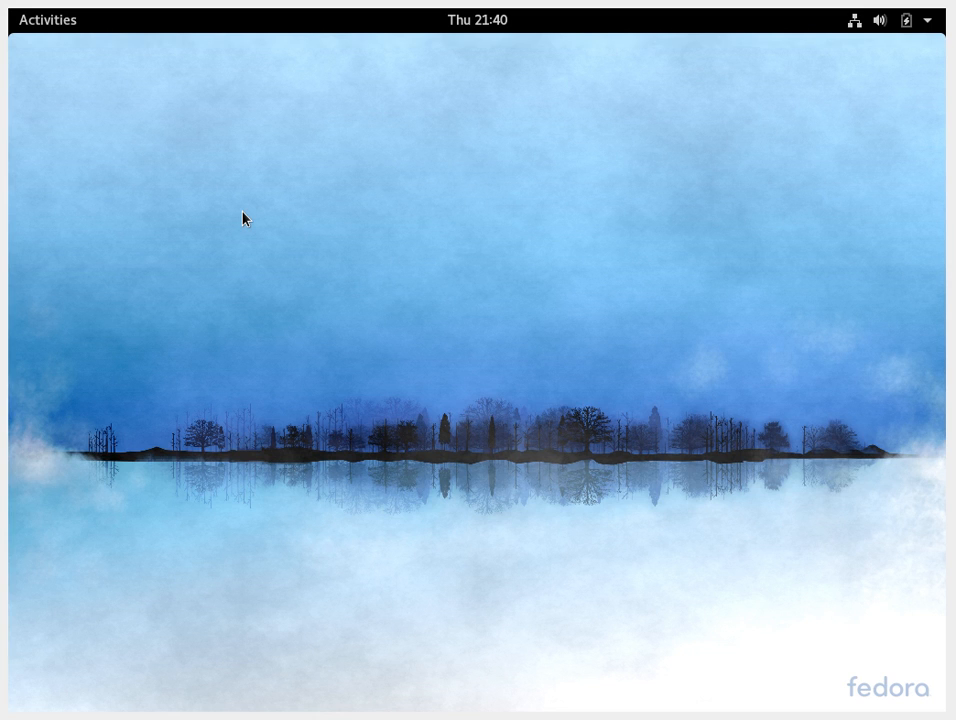
mouse_move(358, 270)
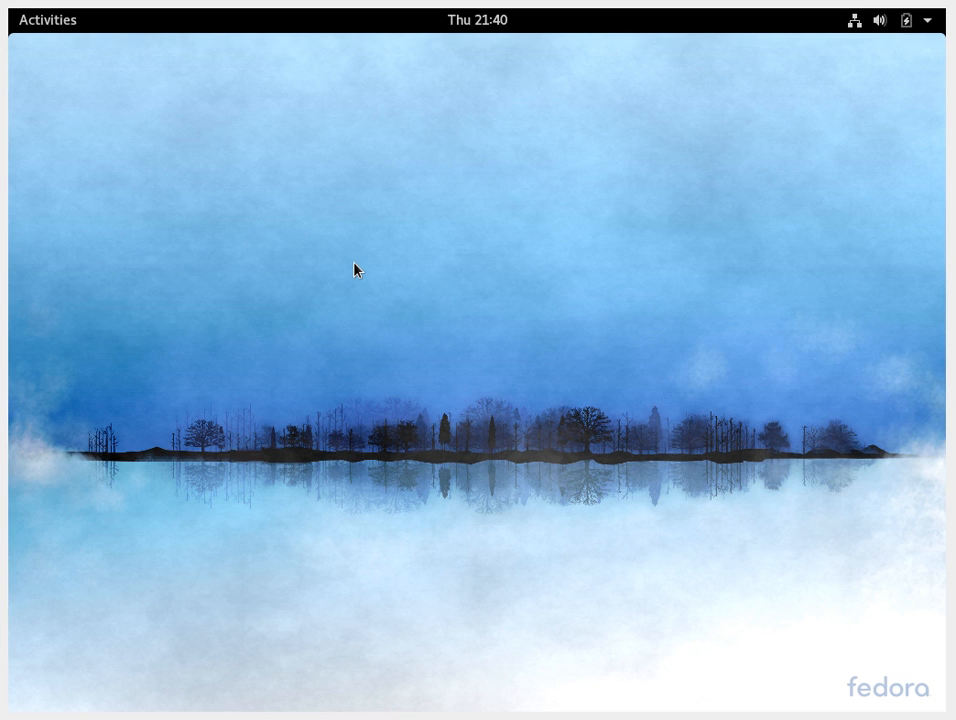
mouse_move(220, 176)
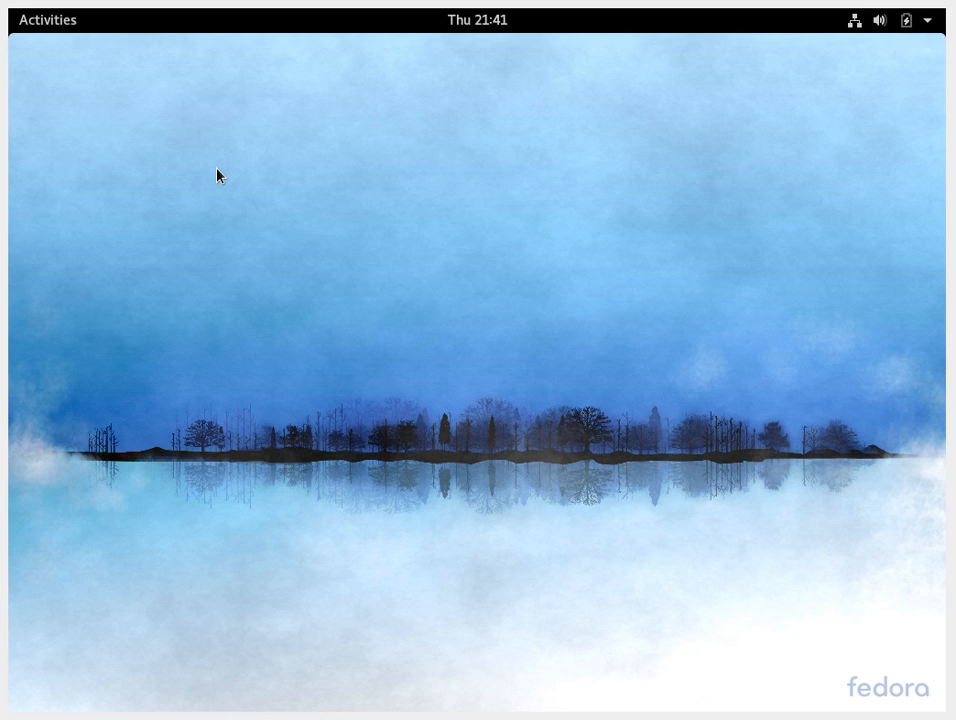
mouse_move(324, 320)
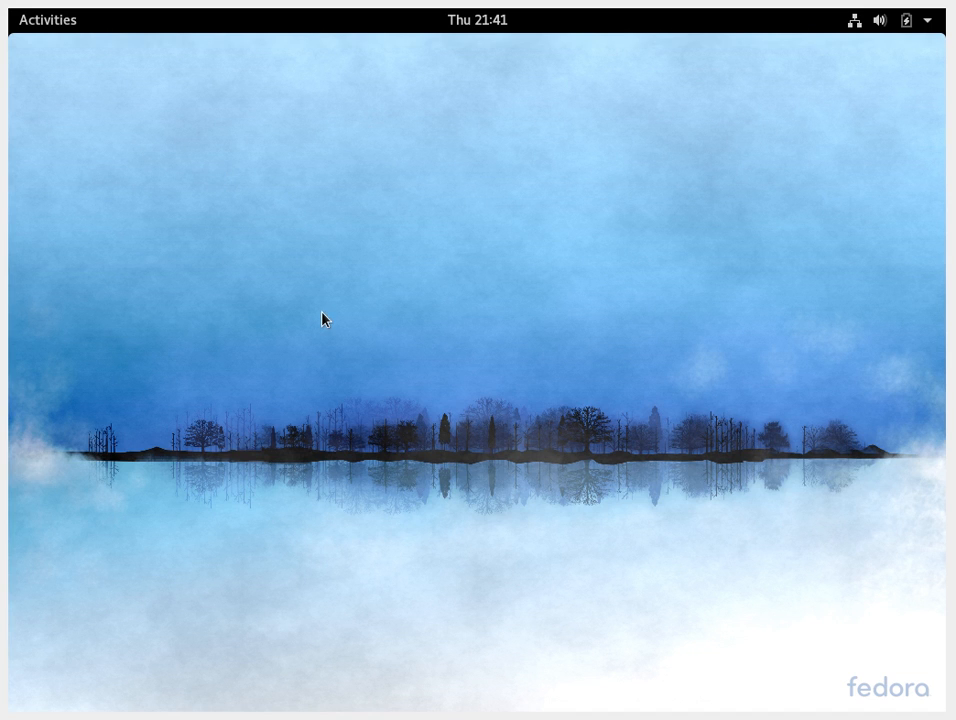
mouse_move(336, 264)
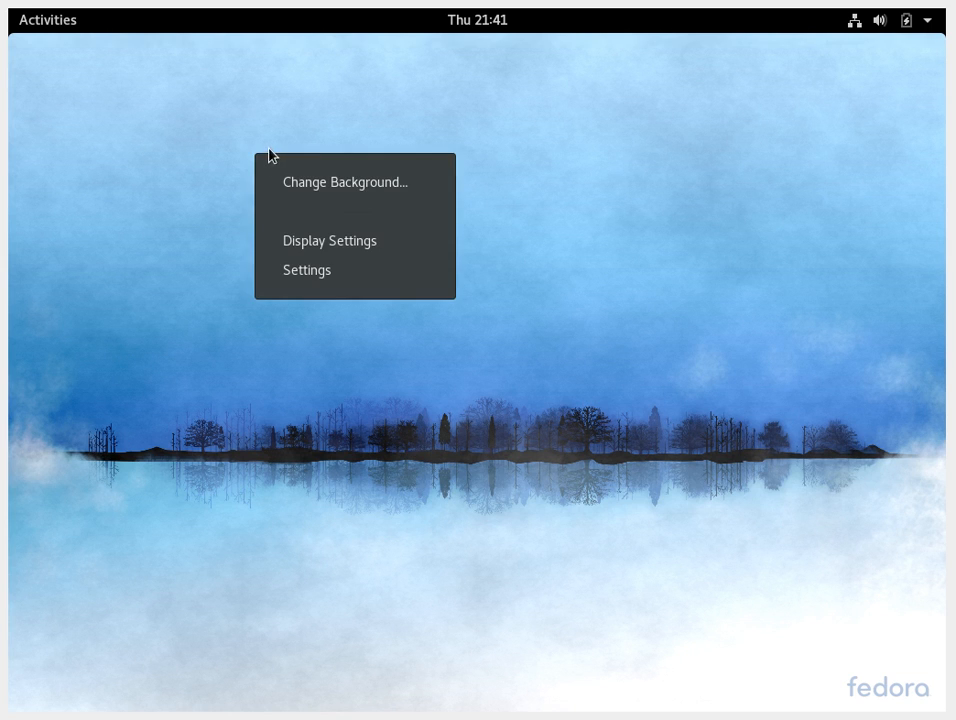
Dismiss the desktop context menu so only the Fedora wallpaper remains
click(232, 108)
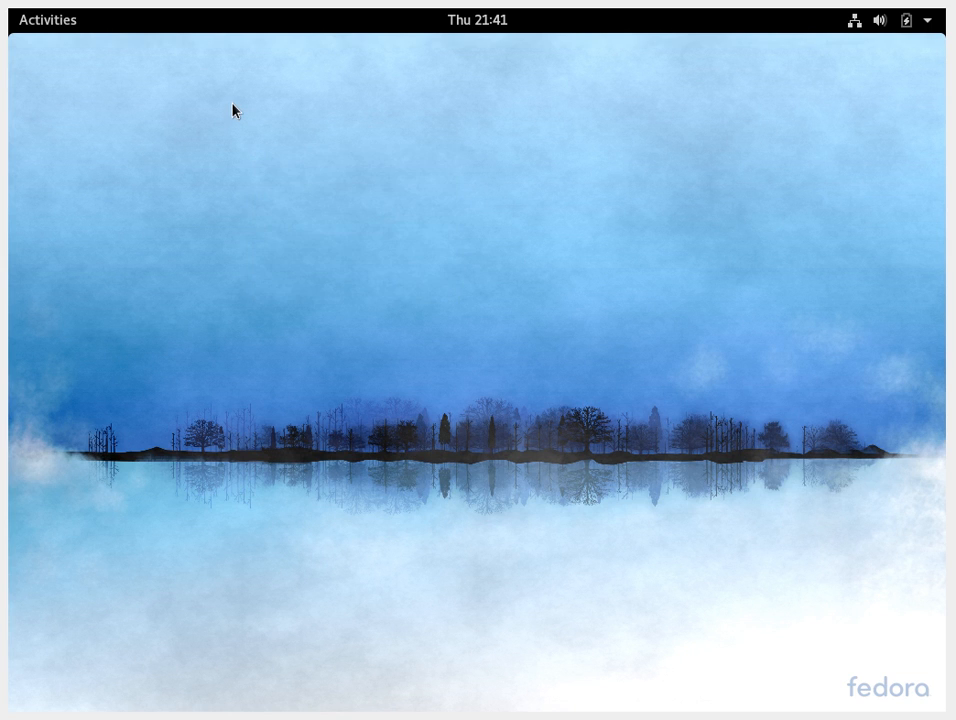
right_click(232, 96)
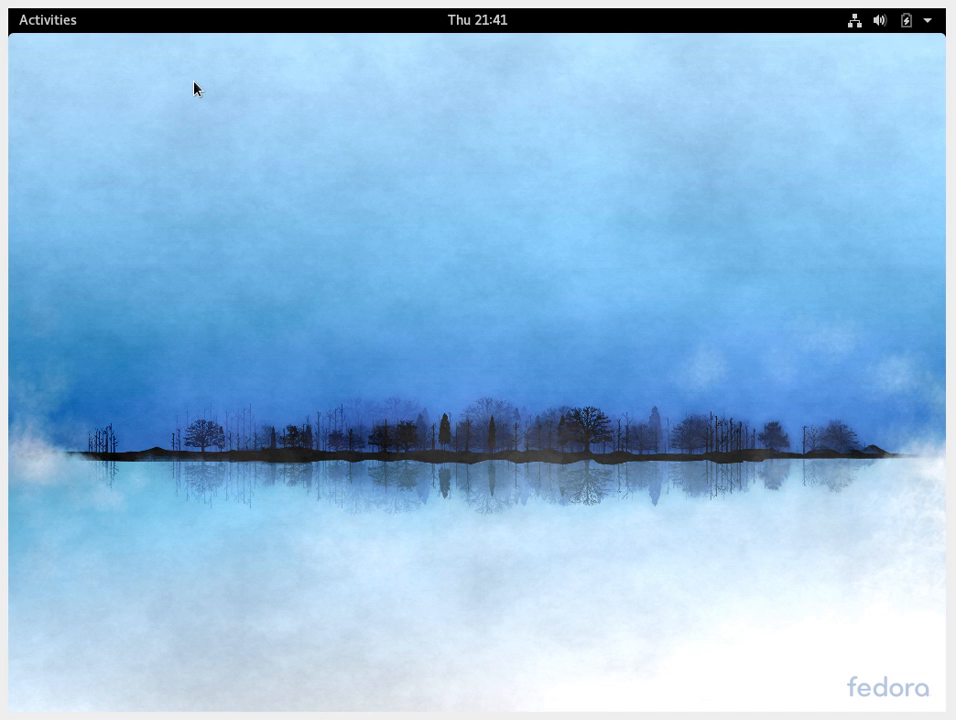
mouse_move(212, 22)
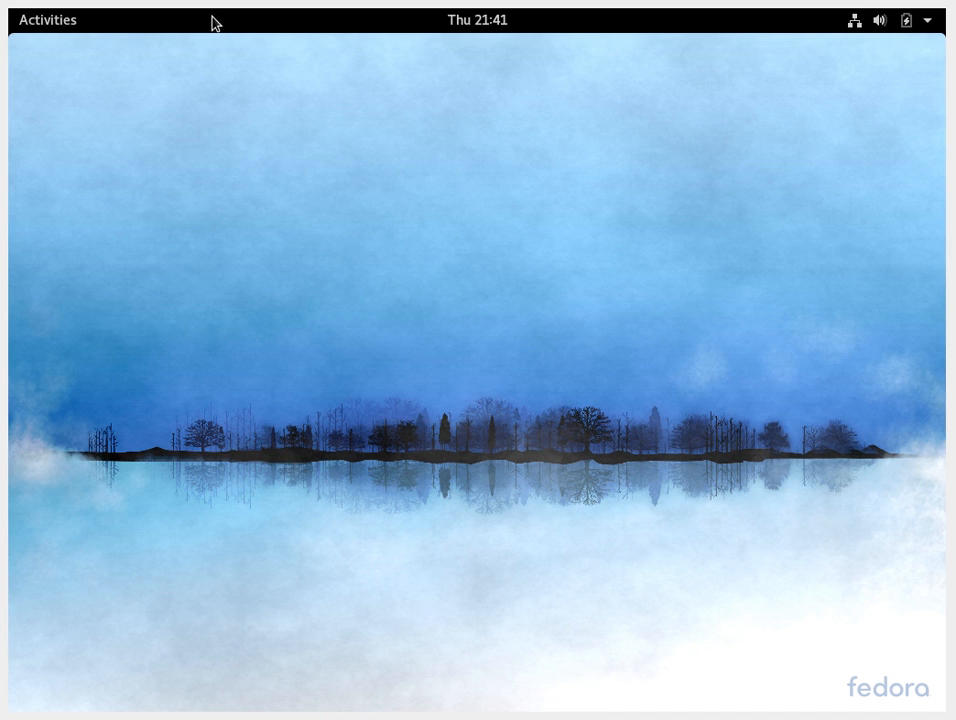
Show the clock's drop-down with notifications, the July 2017 calendar and weather
click(476, 20)
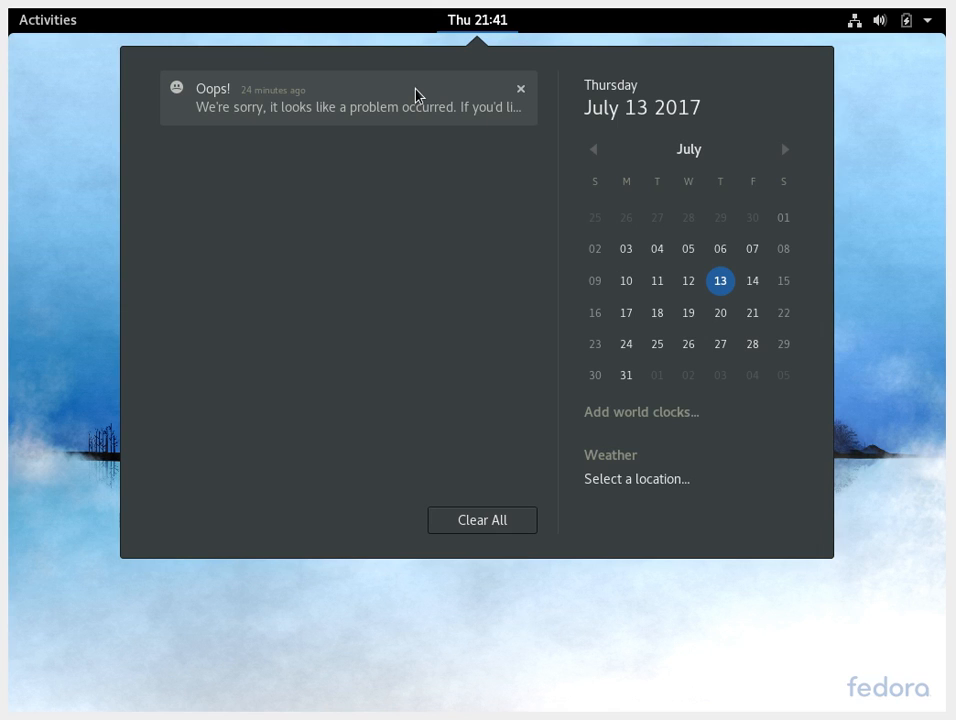
mouse_move(380, 76)
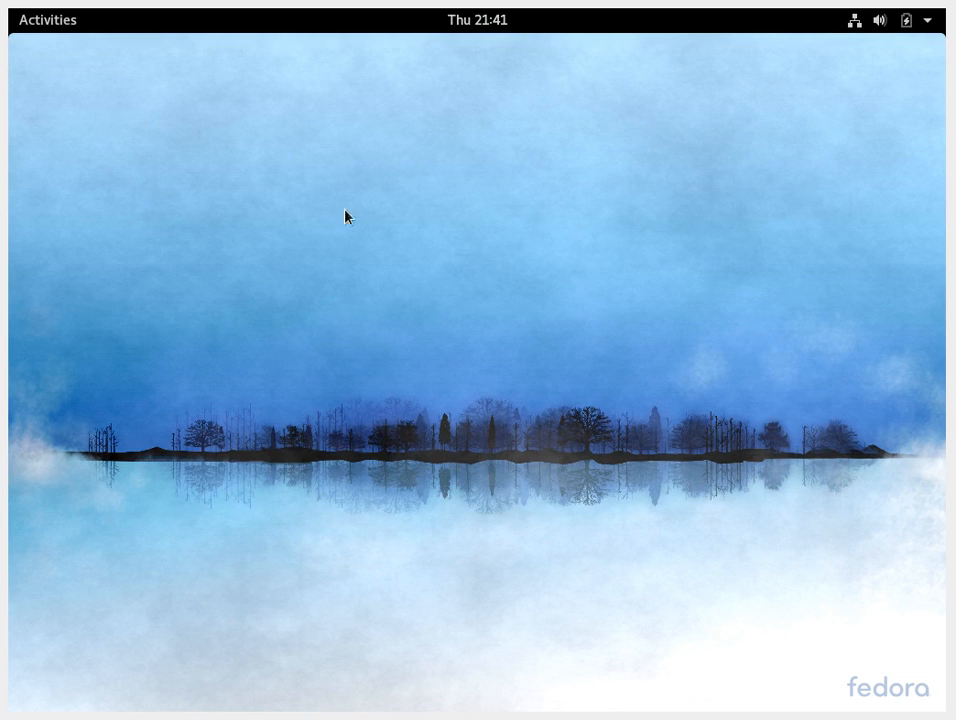
click(476, 20)
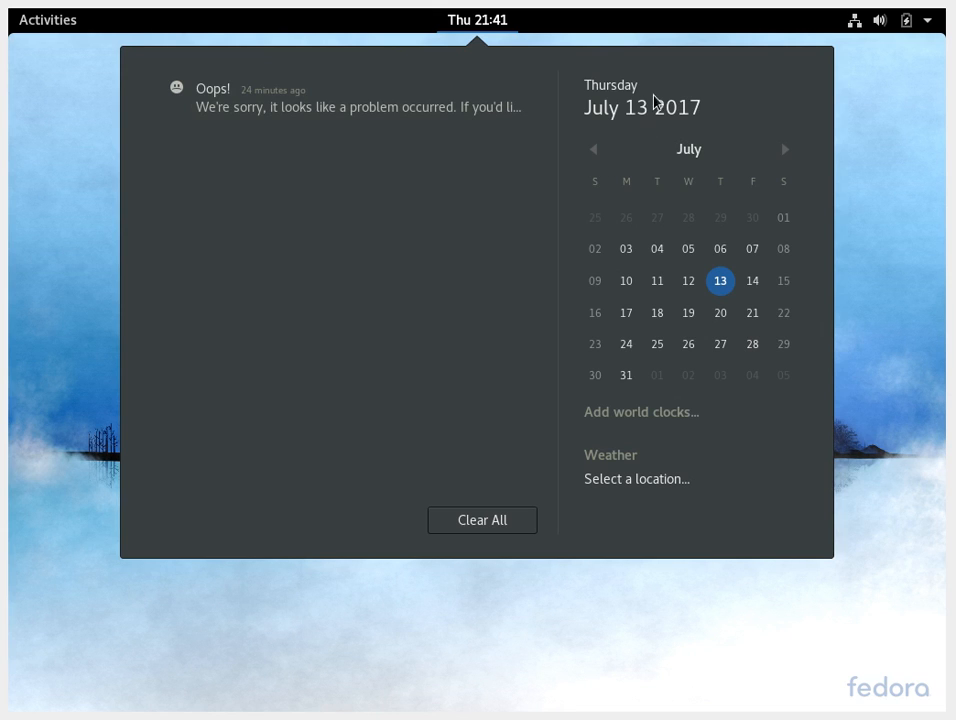
mouse_move(688, 208)
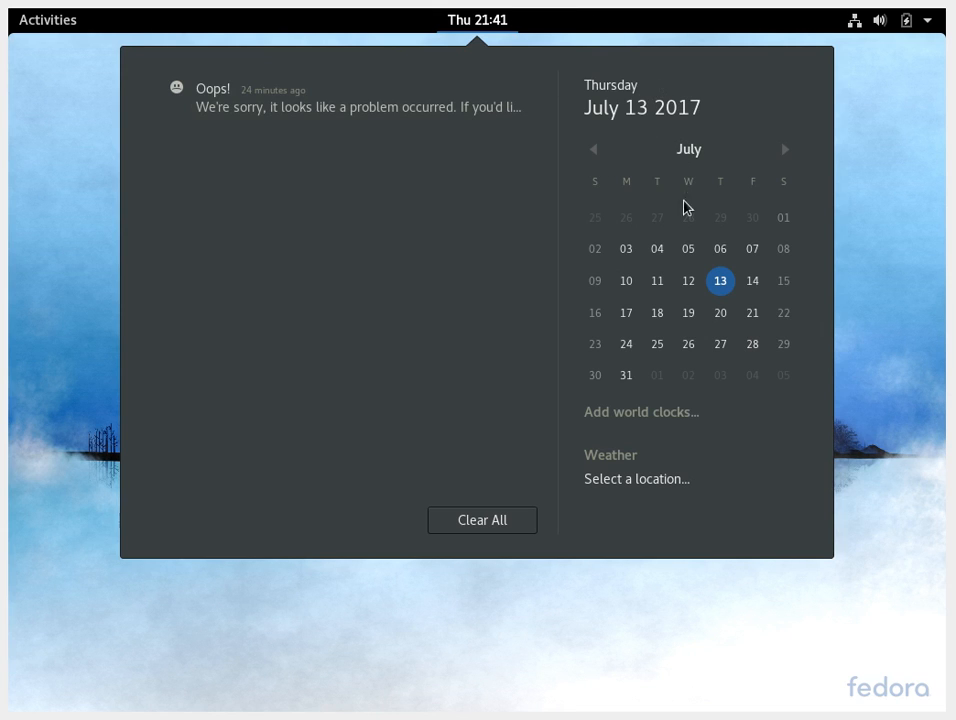
mouse_move(620, 120)
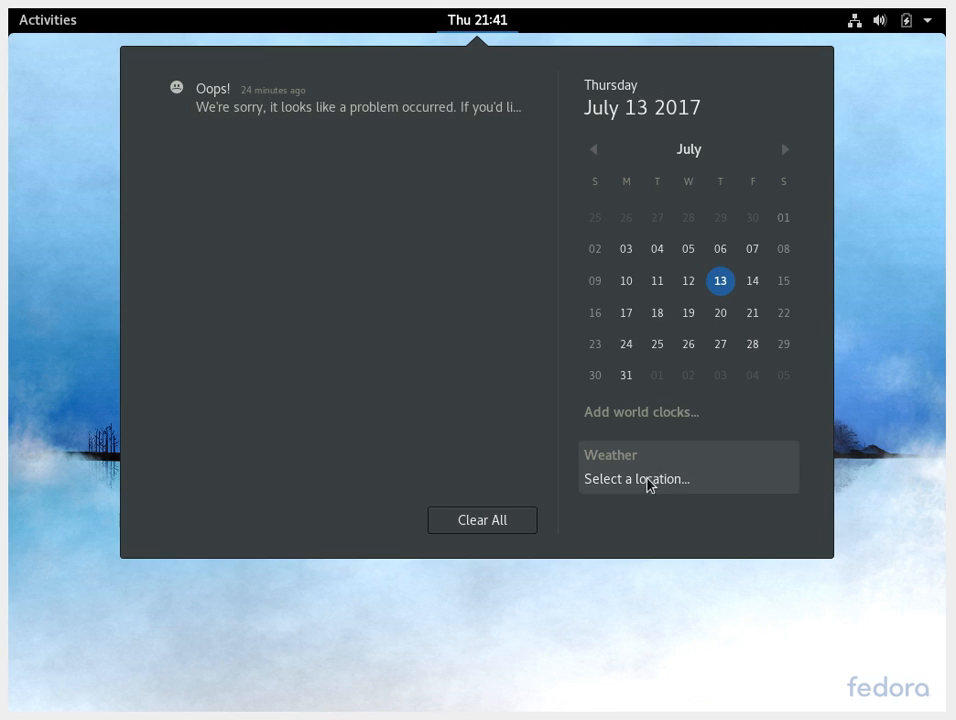
Bring up the weather location search, then close it without choosing a city
click(636, 478)
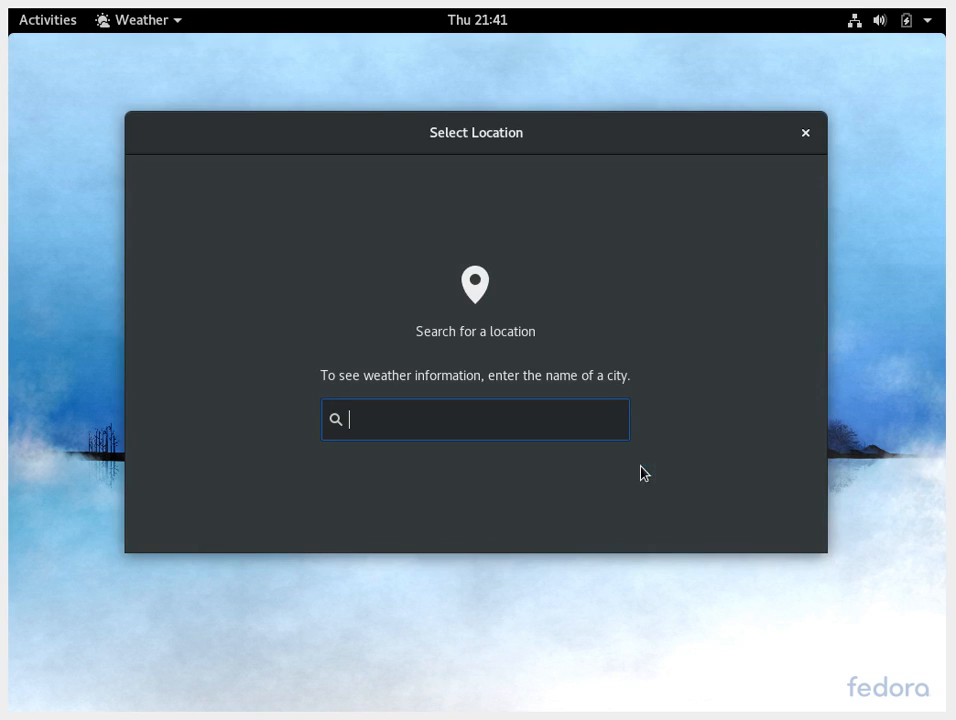
mouse_move(492, 424)
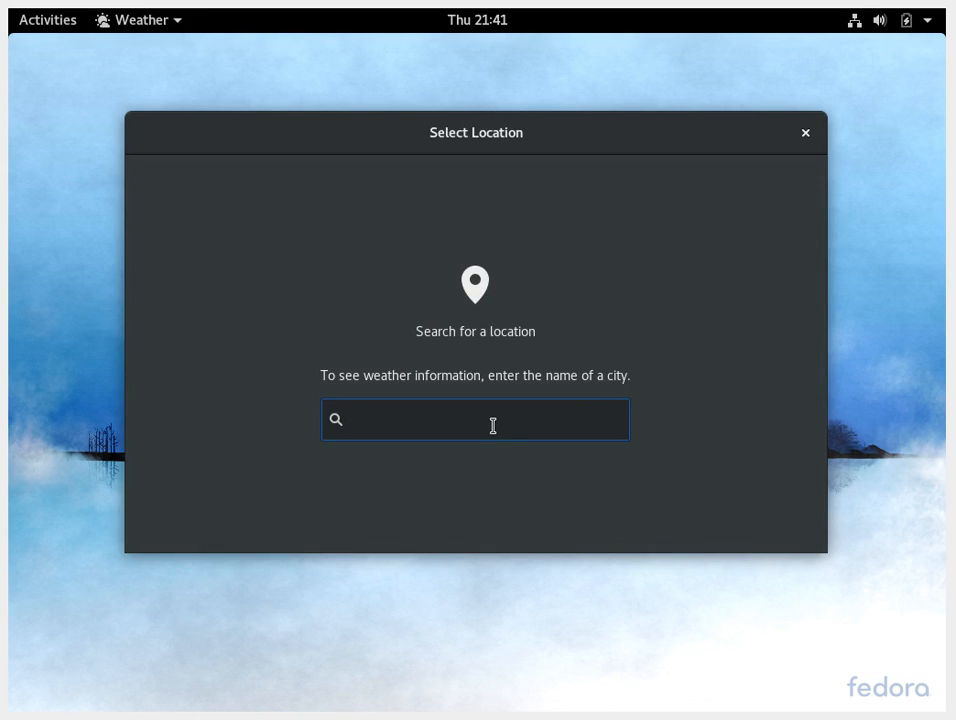
click(476, 420)
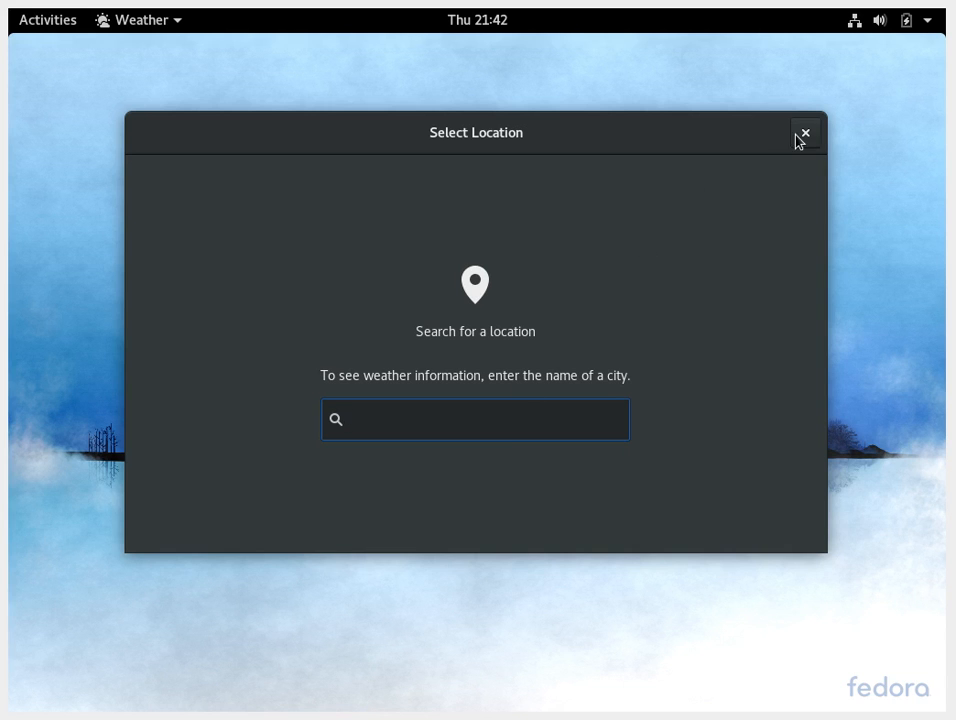
click(804, 132)
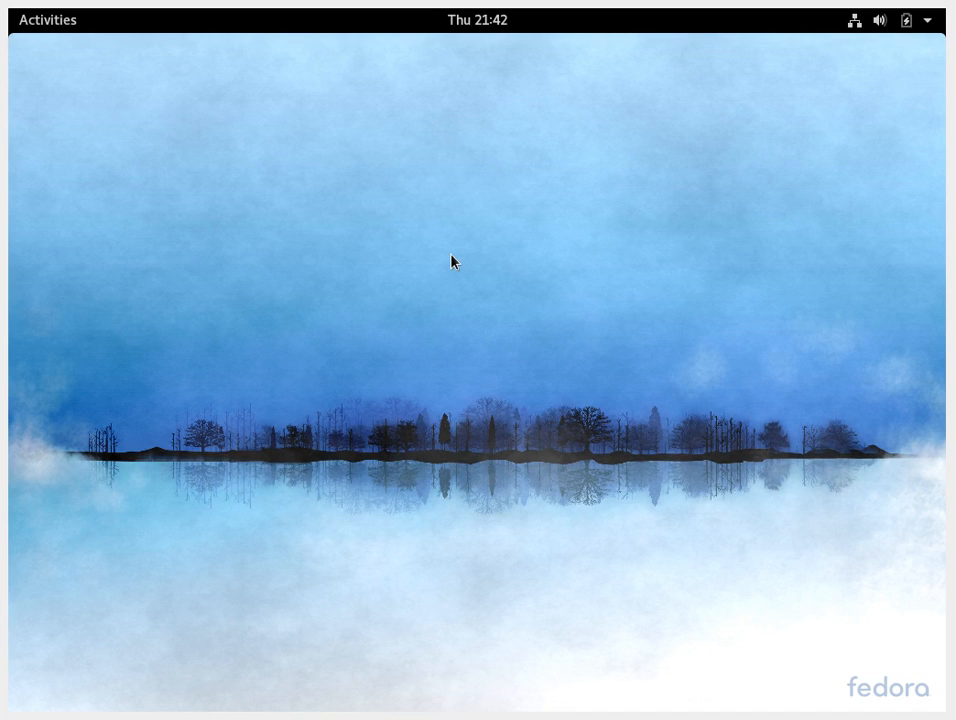
mouse_move(870, 28)
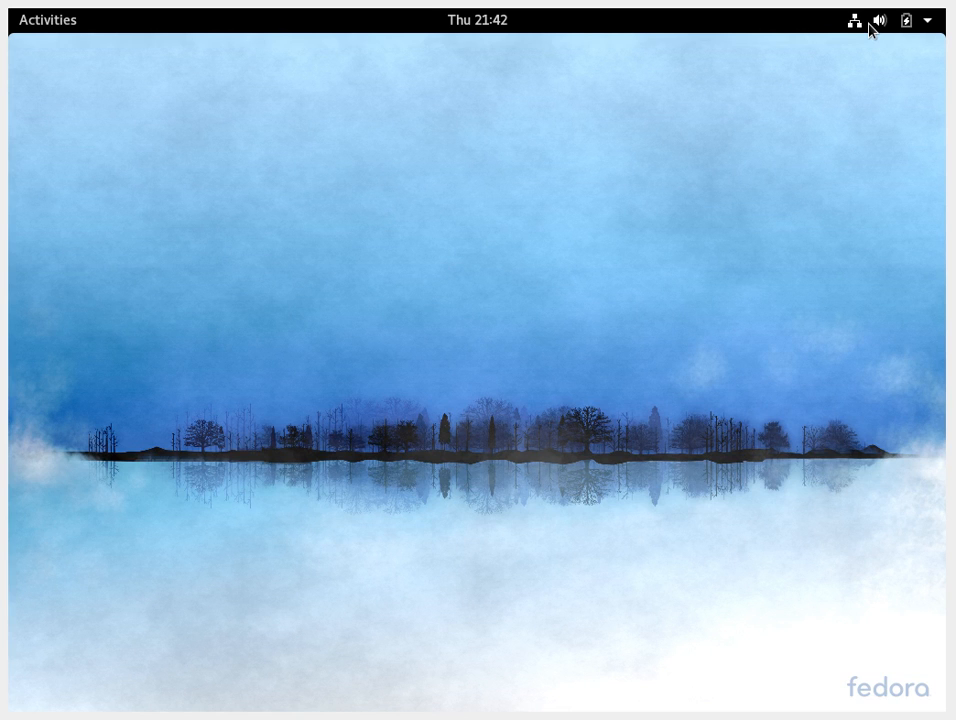
Show the top-right system menu with volume, wired network, battery and user entries
click(878, 20)
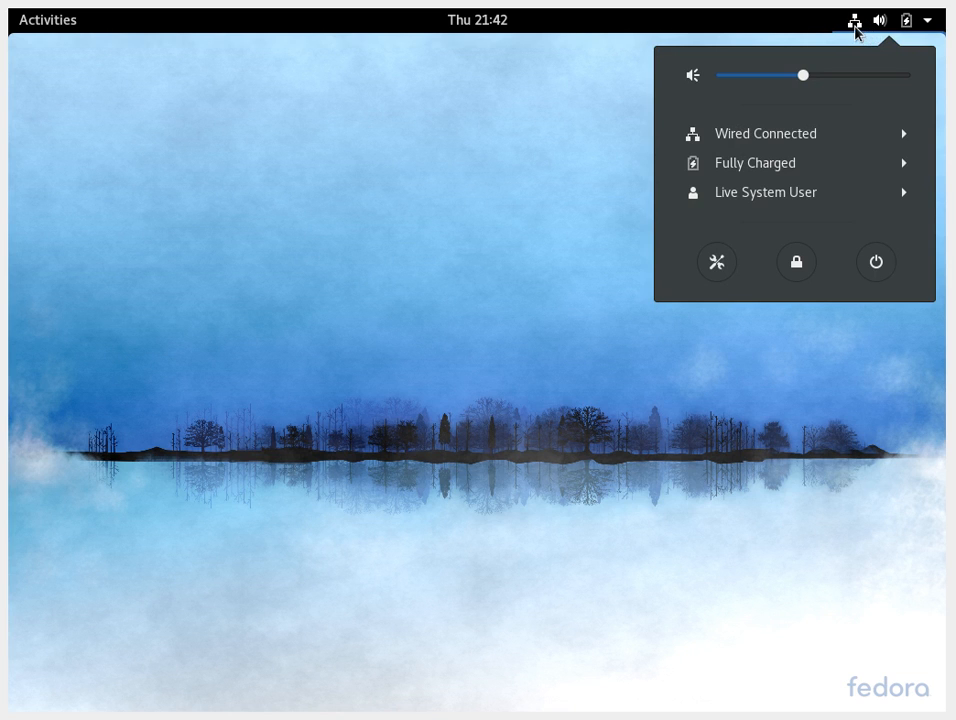
mouse_move(784, 138)
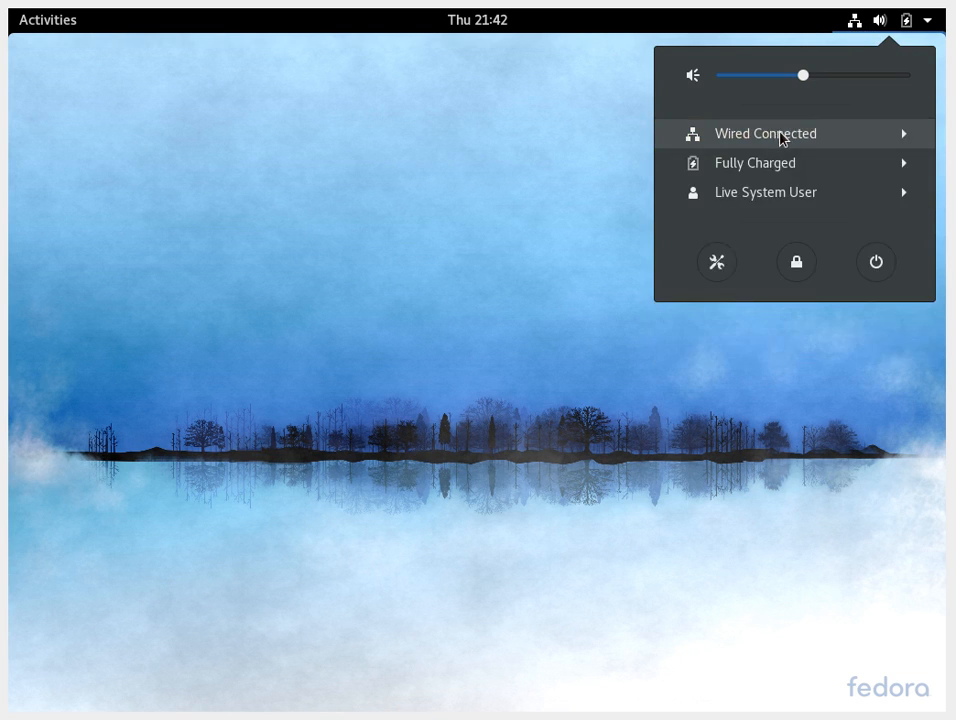
click(754, 162)
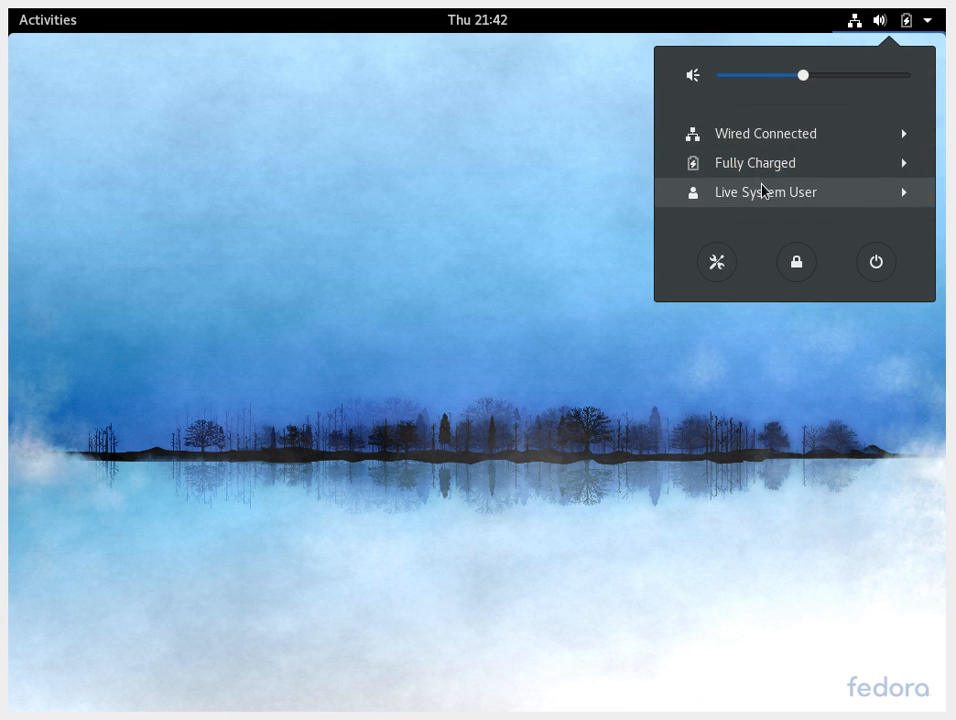
mouse_move(568, 172)
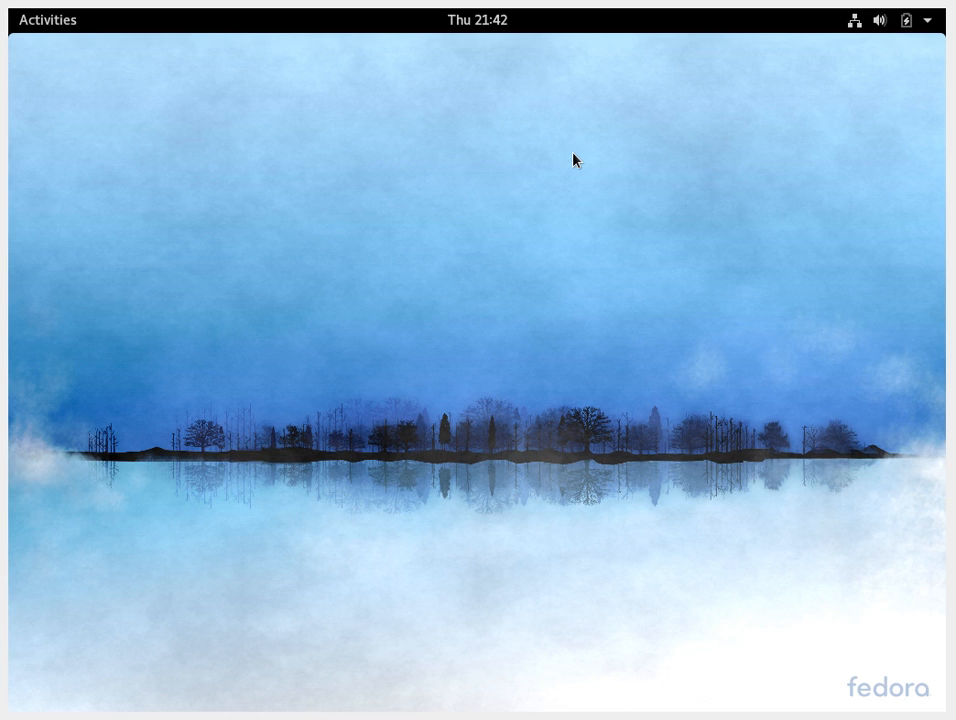
mouse_move(556, 172)
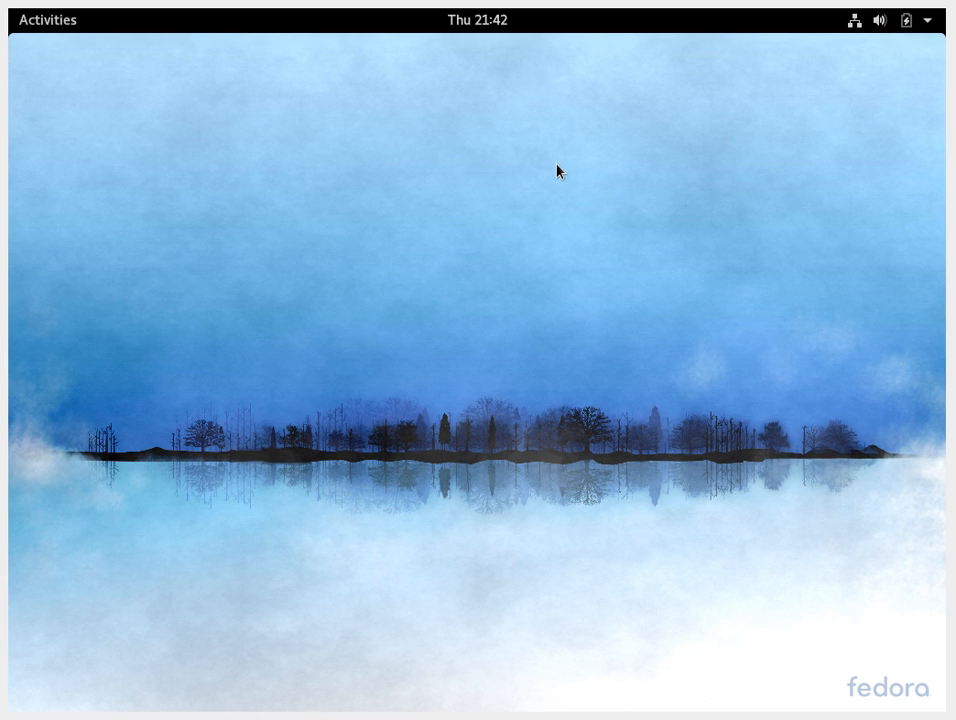
mouse_move(816, 76)
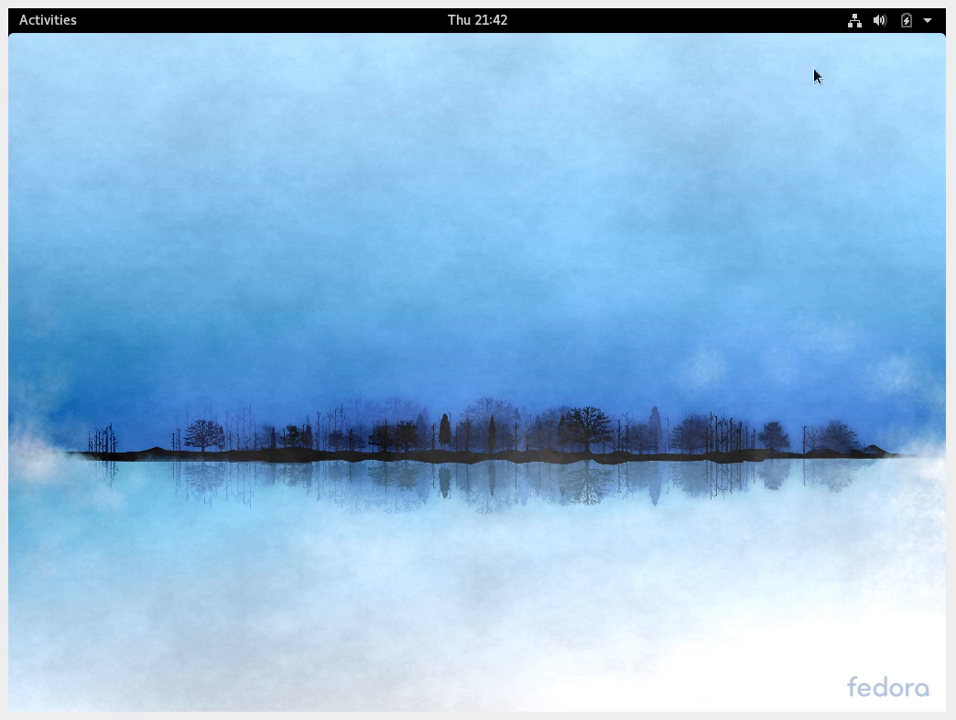
mouse_move(938, 22)
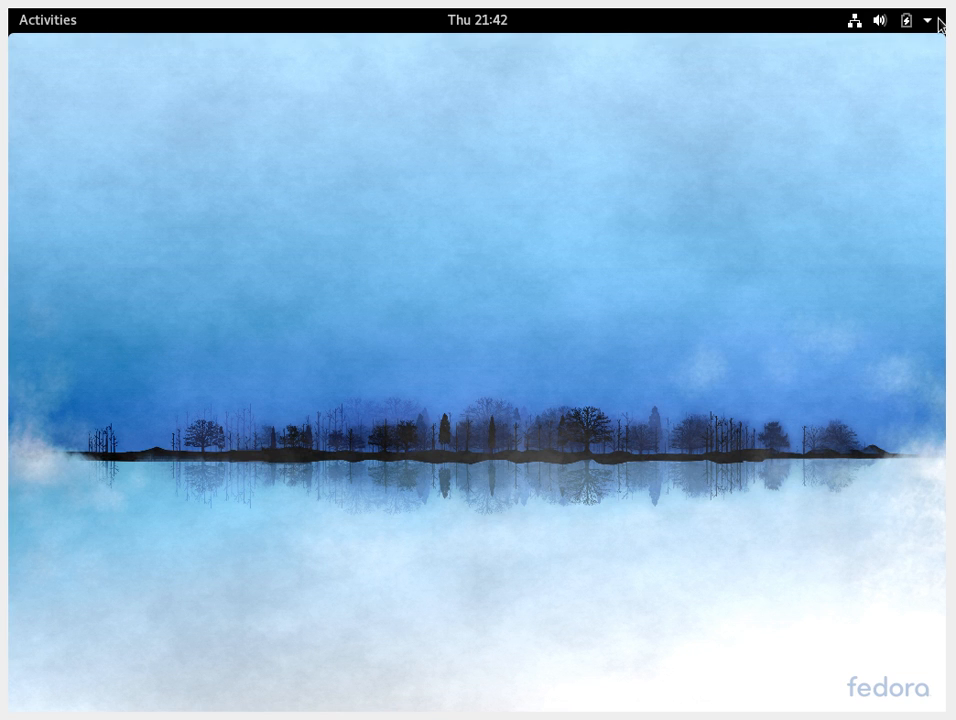
click(902, 20)
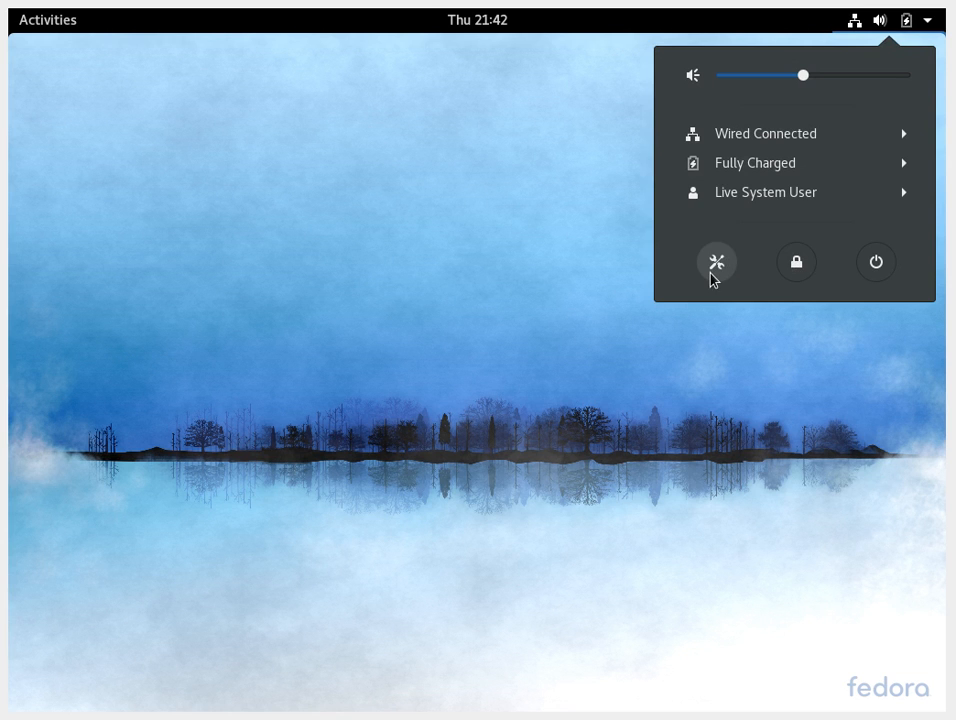
Launch Settings from the system menu and go to the Background page
click(716, 260)
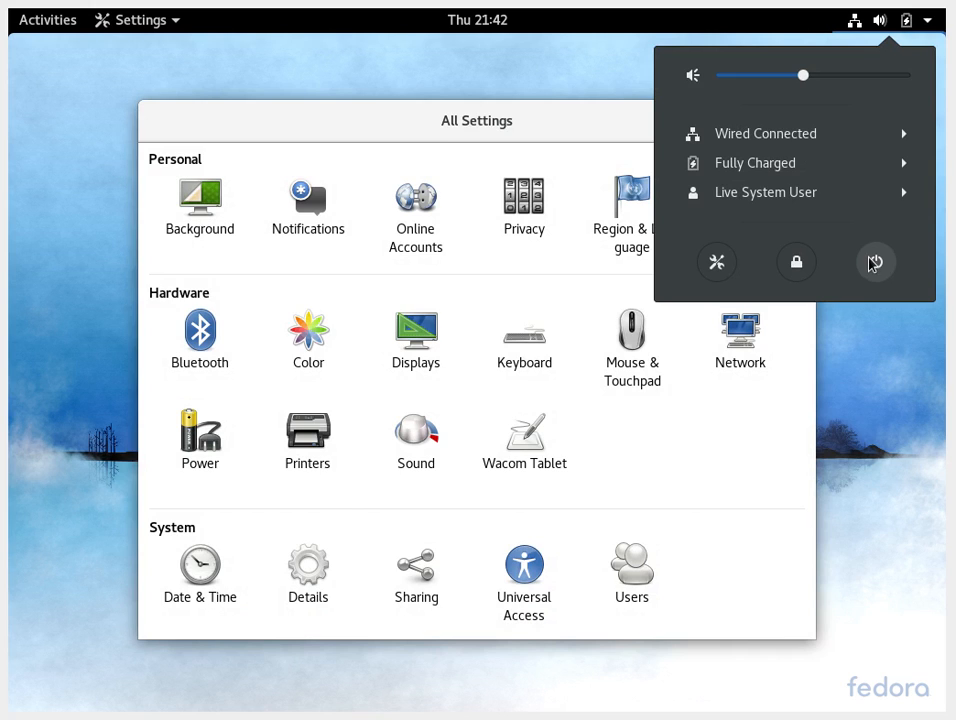
click(876, 262)
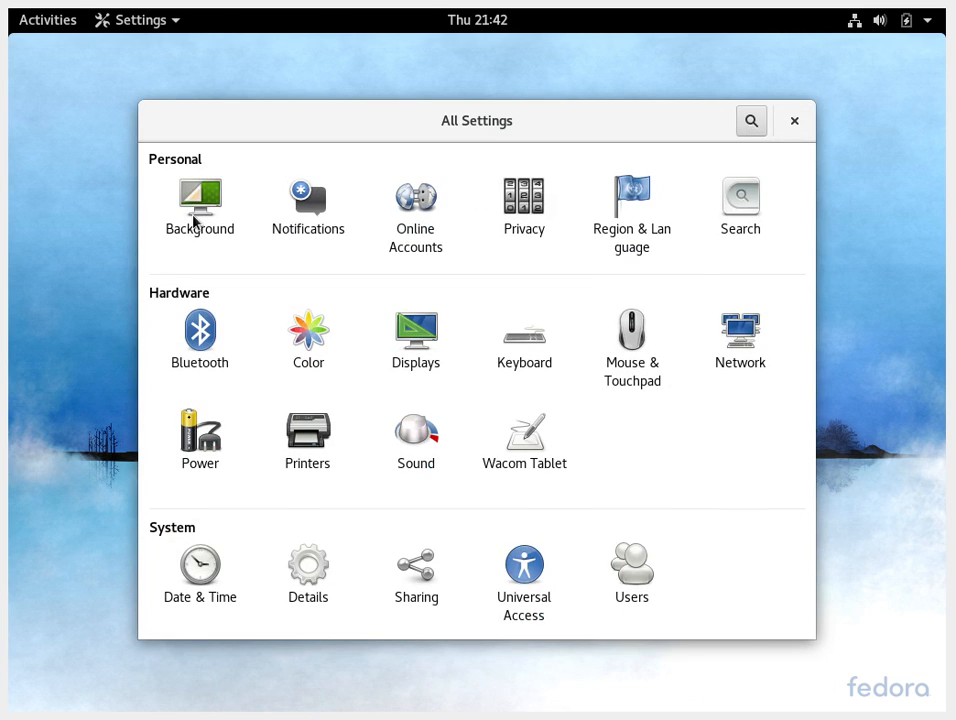
click(200, 198)
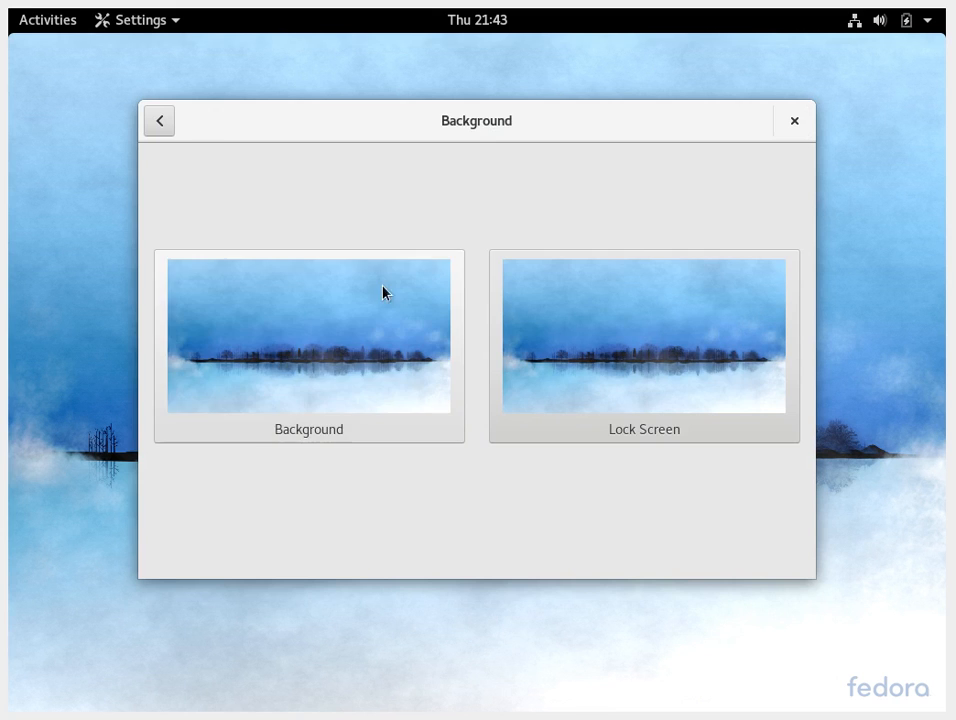
mouse_move(308, 312)
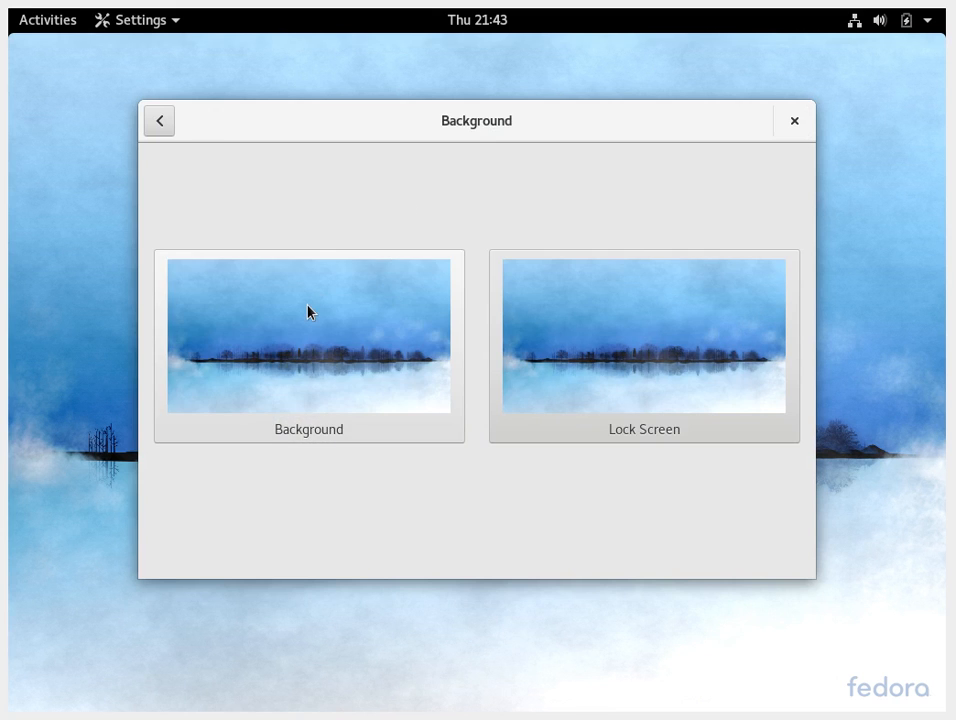
mouse_move(596, 320)
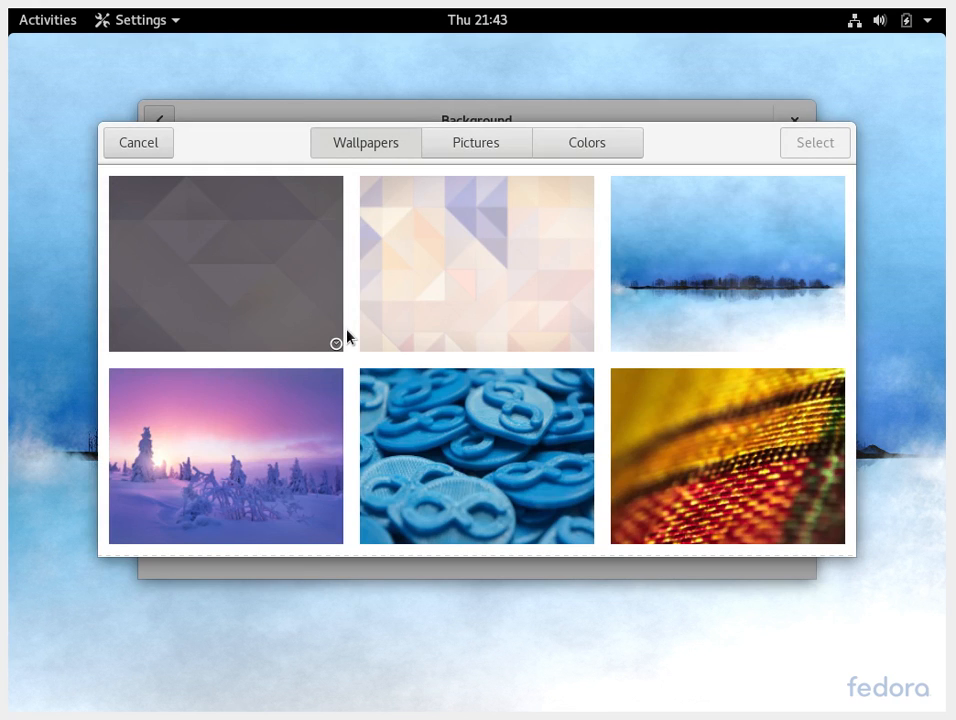
mouse_move(448, 282)
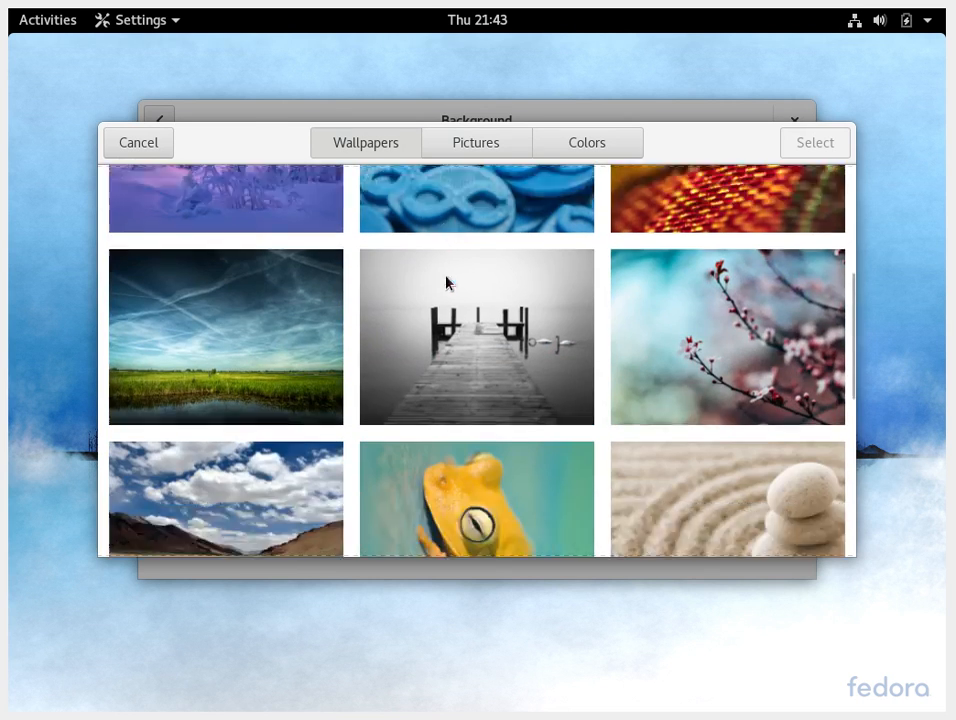
Browse down through the Wallpapers list of available backgrounds
scroll(down, 3)
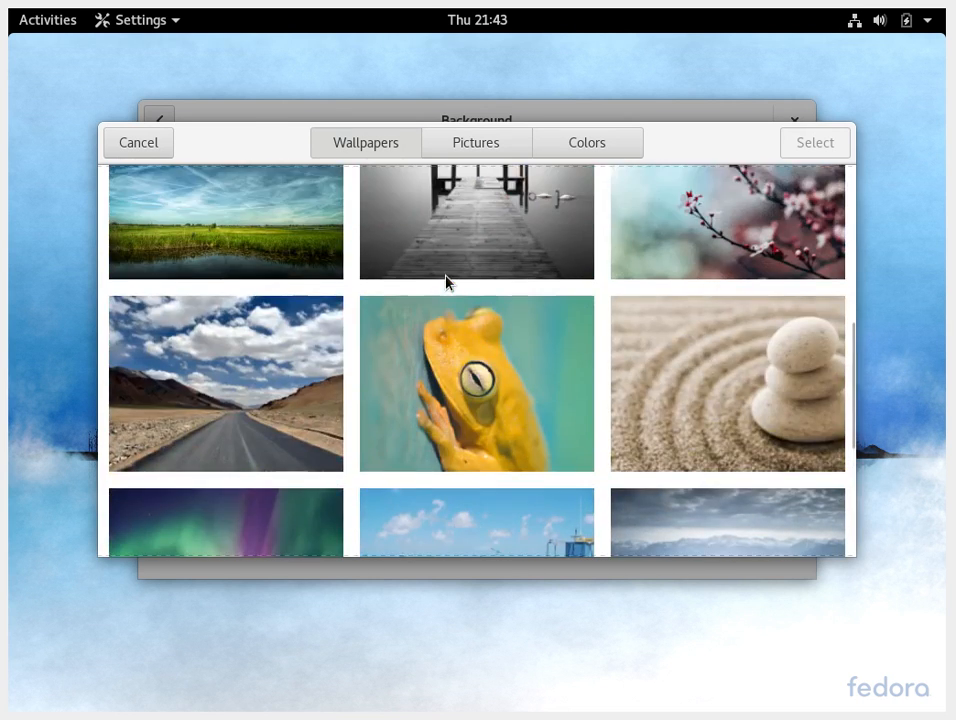
scroll(down, 3)
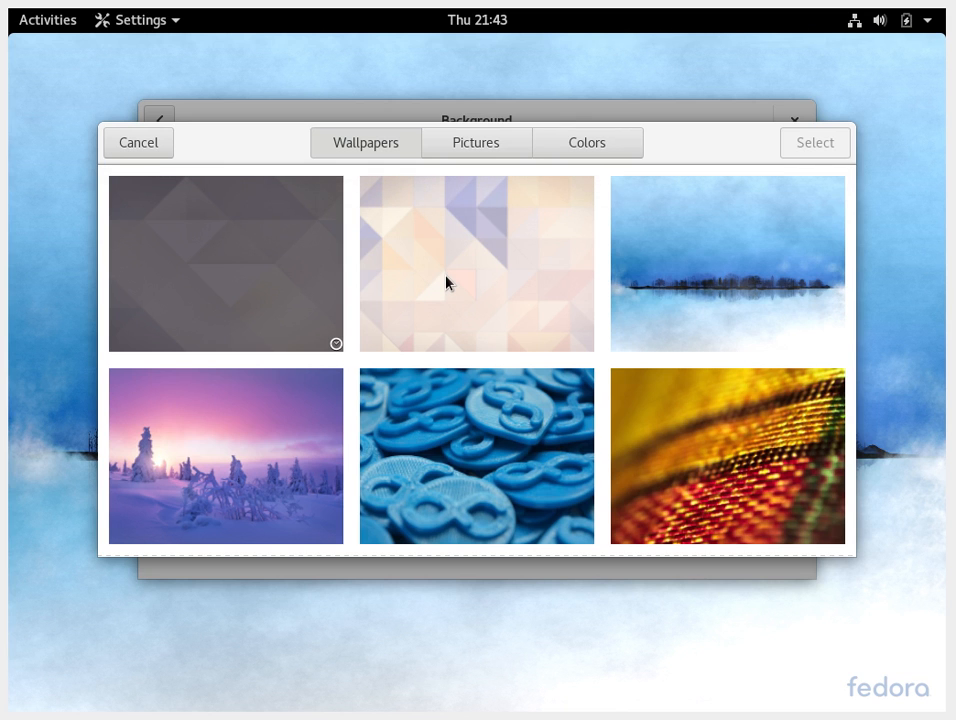
scroll(down, 3)
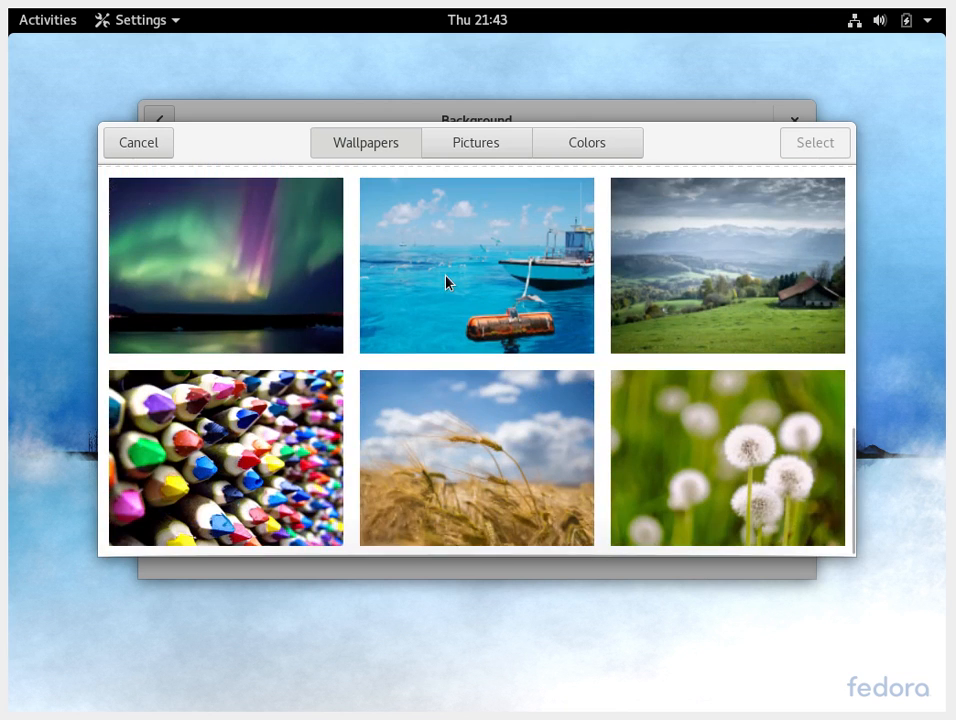
scroll(down, 3)
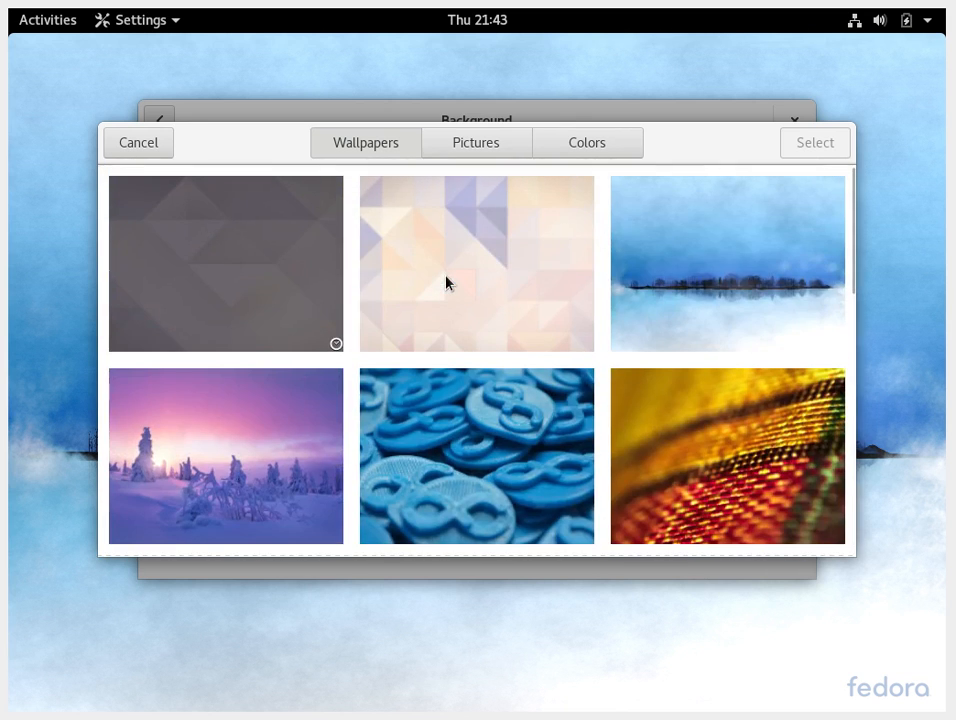
scroll(down, 3)
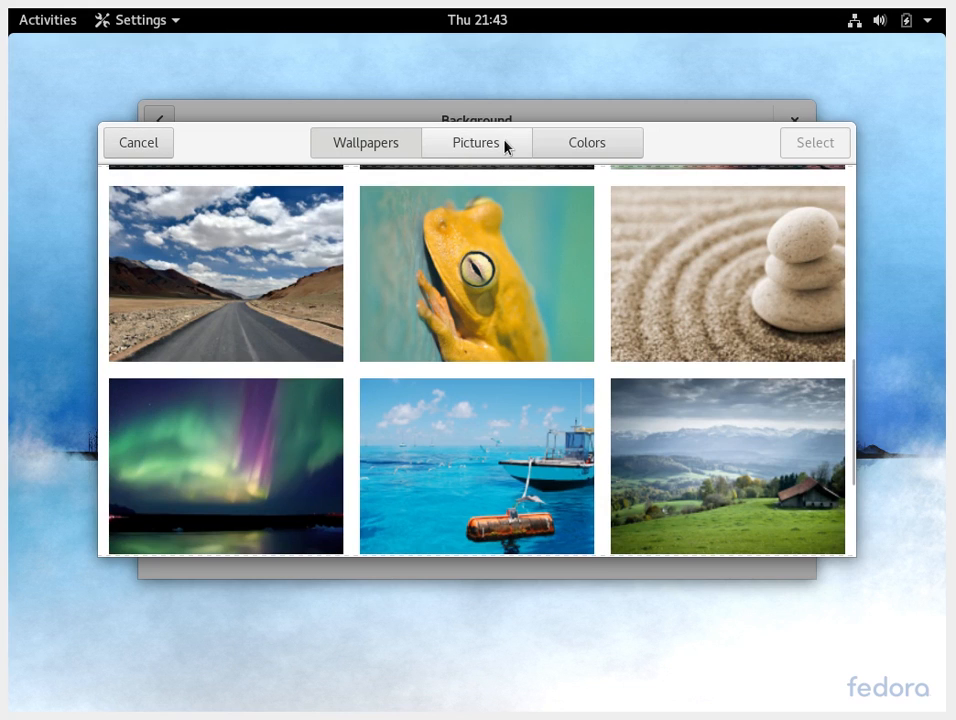
View the Pictures and Colors choices, cancel without changing, and return to All Settings
click(476, 142)
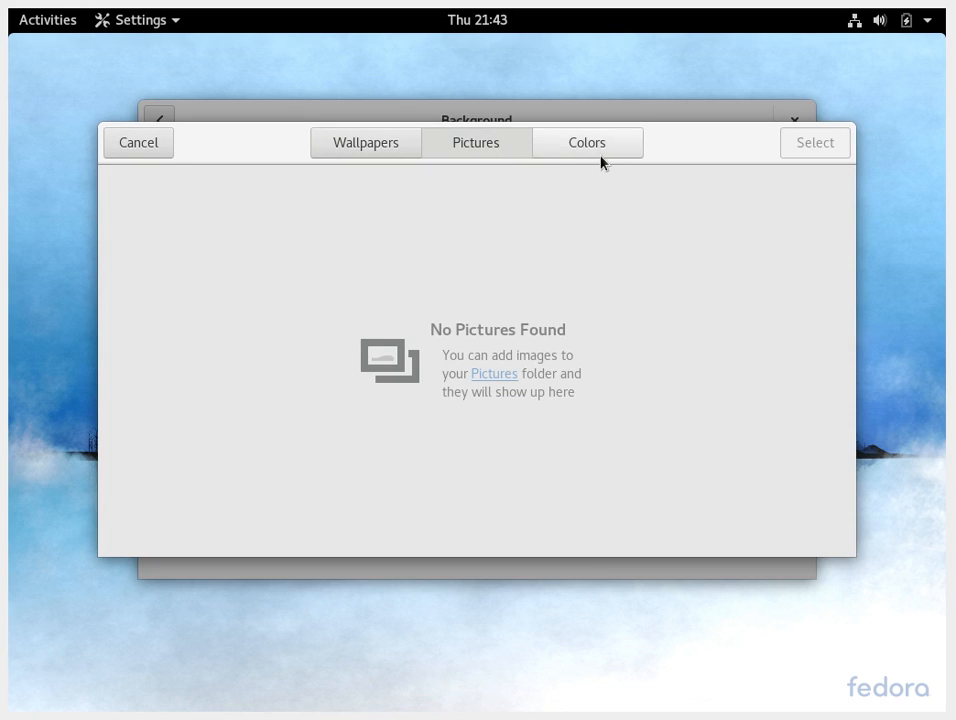
click(586, 142)
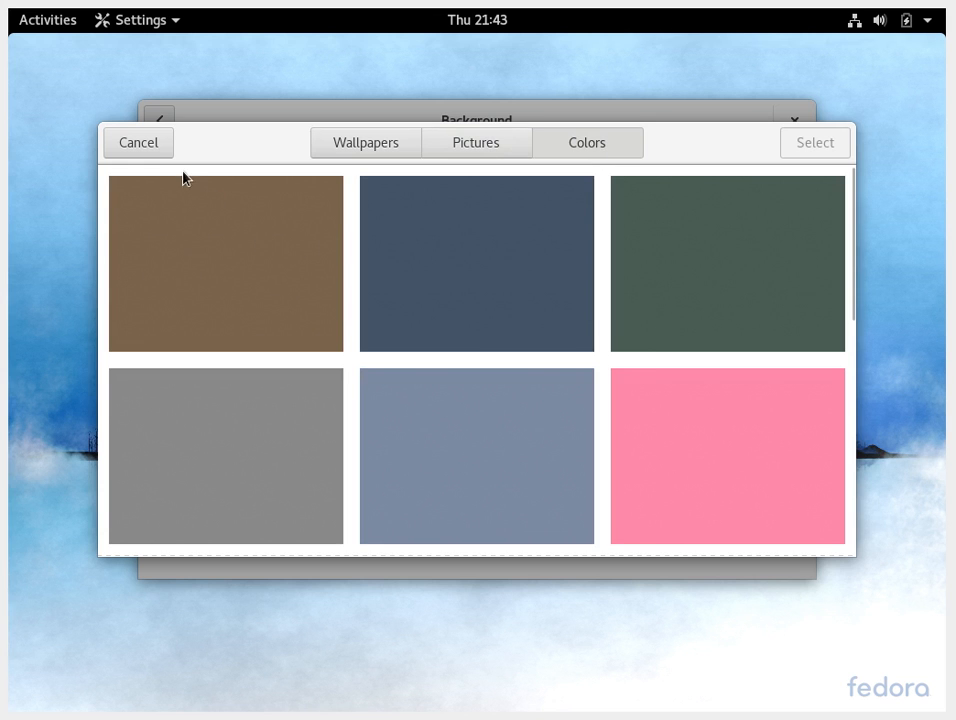
click(138, 142)
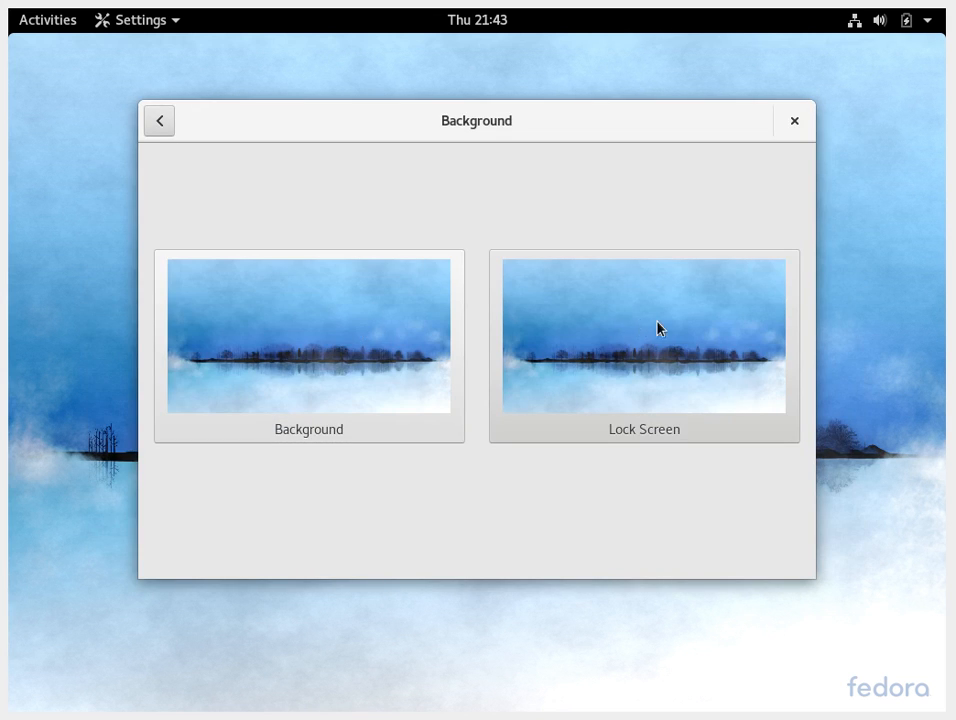
click(160, 120)
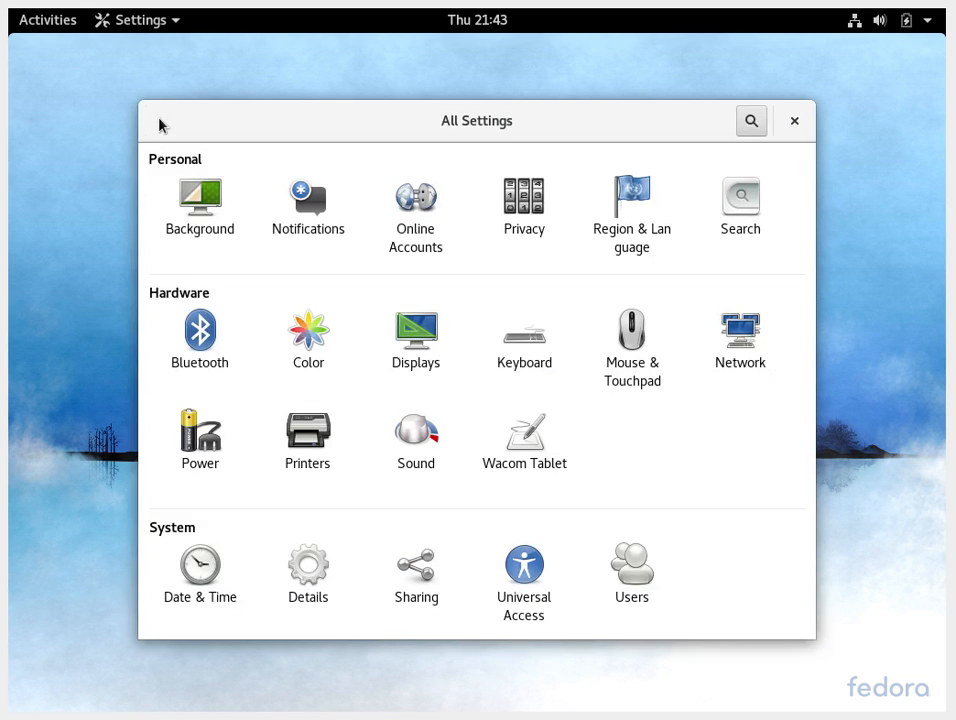
click(308, 198)
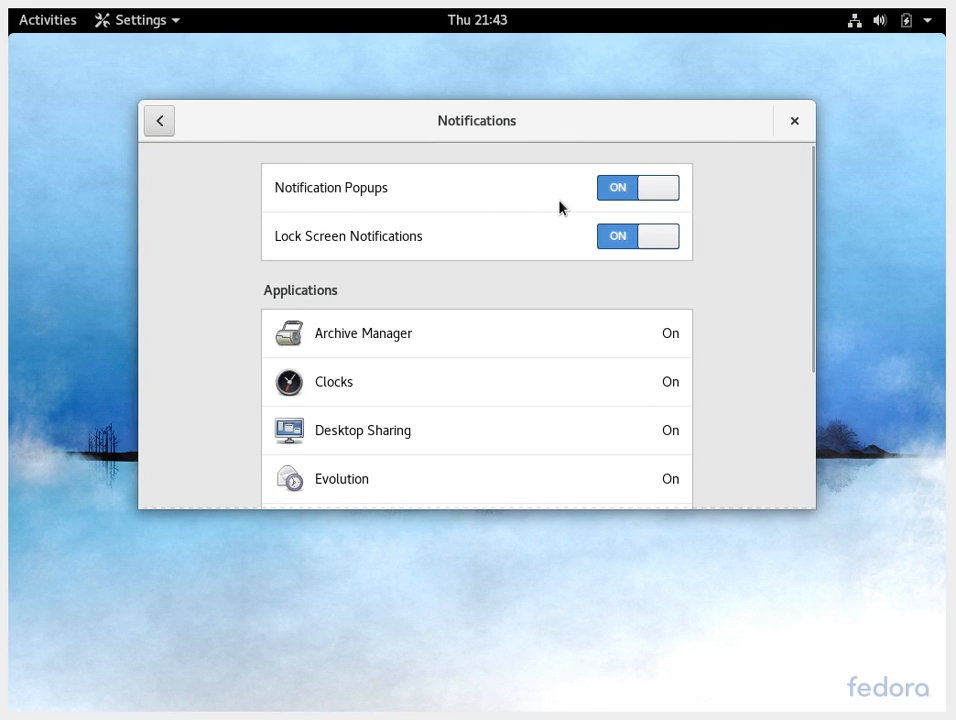
scroll(down, 3)
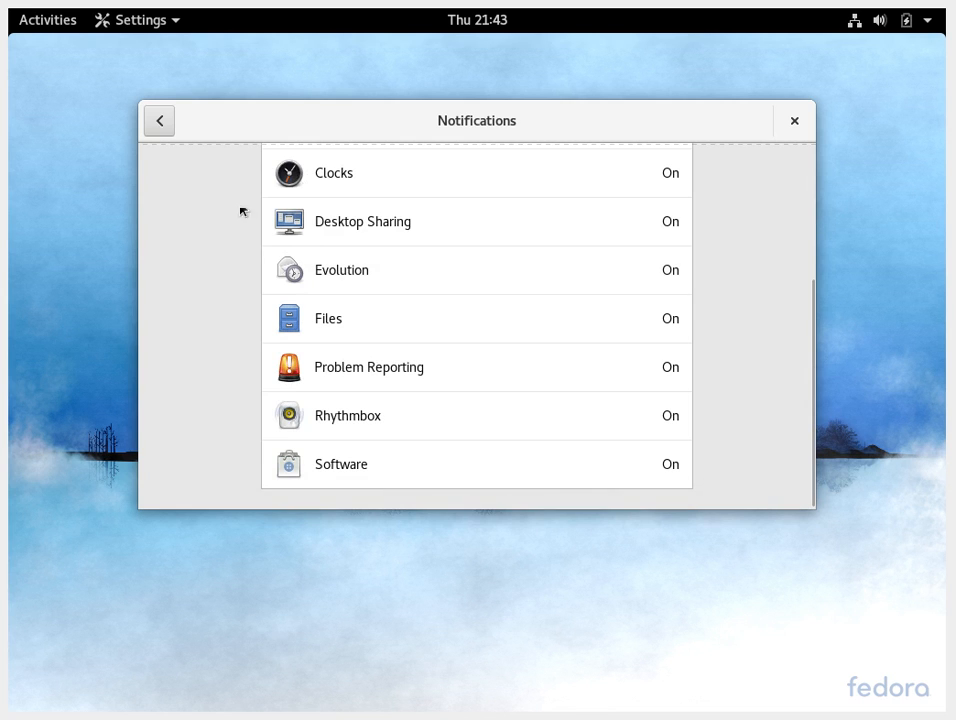
click(160, 120)
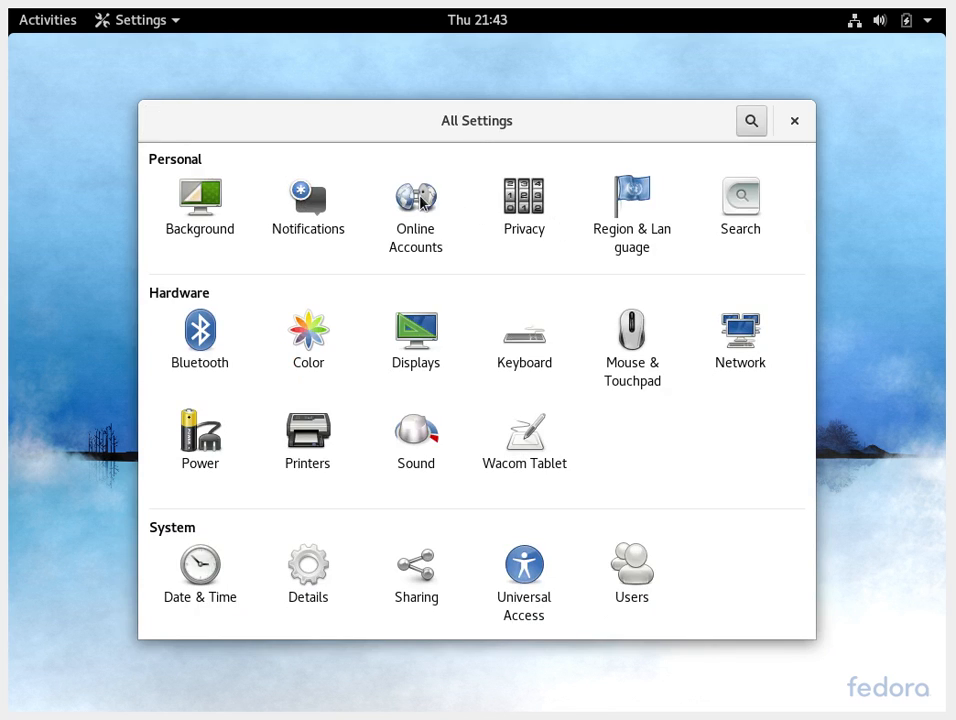
click(416, 198)
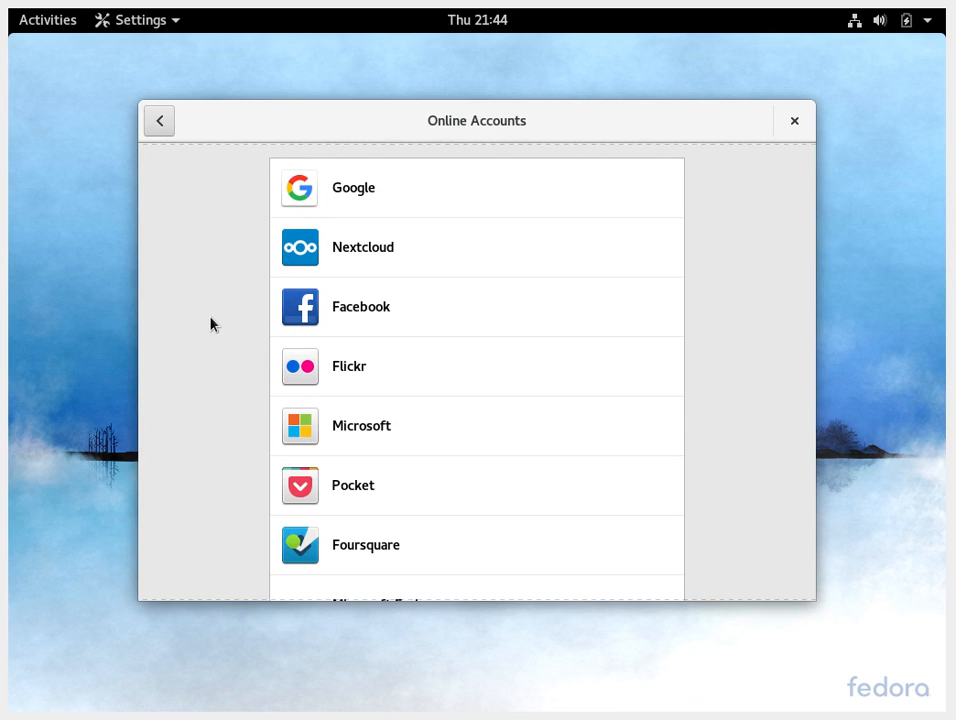
mouse_move(490, 204)
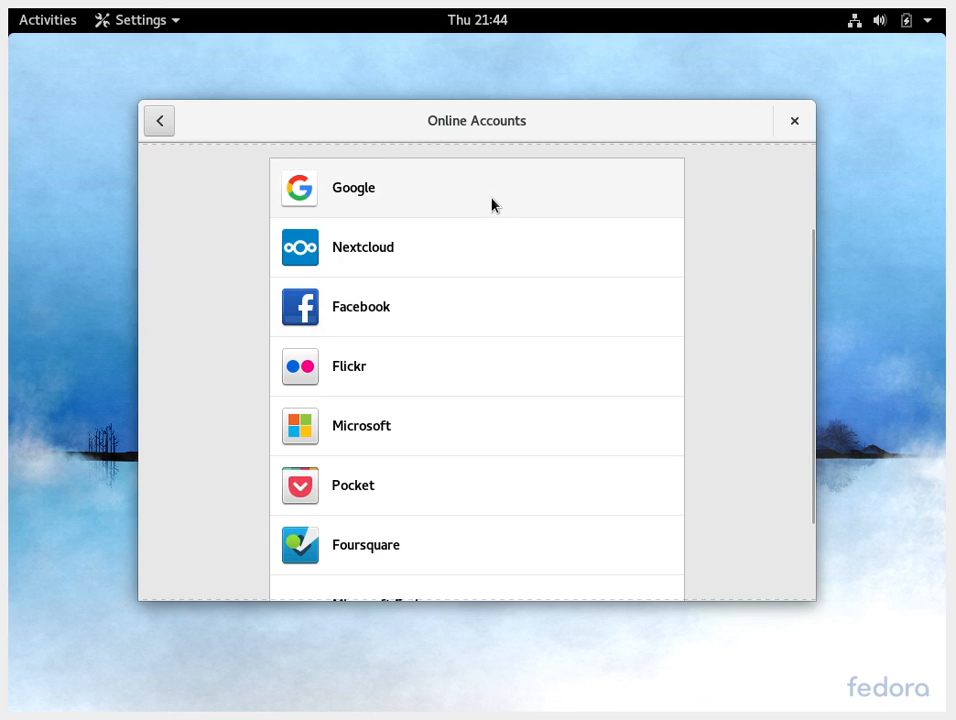
scroll(down, 3)
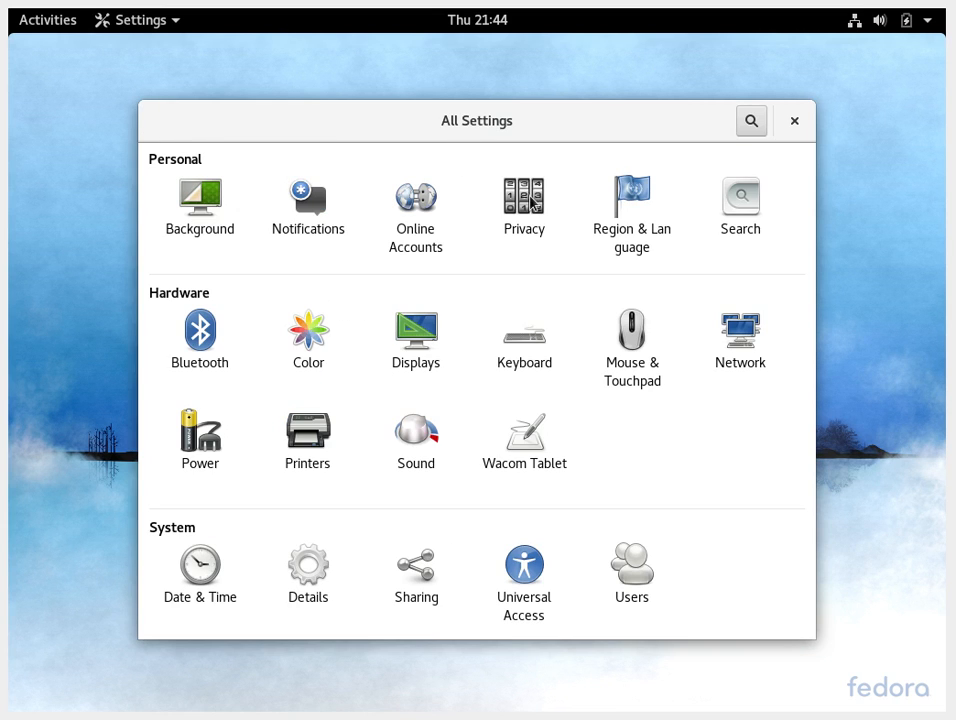
click(524, 198)
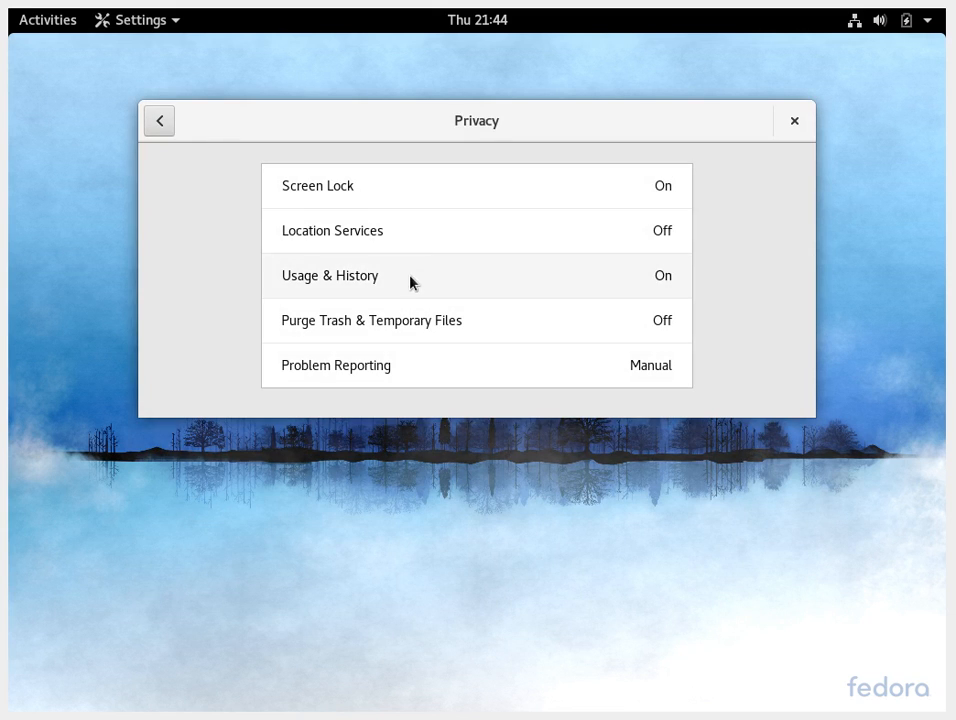
mouse_move(404, 284)
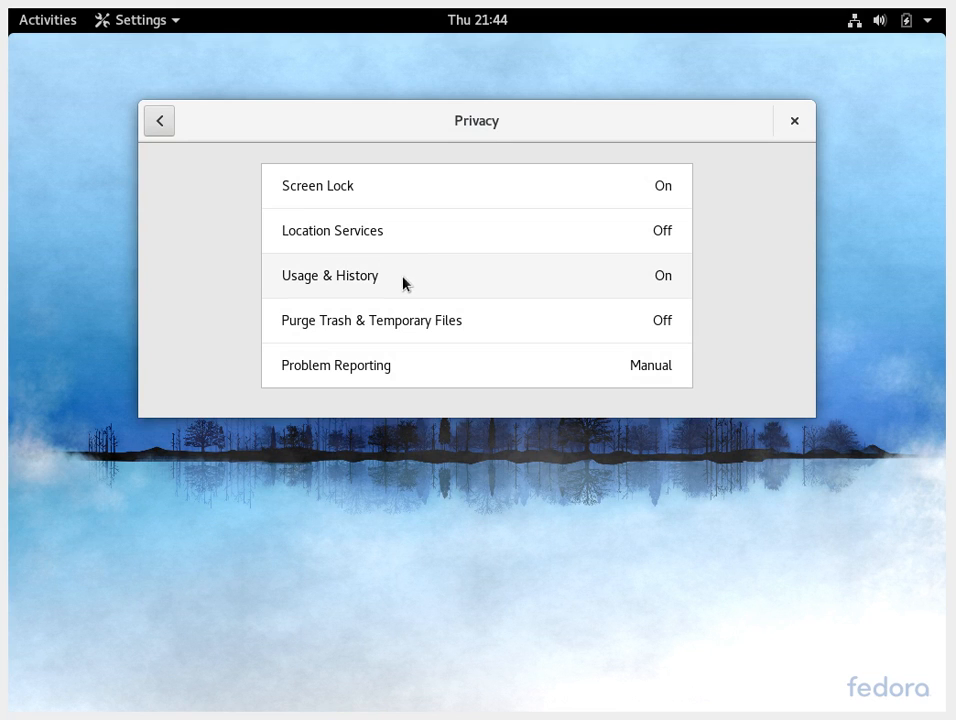
click(160, 120)
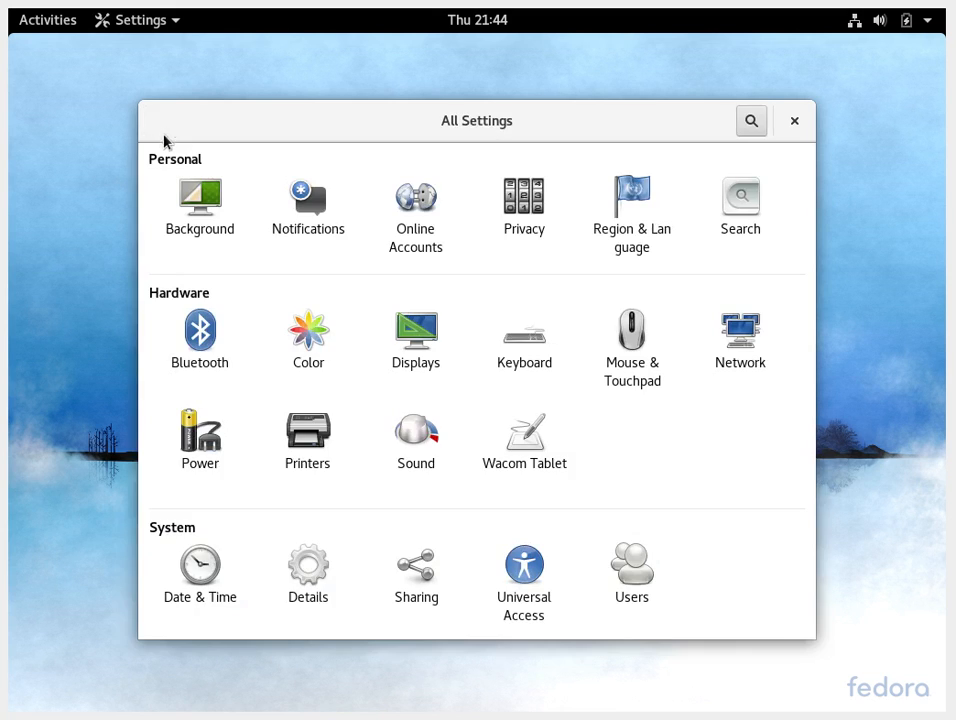
click(632, 206)
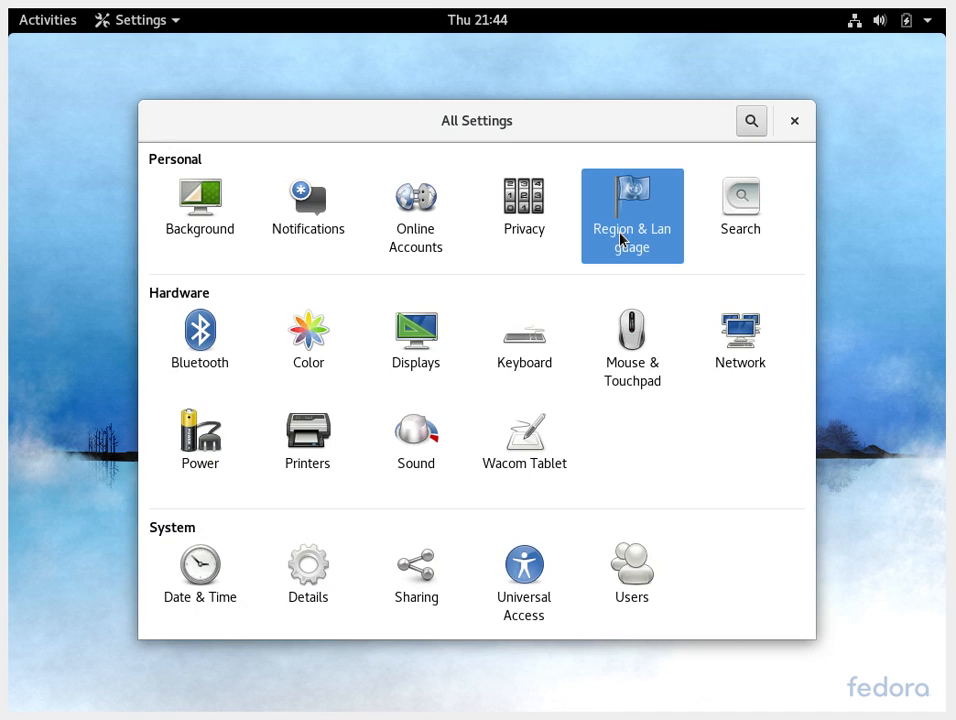
Review the Search panel's list of searchable apps unchanged, then return to All Settings
click(632, 216)
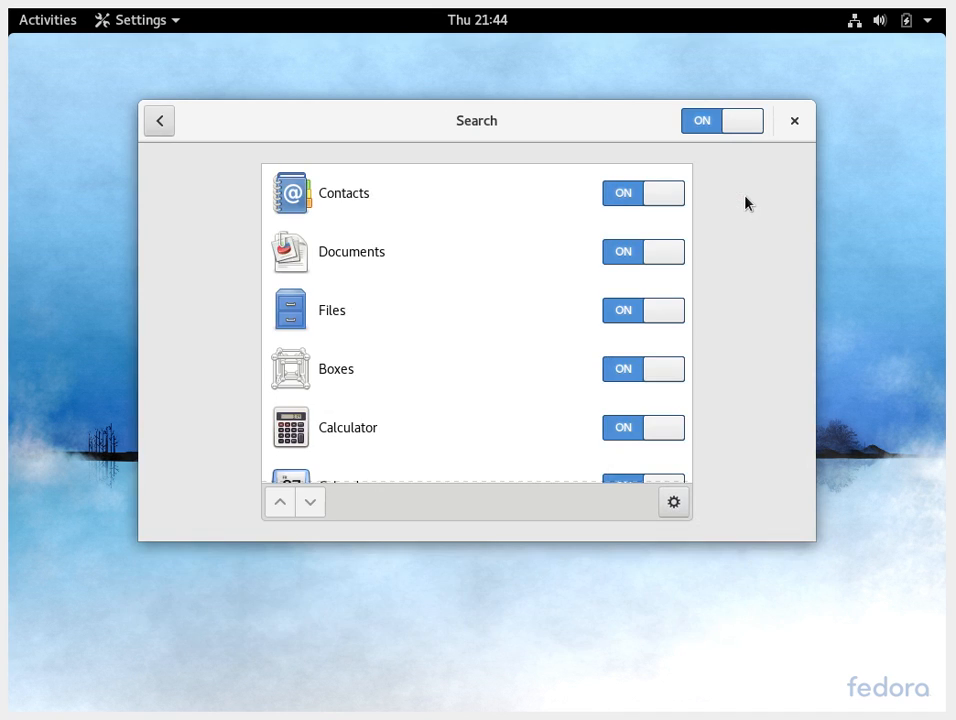
scroll(down, 3)
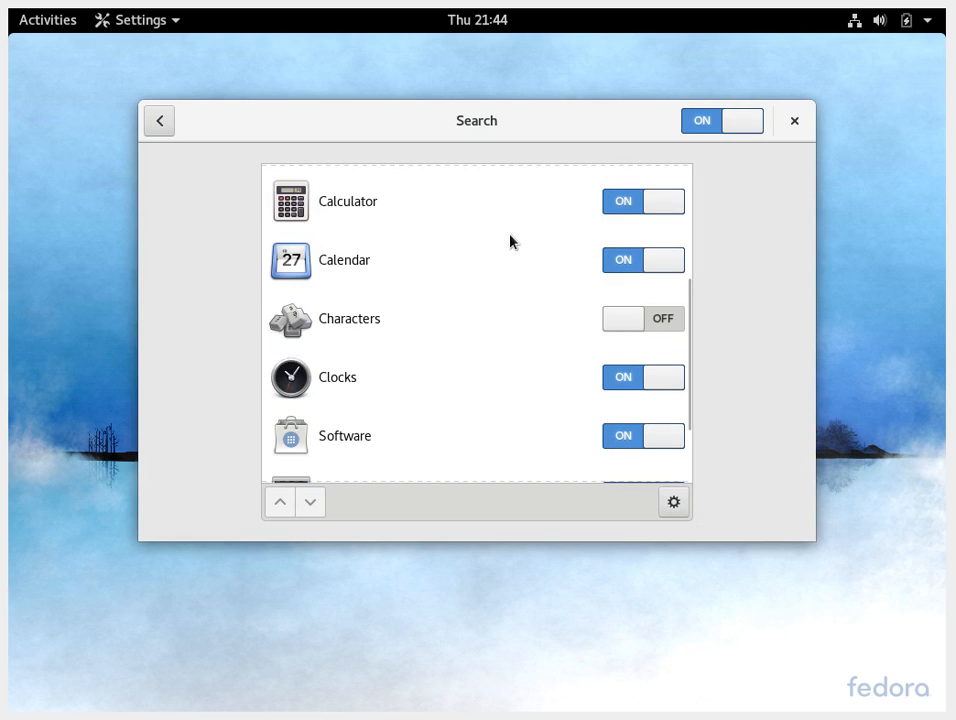
scroll(down, 3)
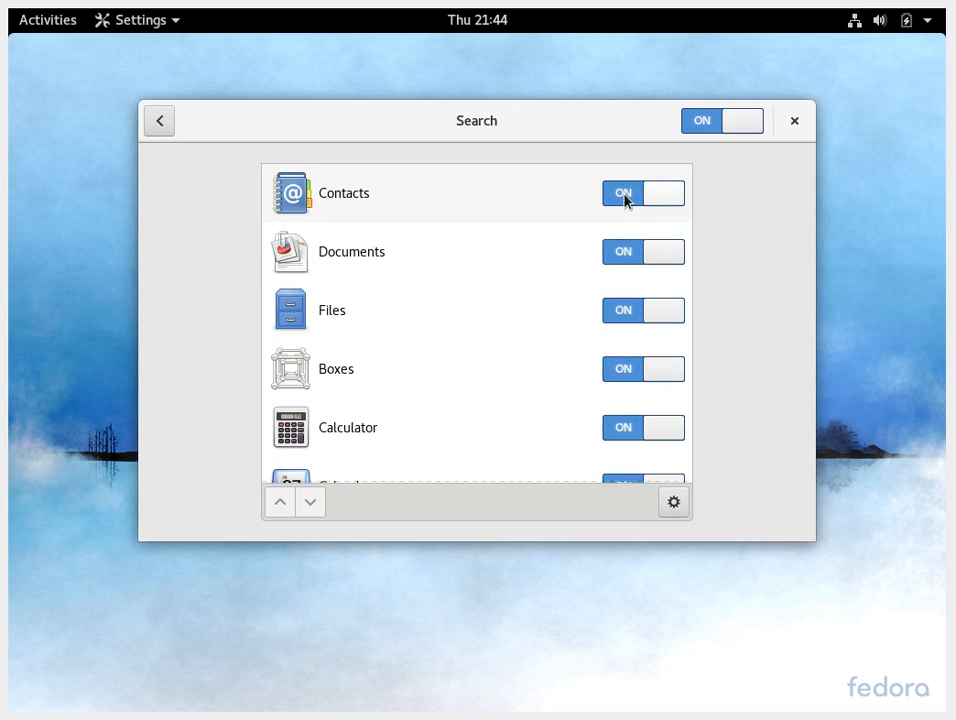
mouse_move(236, 160)
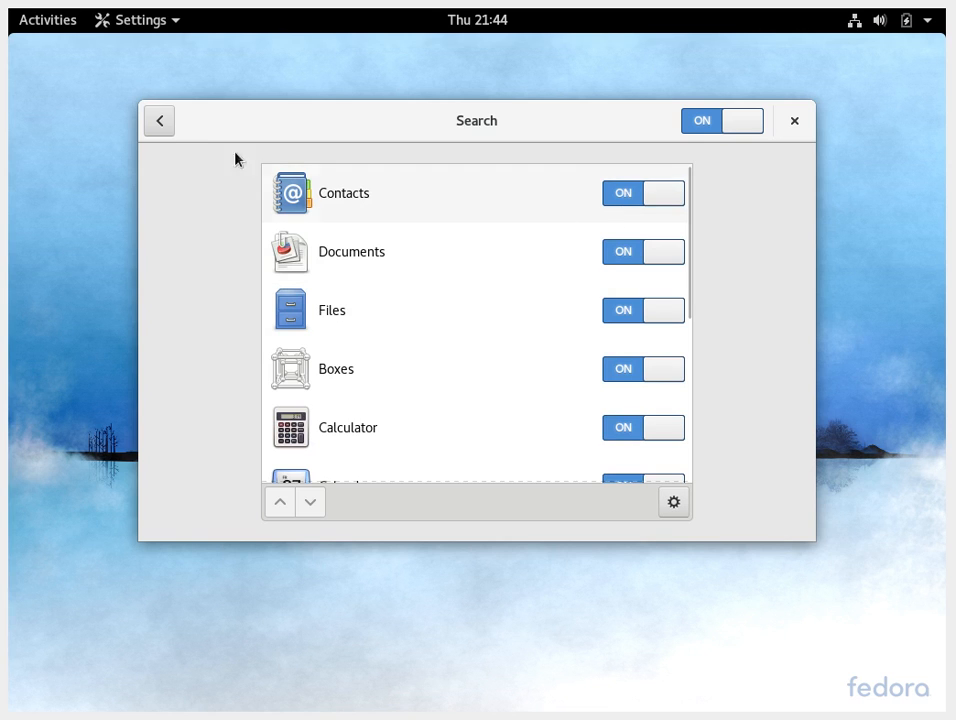
click(158, 120)
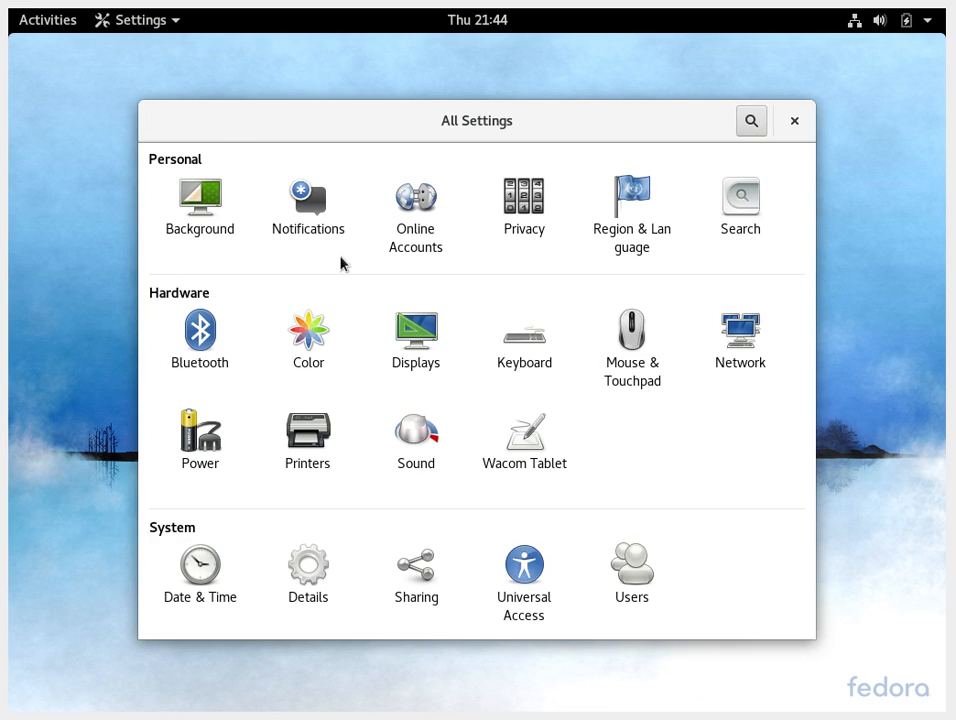
mouse_move(210, 322)
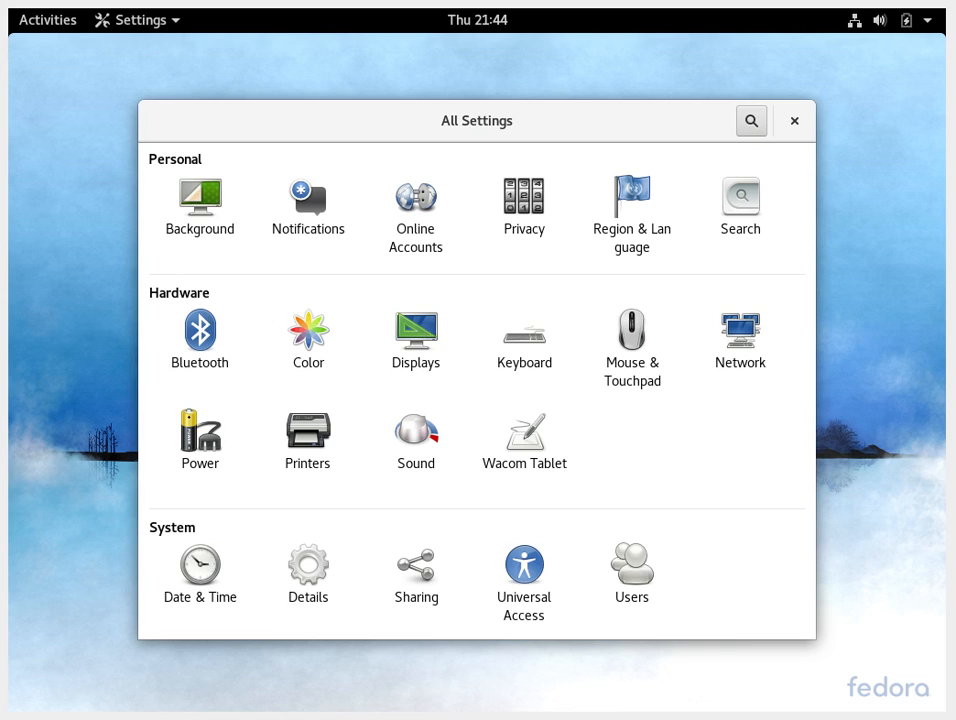
mouse_move(316, 344)
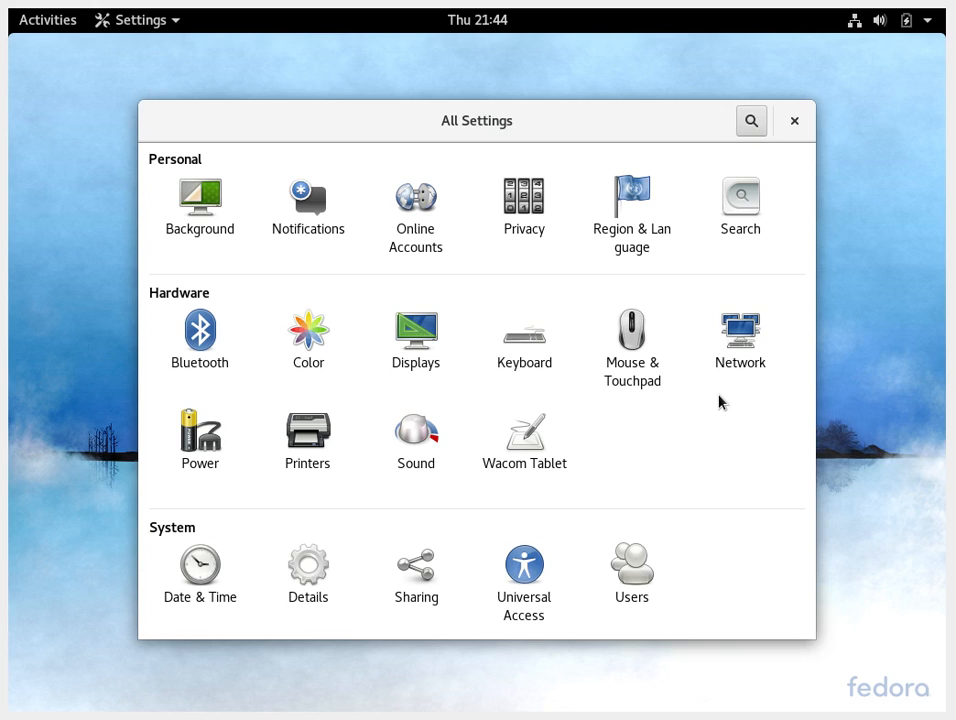
mouse_move(316, 436)
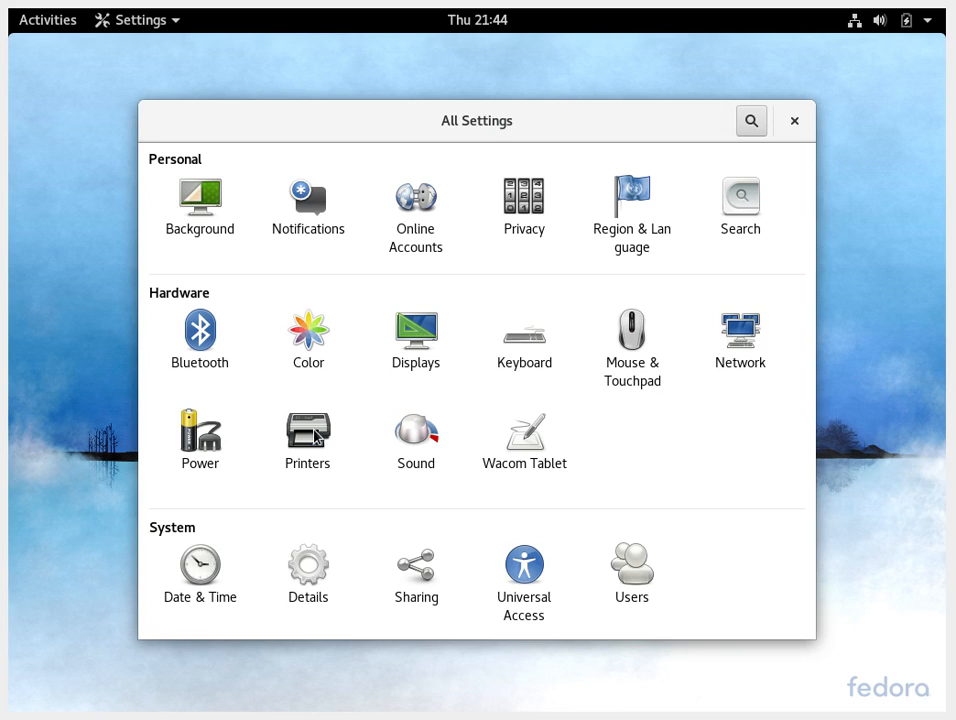
mouse_move(410, 430)
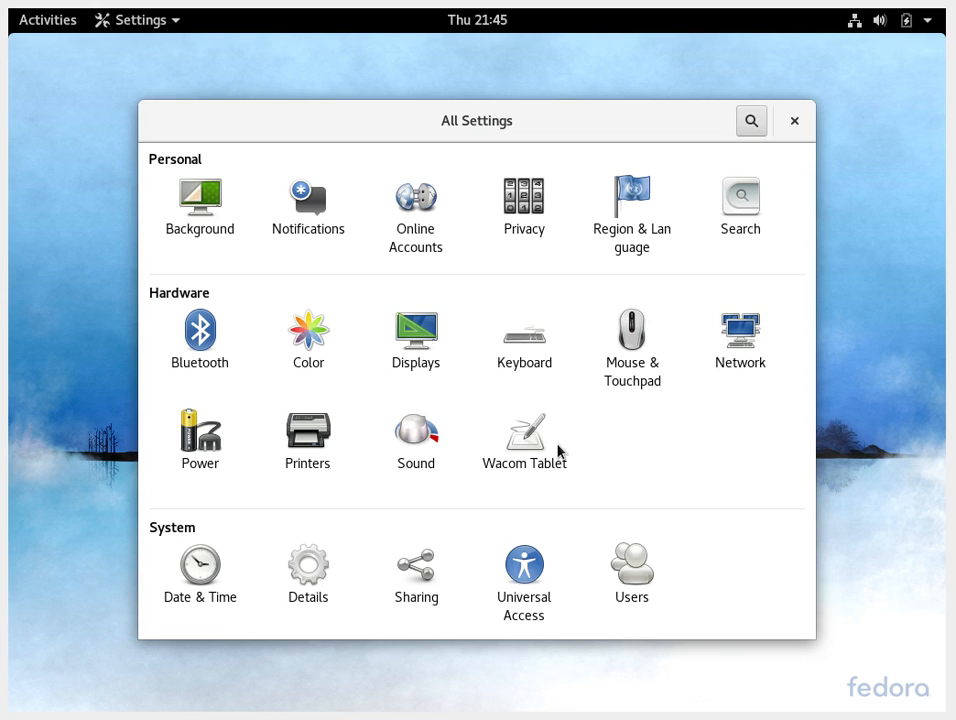
mouse_move(310, 538)
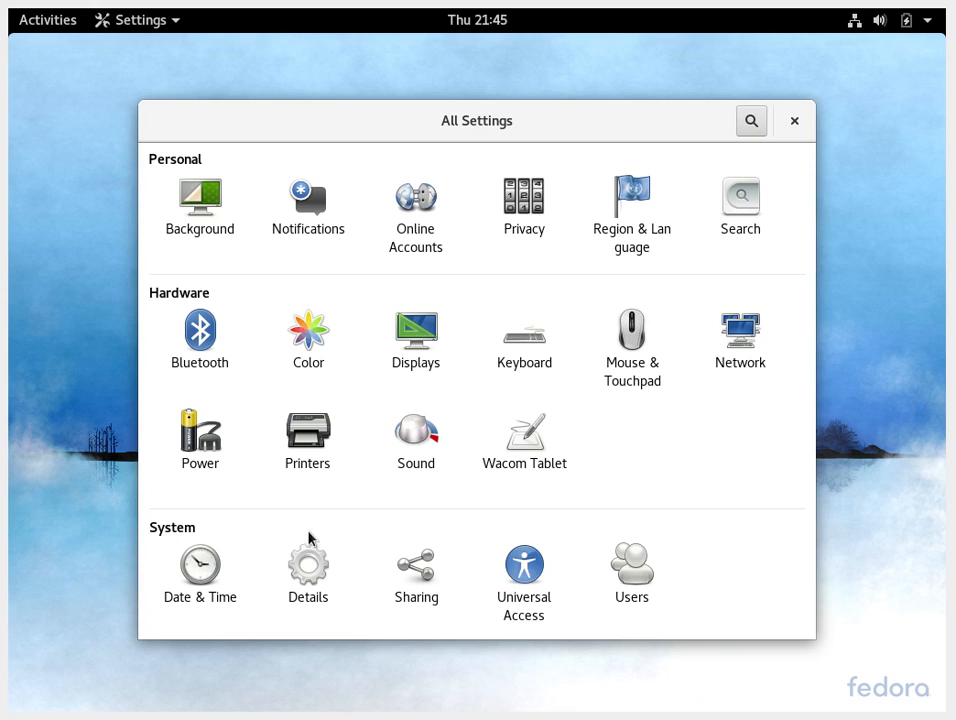
mouse_move(210, 580)
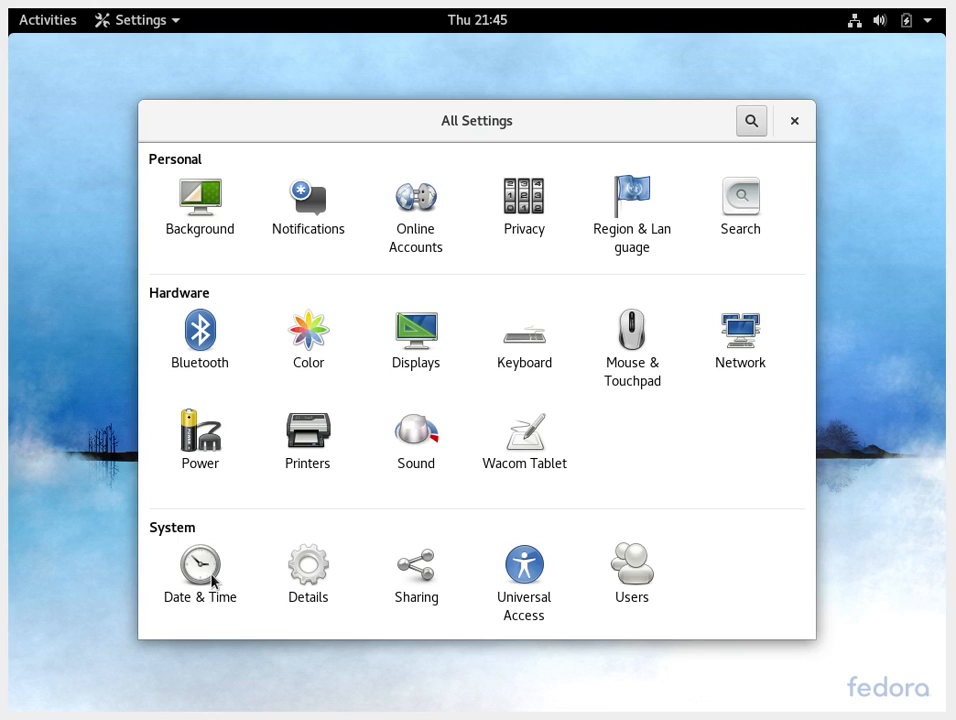
mouse_move(596, 390)
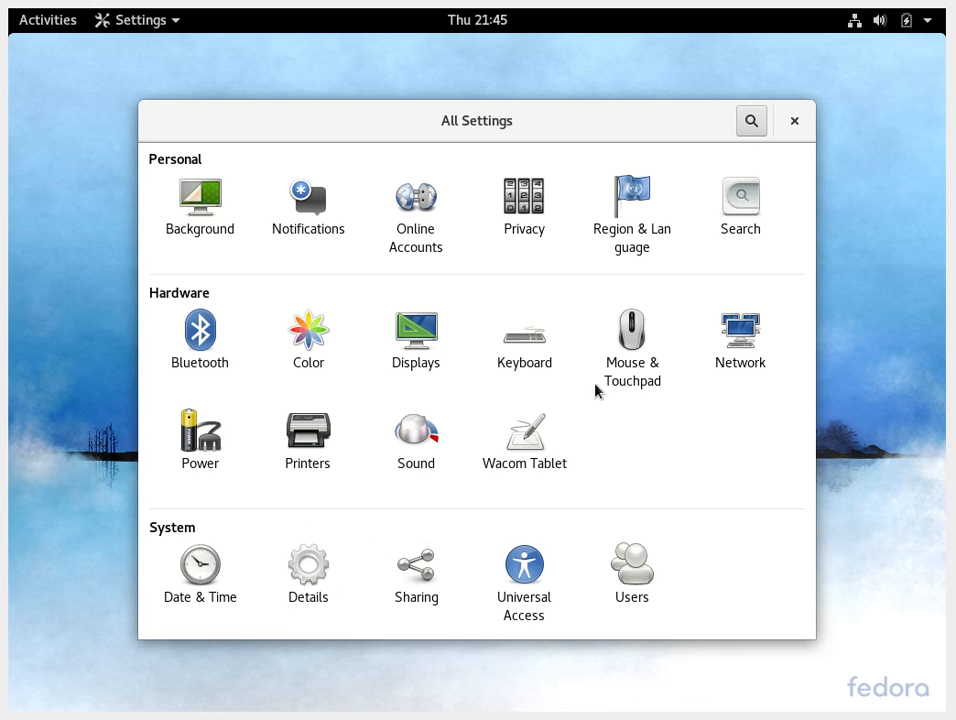
mouse_move(794, 120)
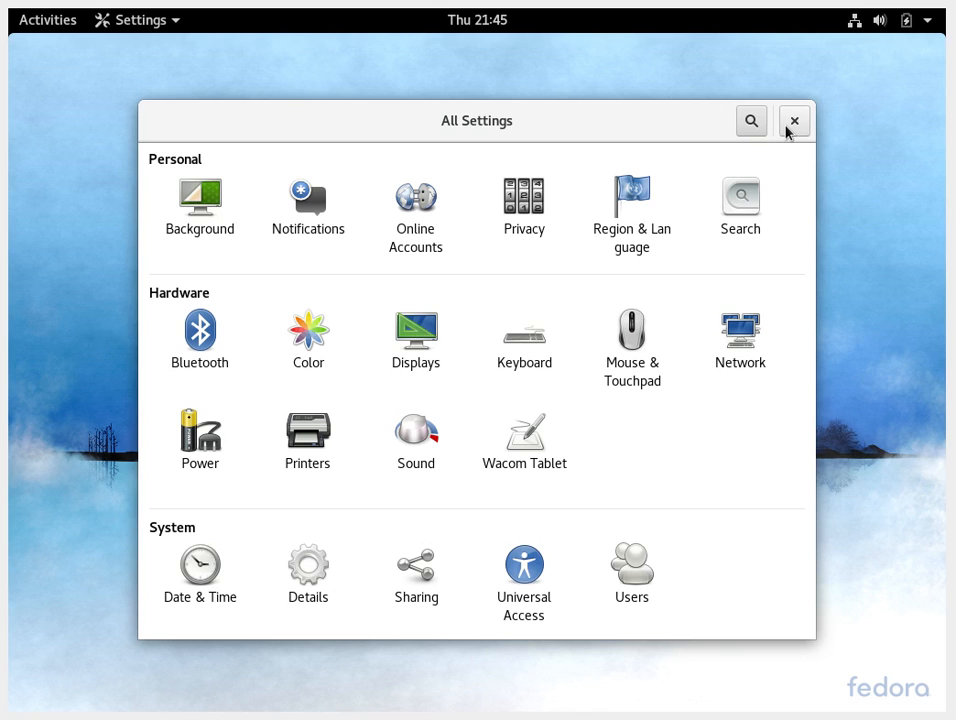
Close Settings and bring up the Activities overview with the dash of favourite apps
click(794, 120)
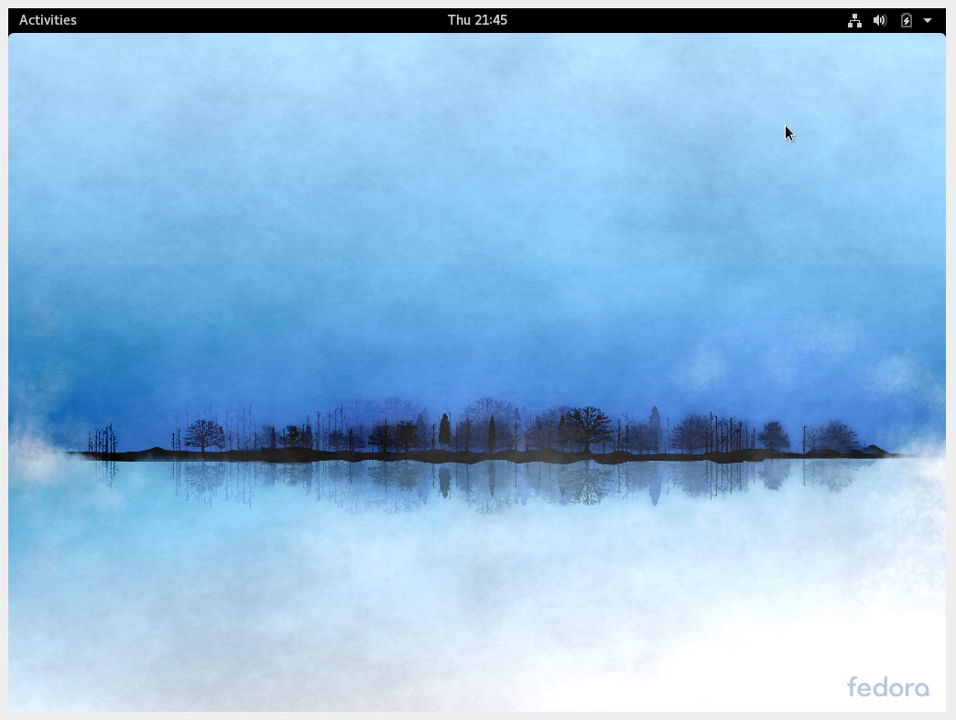
mouse_move(112, 58)
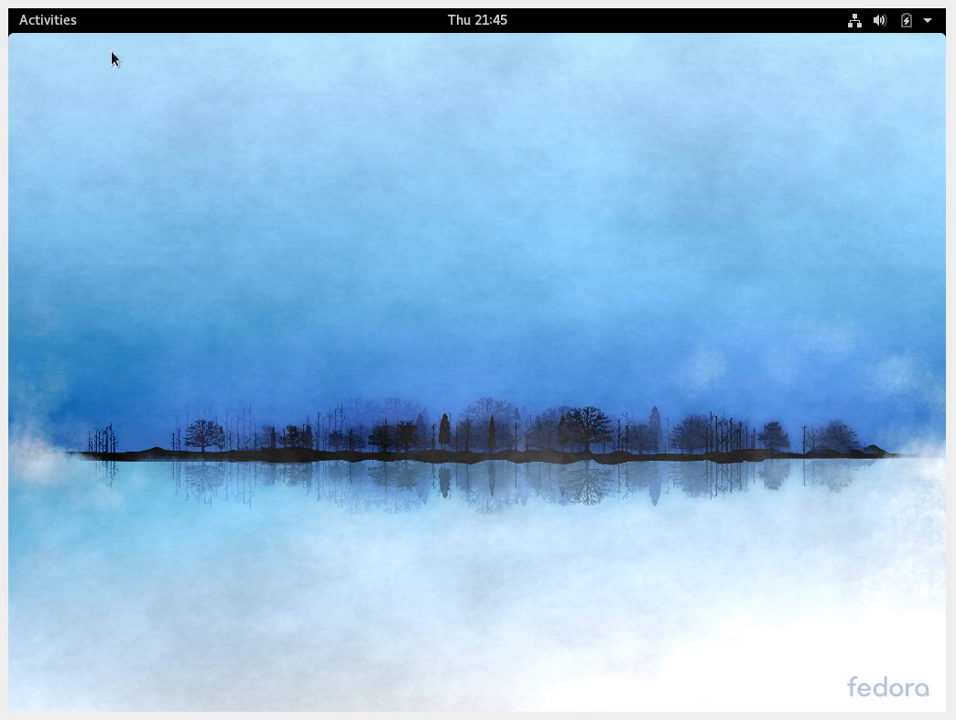
click(48, 20)
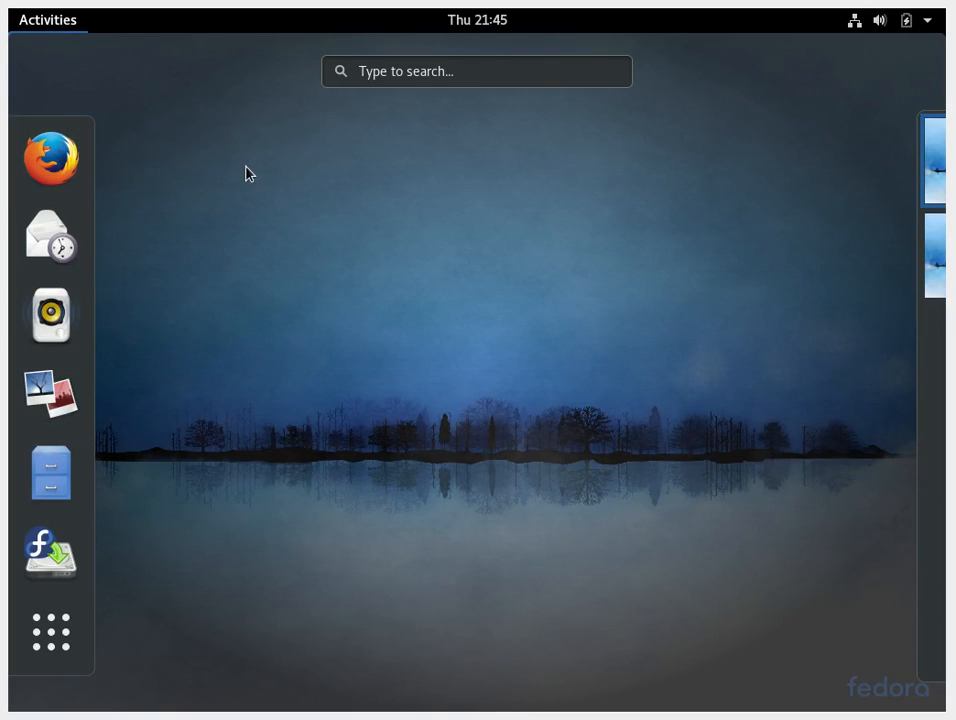
mouse_move(42, 32)
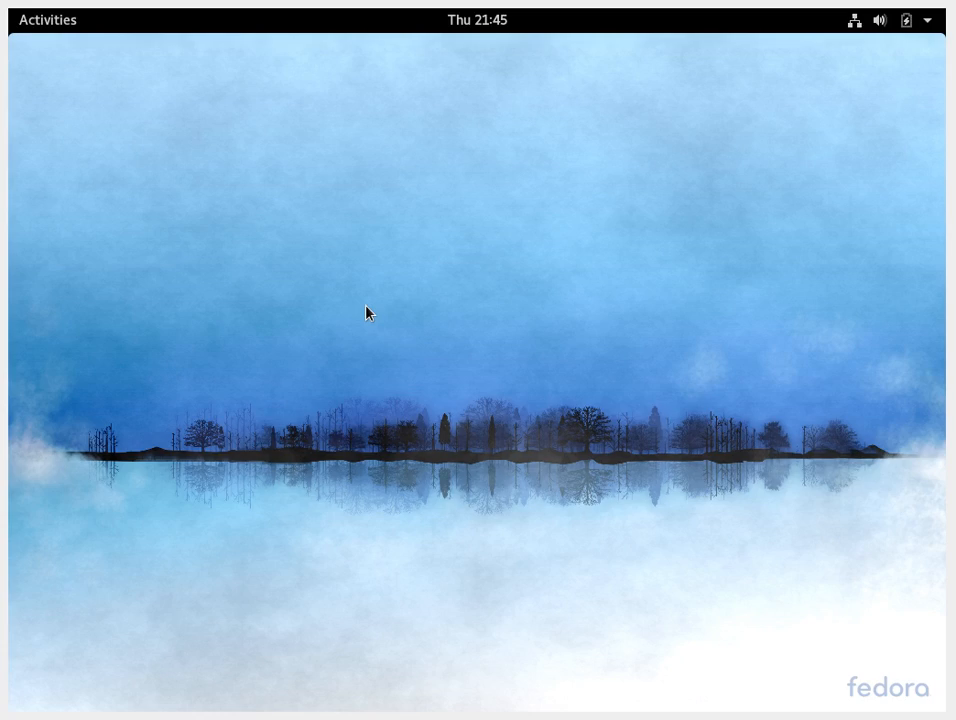
click(48, 20)
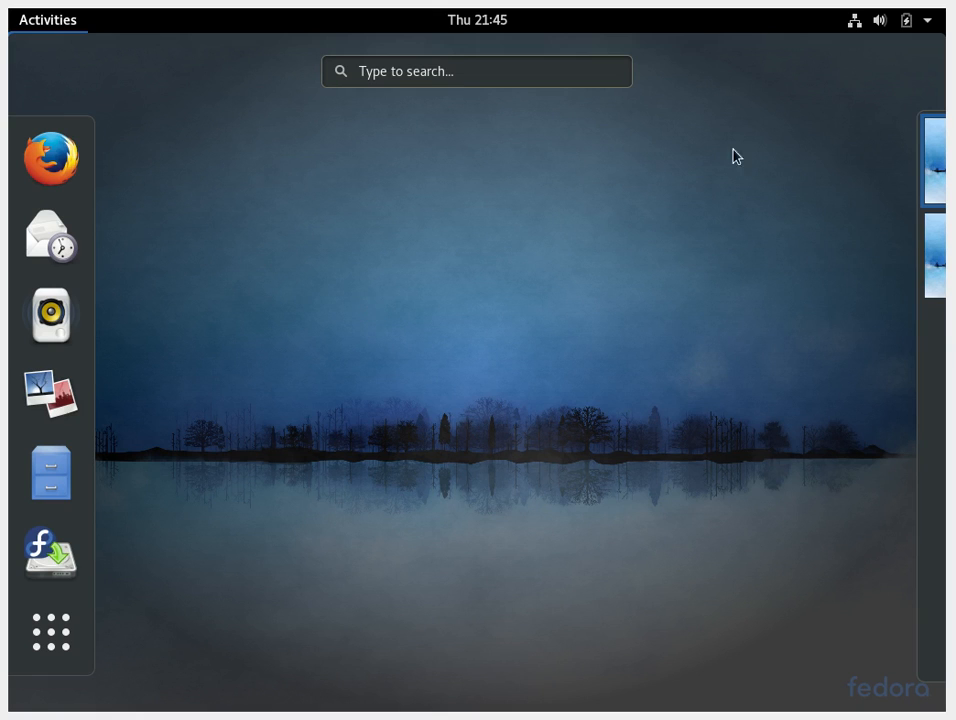
mouse_move(596, 244)
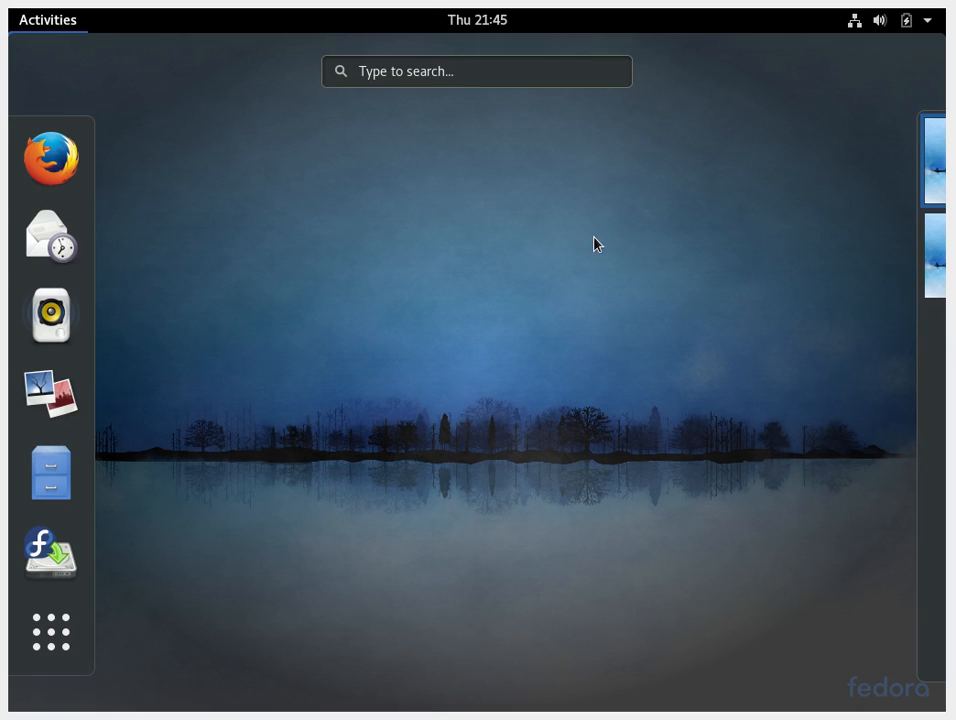
mouse_move(70, 150)
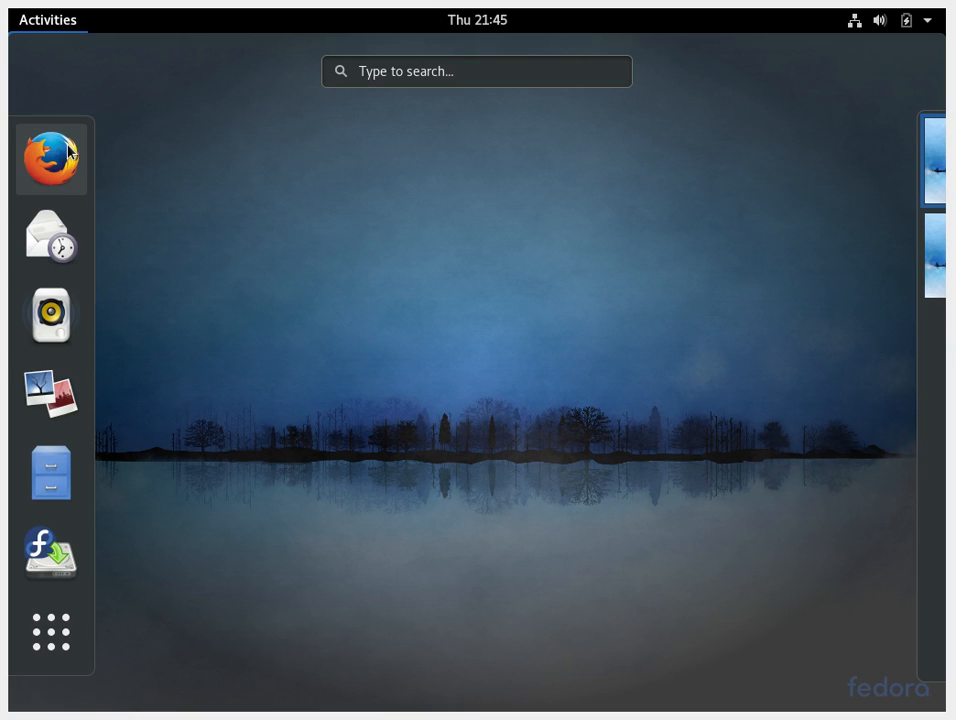
mouse_move(194, 164)
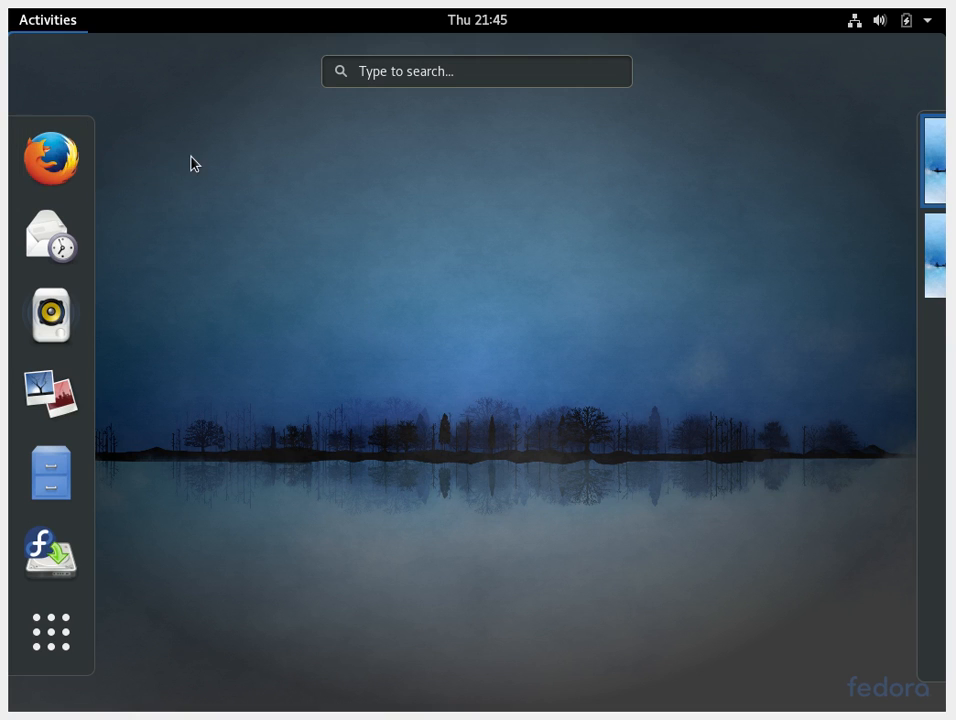
mouse_move(140, 196)
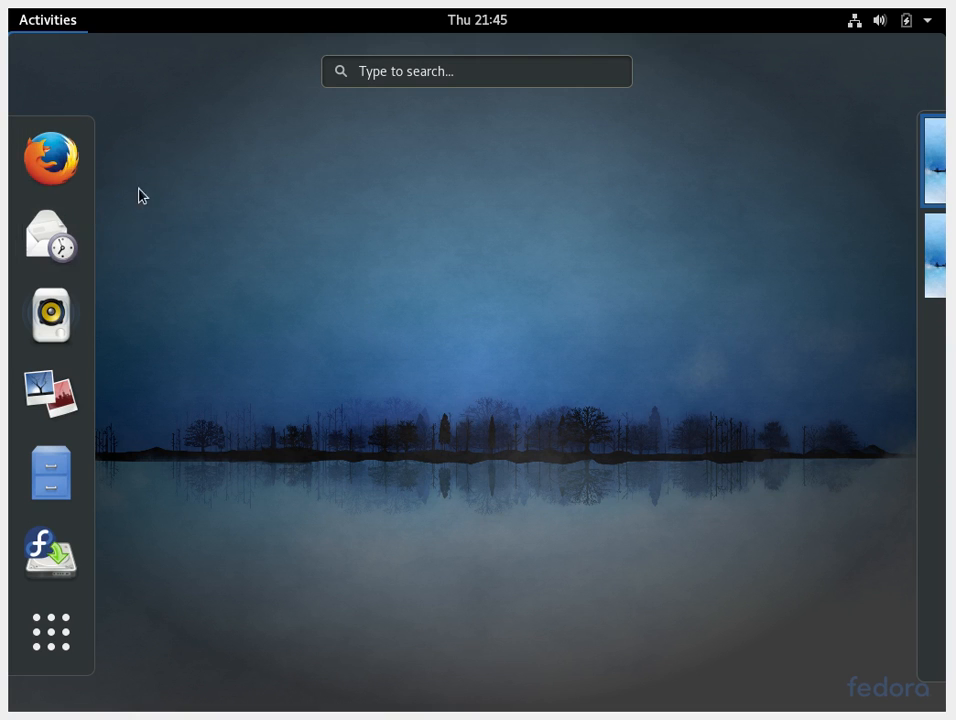
mouse_move(168, 200)
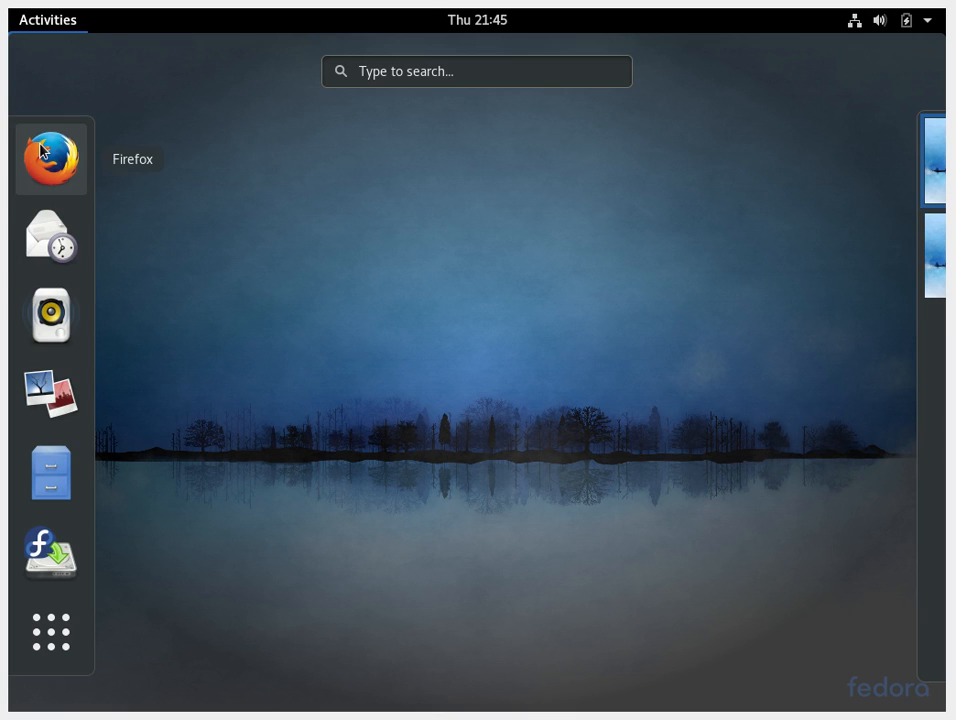
mouse_move(50, 236)
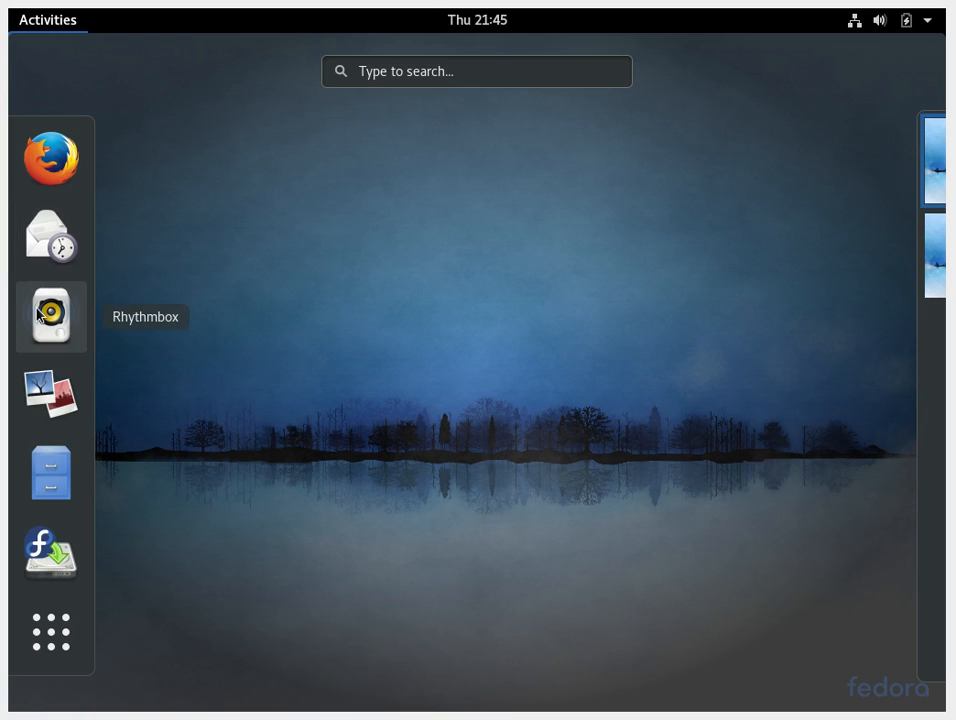
mouse_move(50, 396)
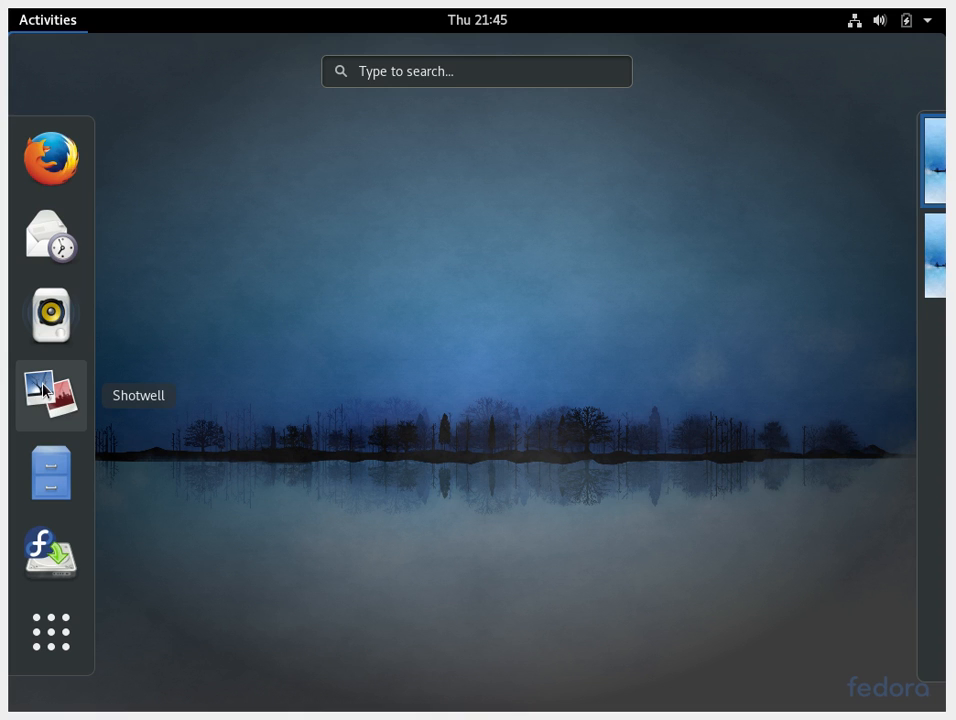
mouse_move(52, 472)
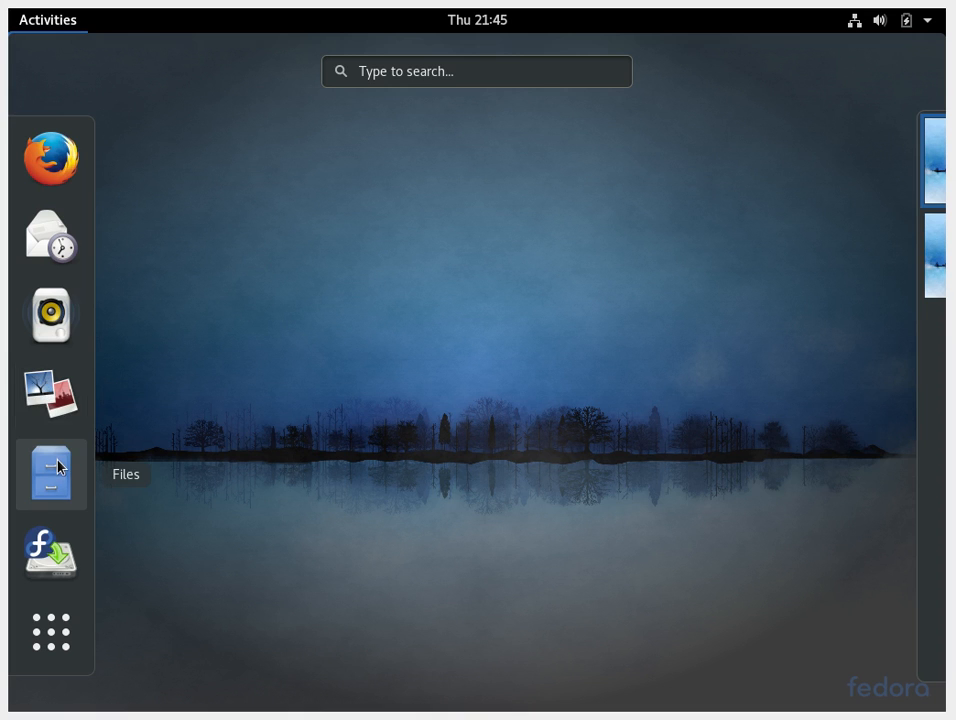
Launch Files on the Home folder and show its background menu (New Folder, Paste, Select All, Properties)
click(52, 474)
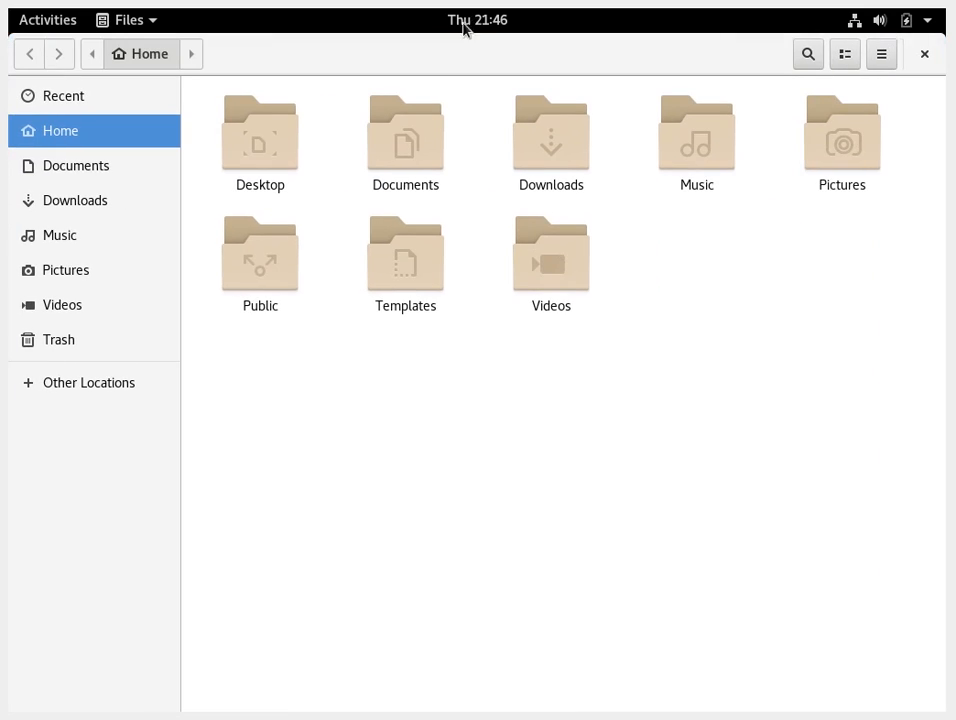
mouse_move(448, 72)
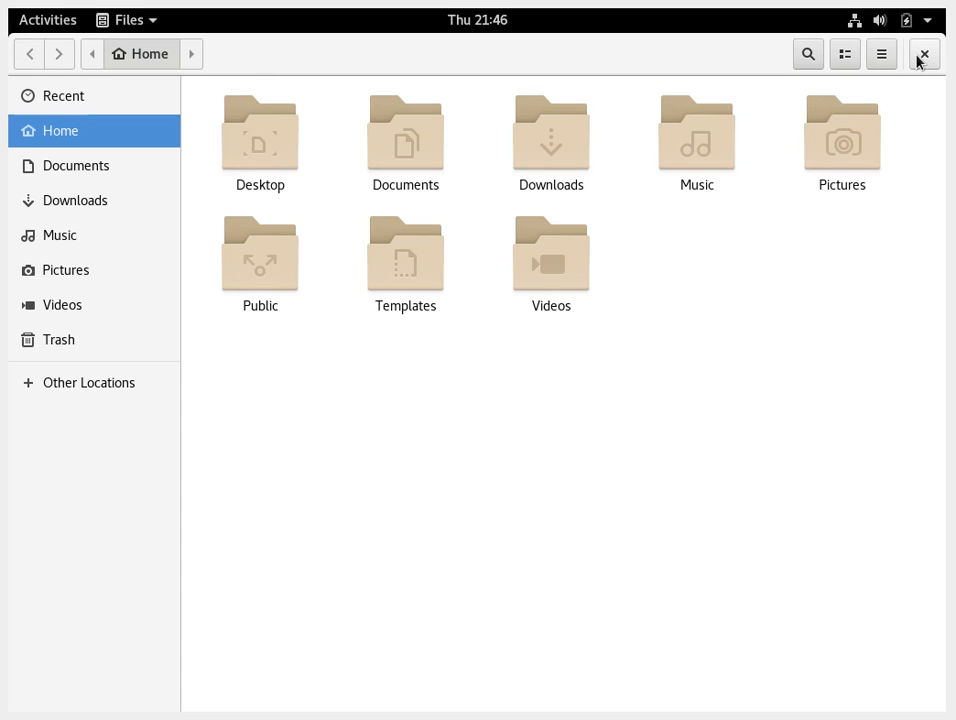
mouse_move(604, 56)
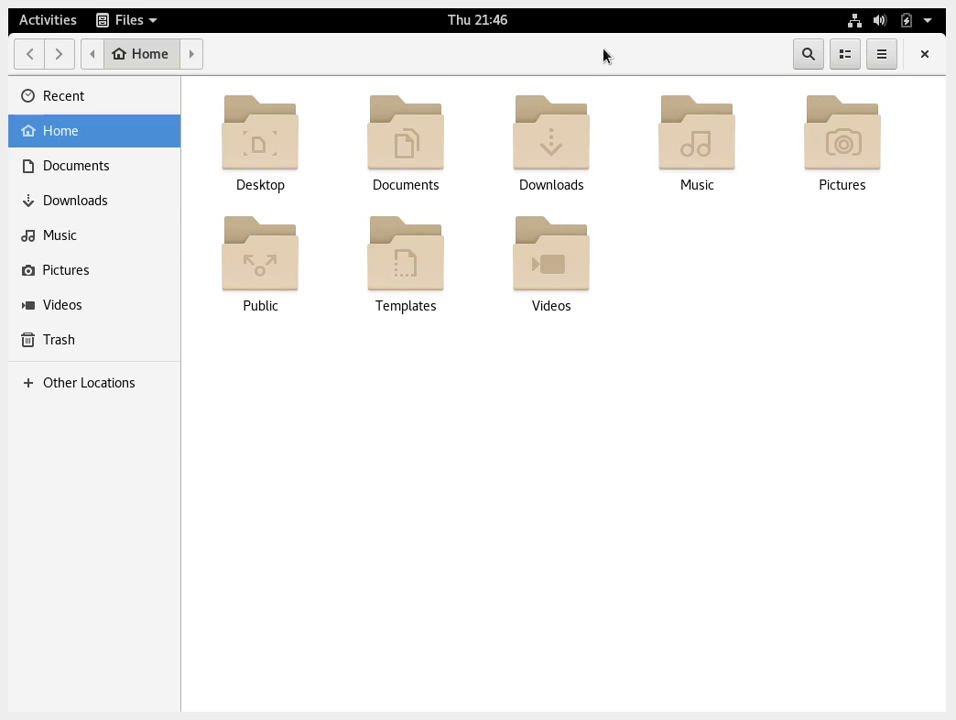
mouse_move(320, 154)
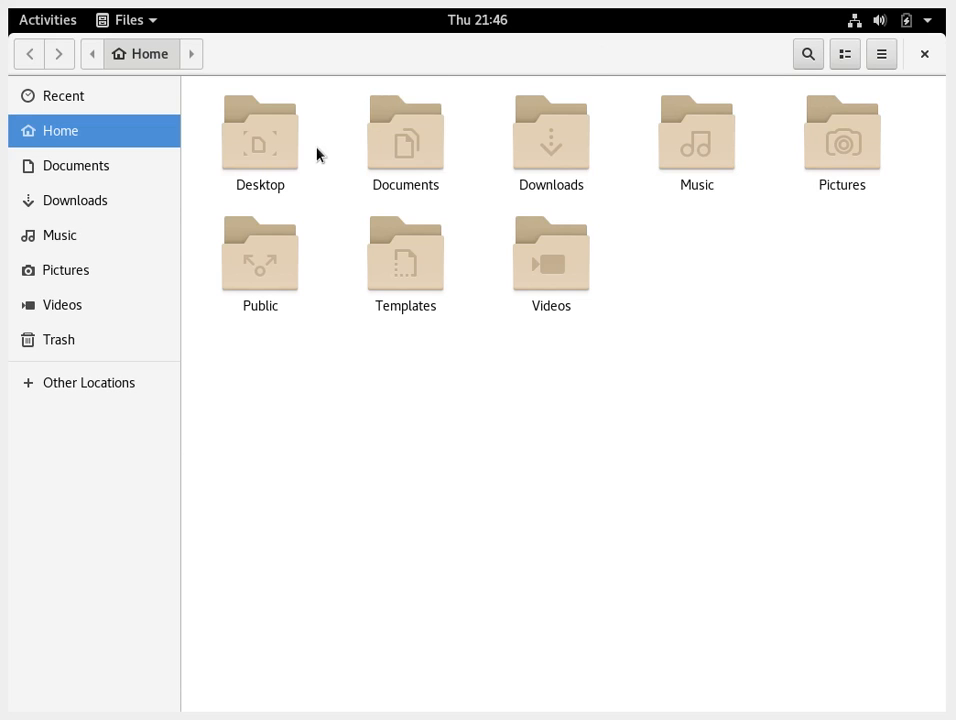
mouse_move(670, 328)
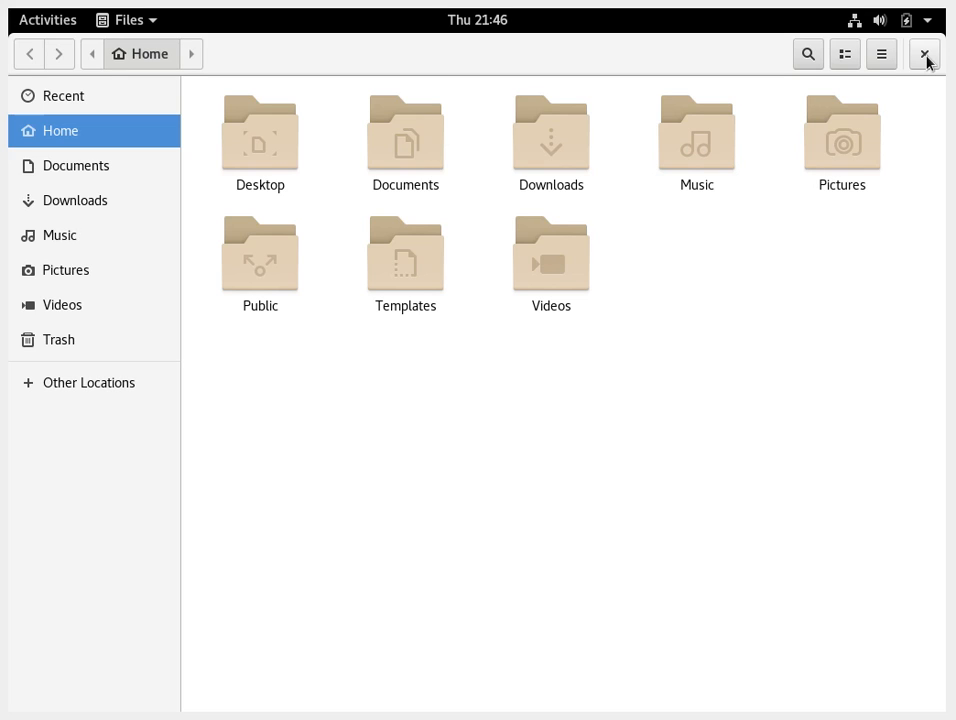
right_click(604, 478)
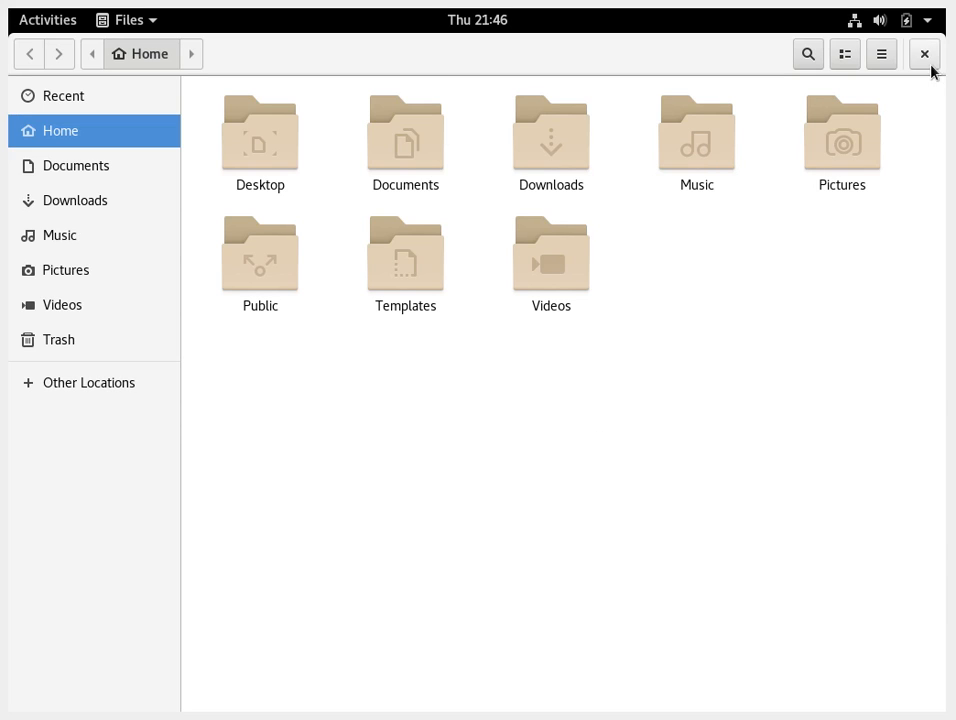
right_click(718, 280)
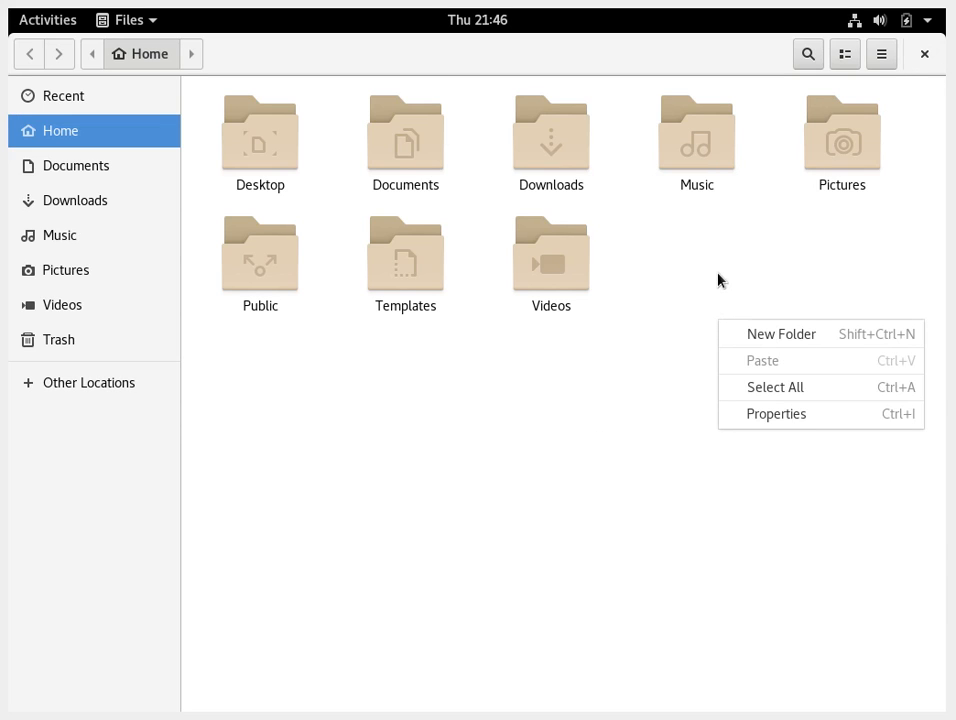
mouse_move(588, 424)
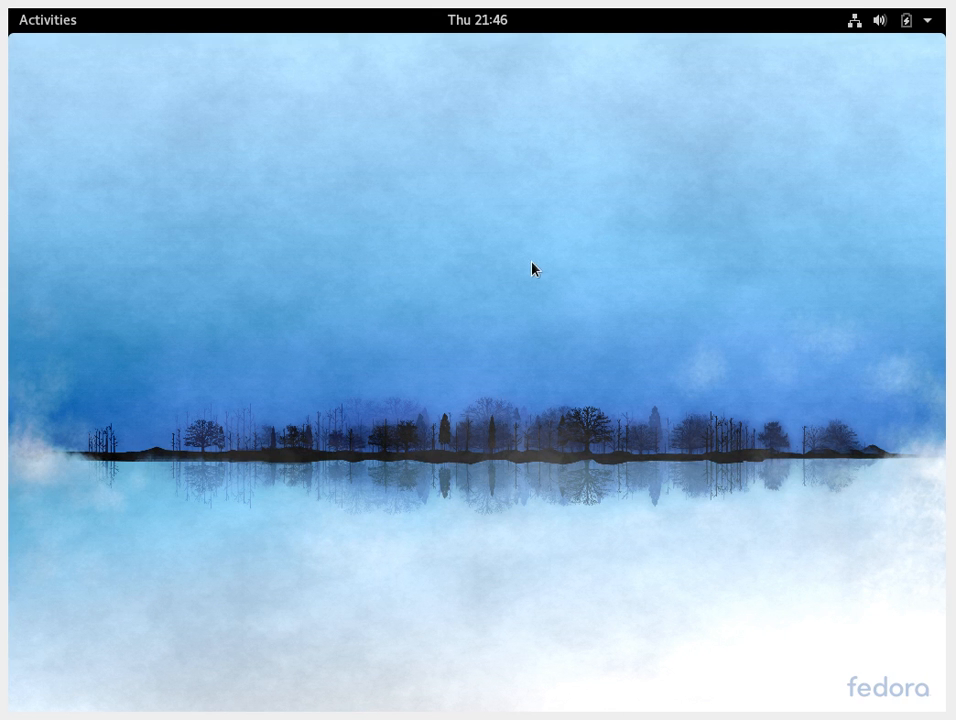
mouse_move(528, 272)
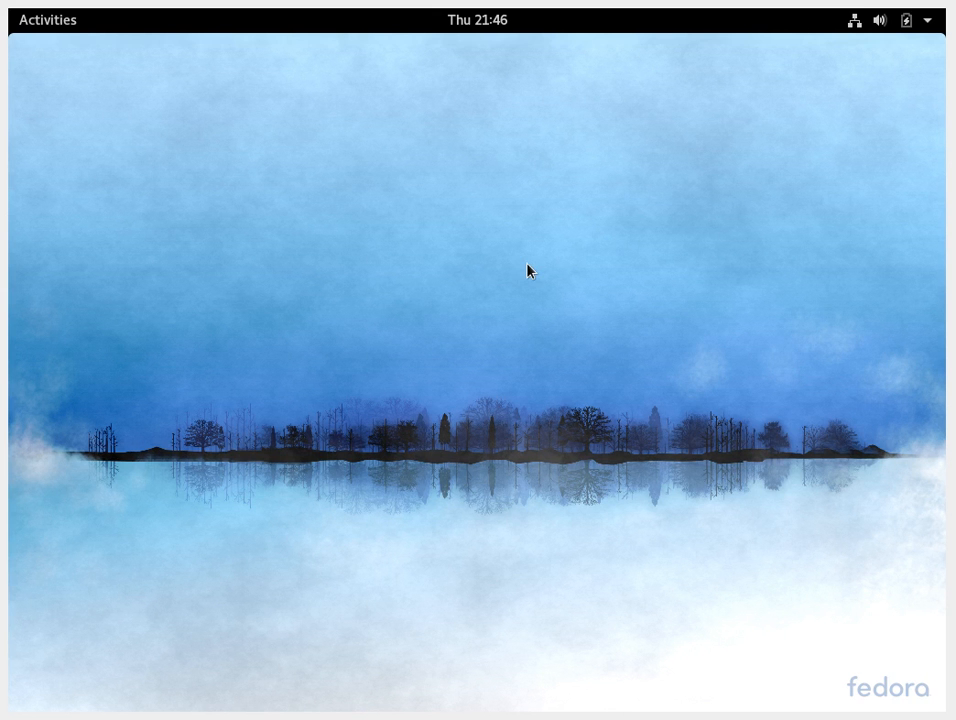
Launch Terminal and show the Linux kernel details with uname -a
text(te)
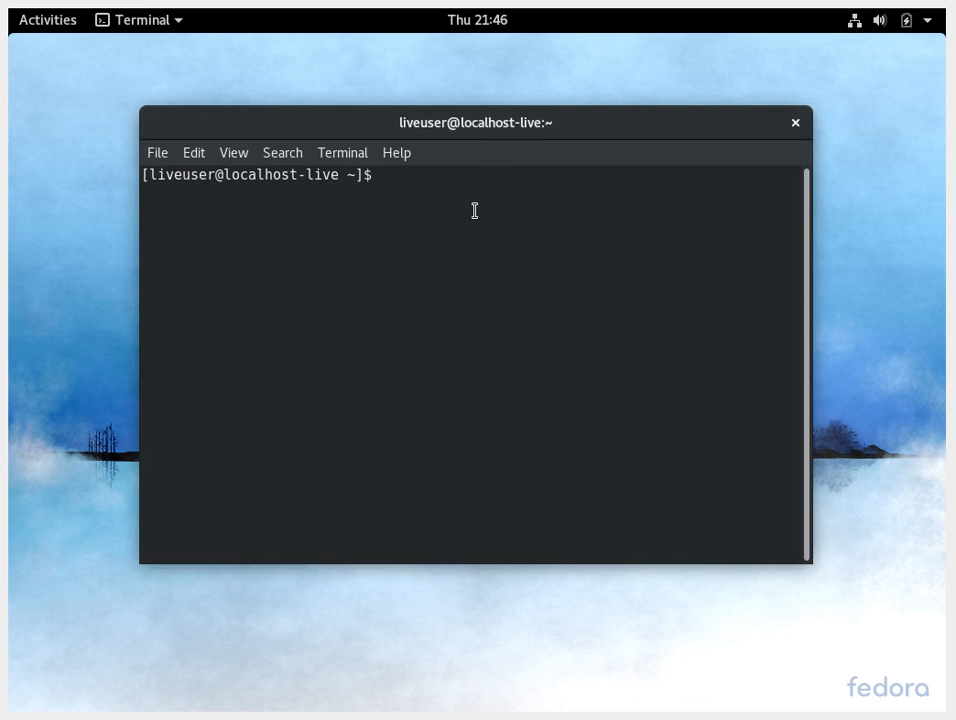
text(uname -a)
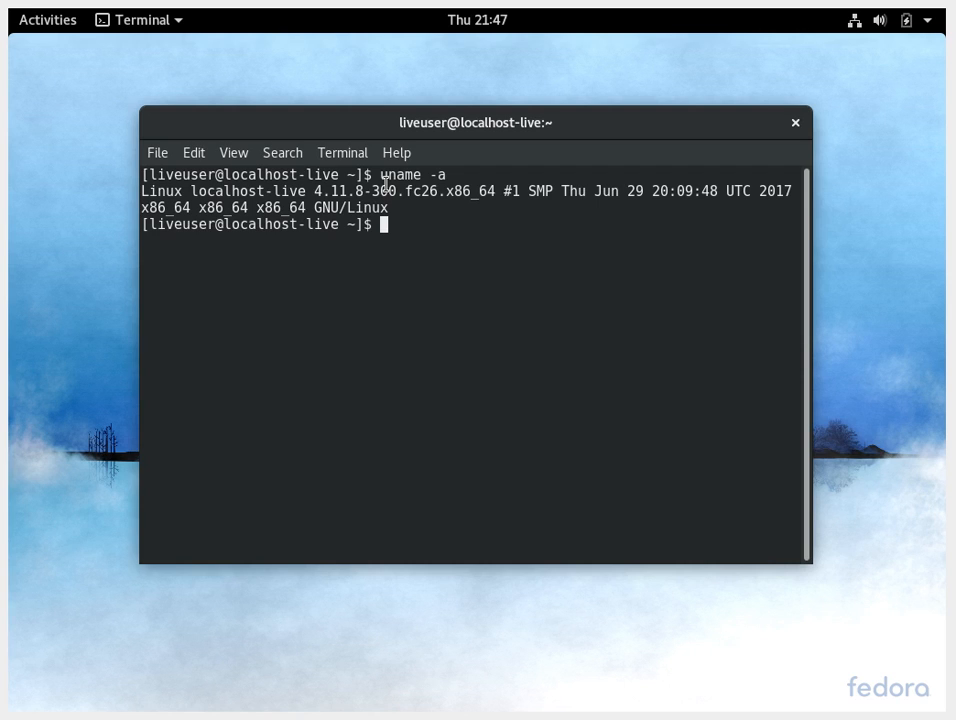
mouse_move(628, 190)
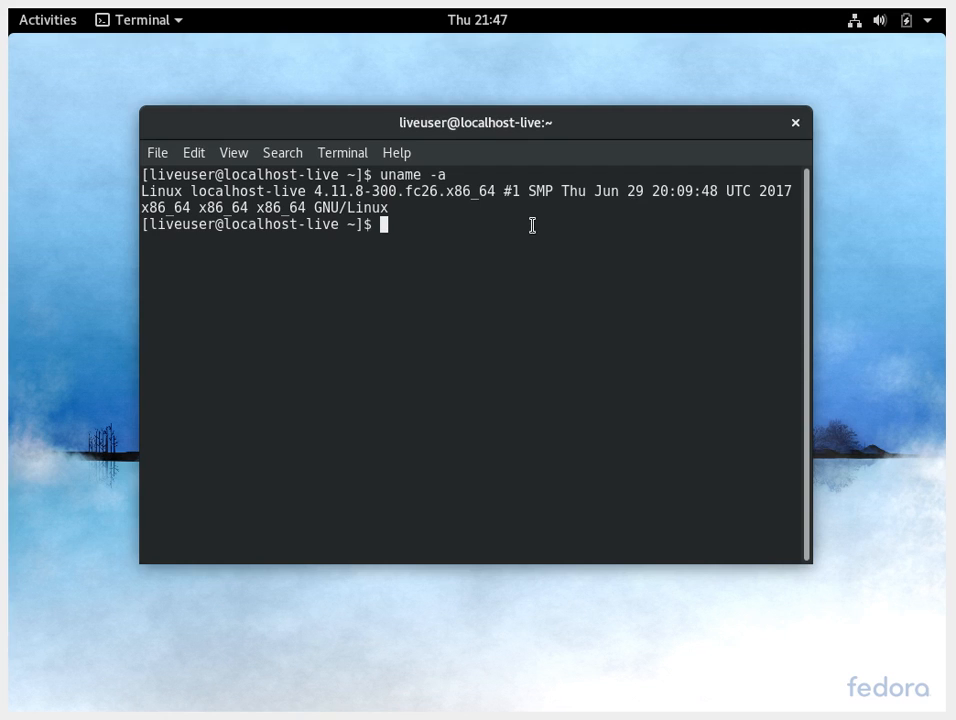
Try lsb_release -a (command not found), then show memory usage in MB with free -m
text(lsb)
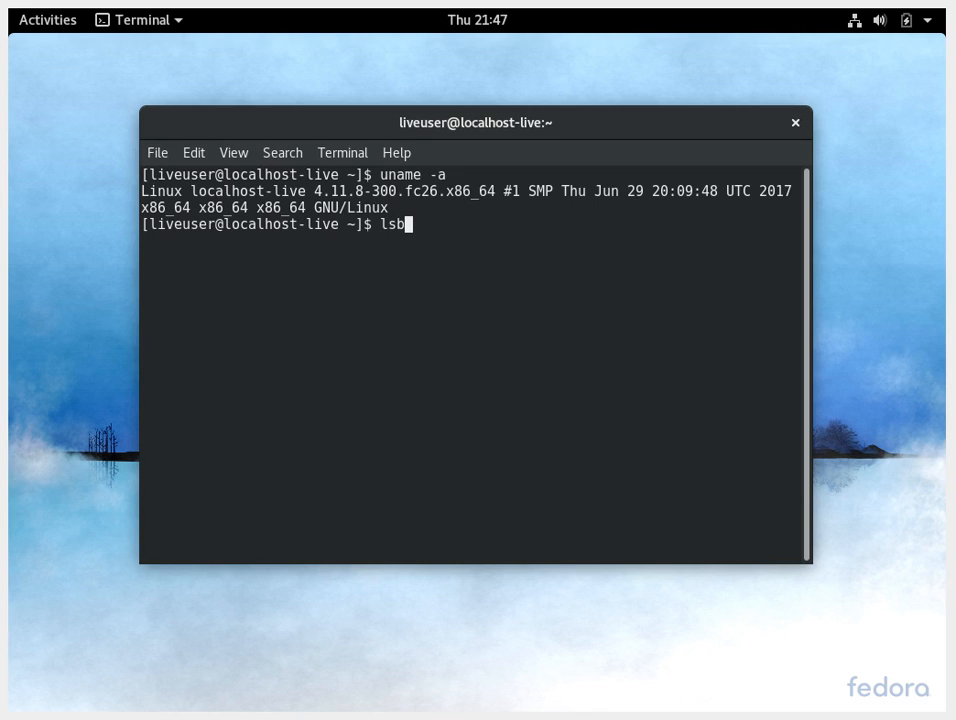
text(_releas -a)
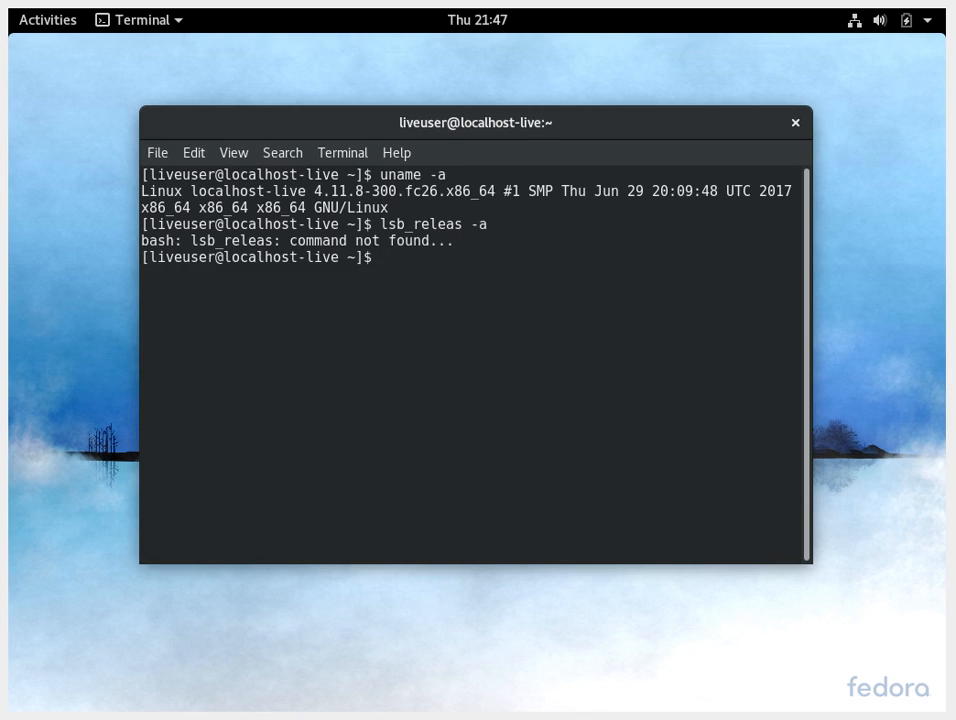
text(lsb_release -a)
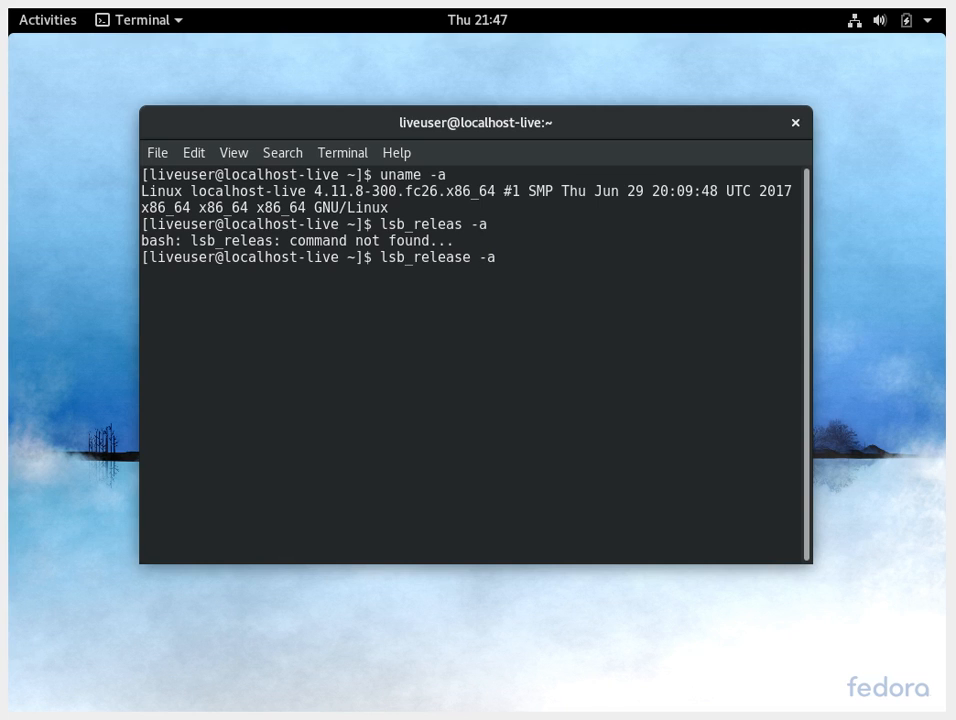
key(Return)
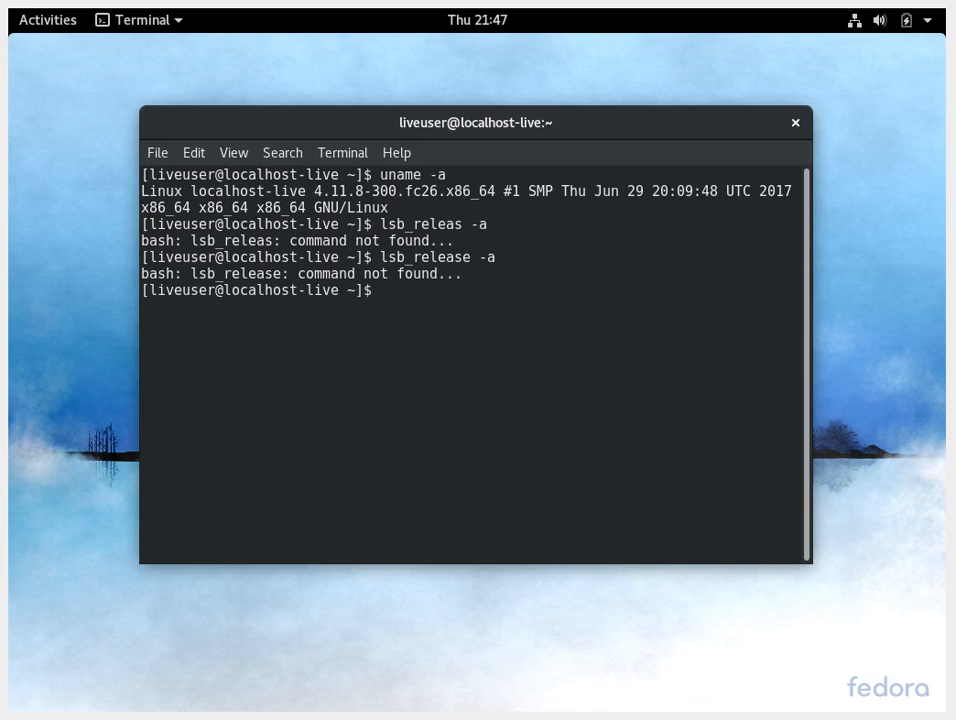
text(free -m)
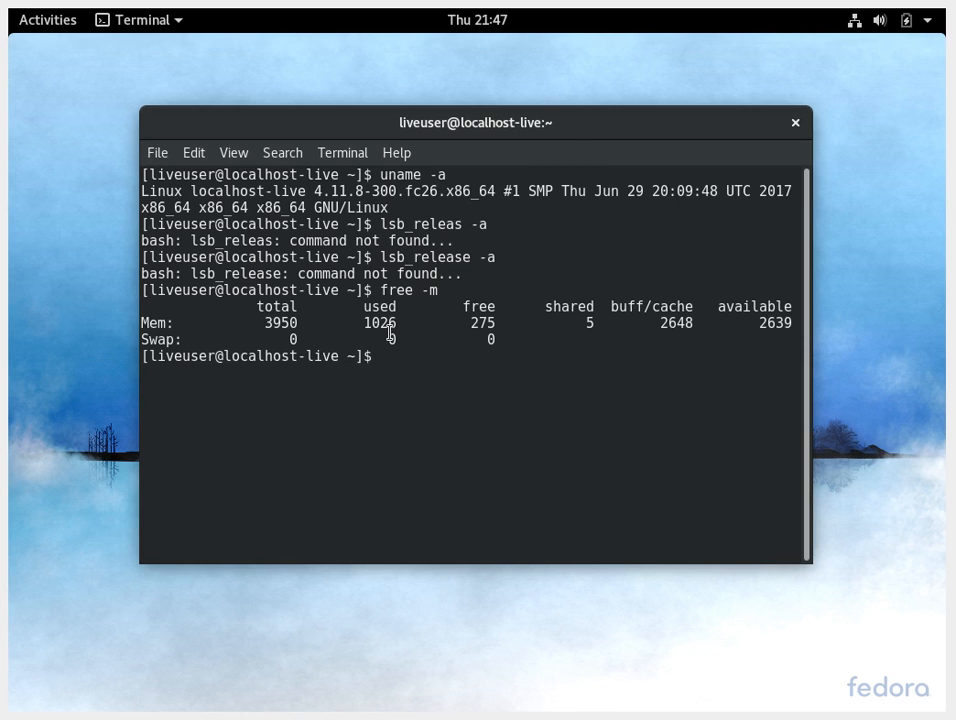
mouse_move(732, 166)
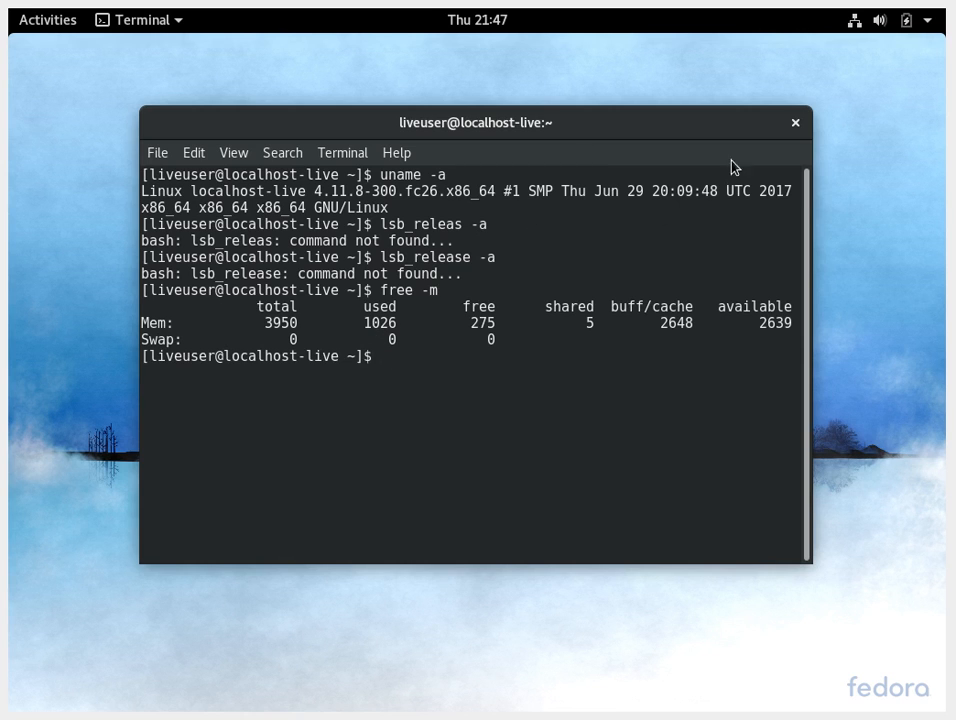
View the Resources history graphs in System Monitor and close its window
click(796, 122)
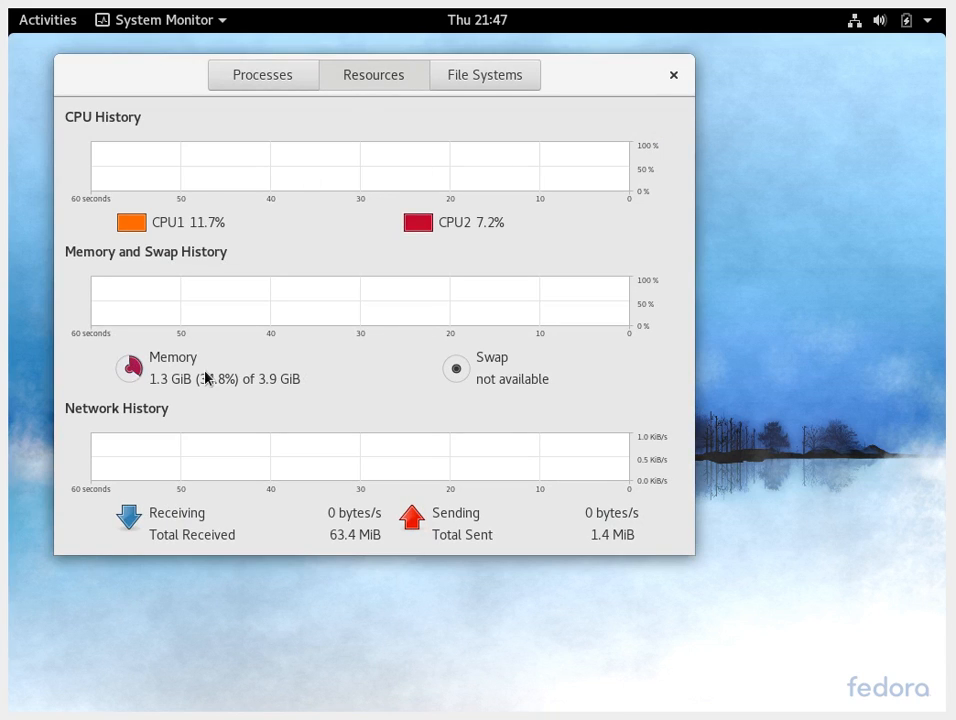
mouse_move(170, 392)
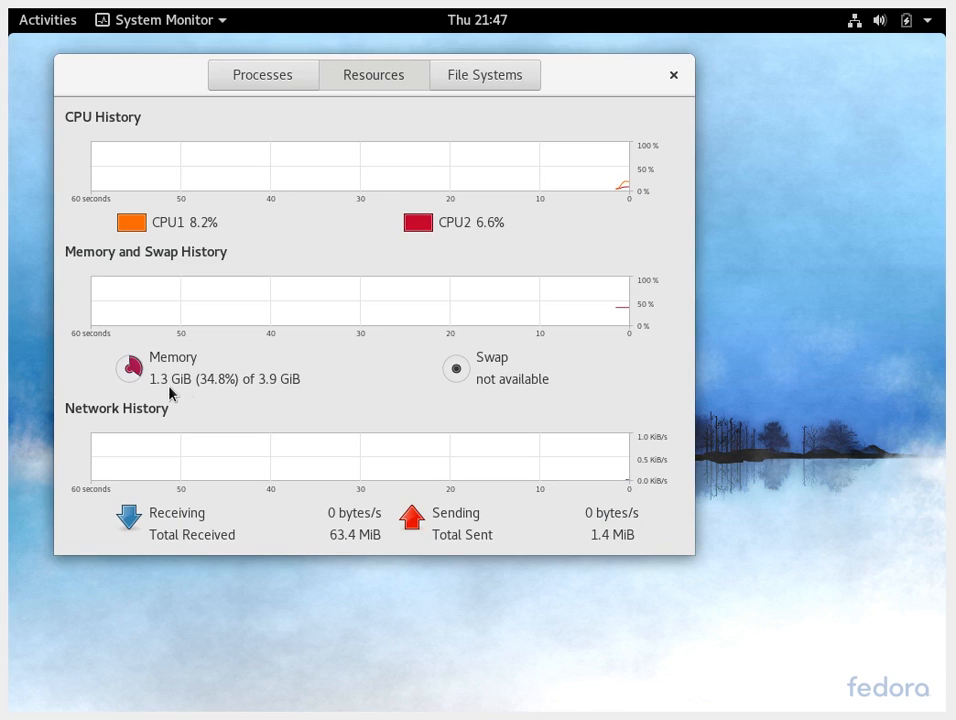
mouse_move(294, 394)
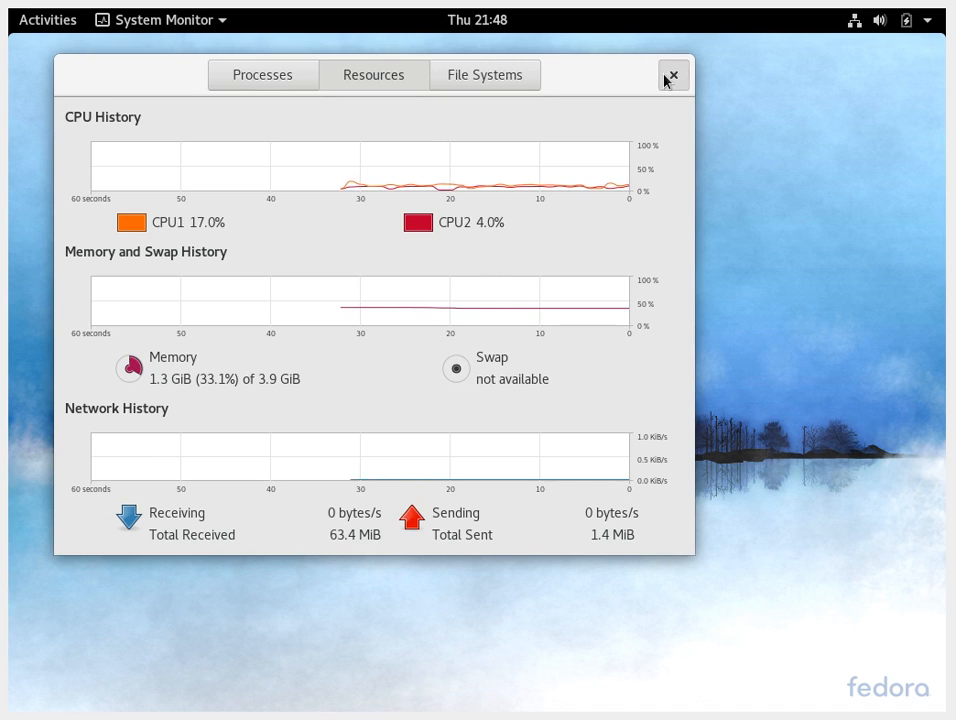
click(672, 76)
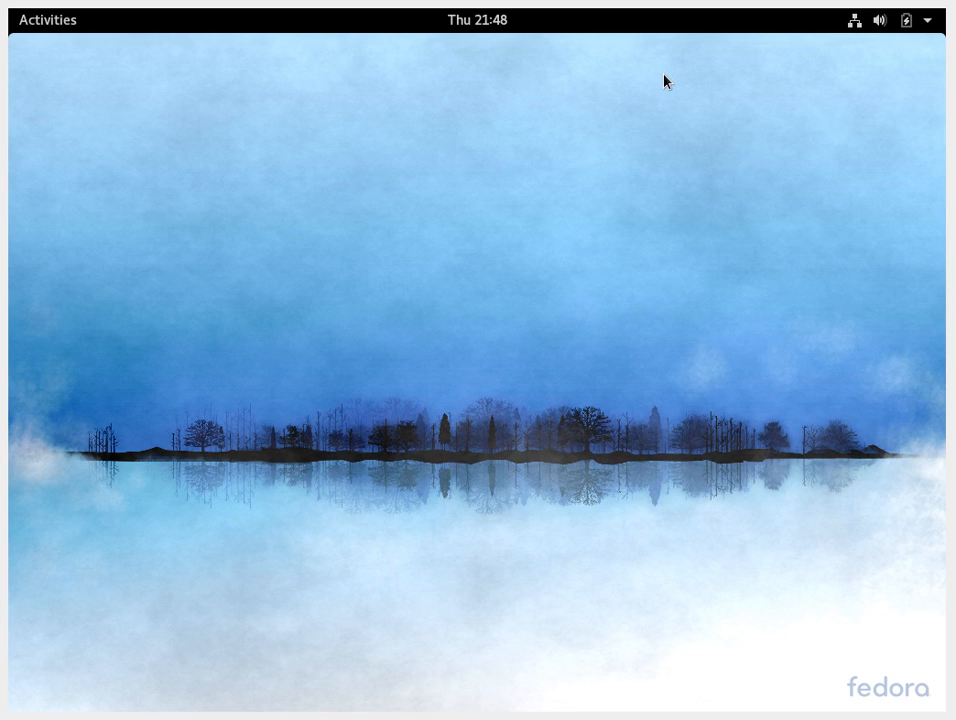
mouse_move(524, 270)
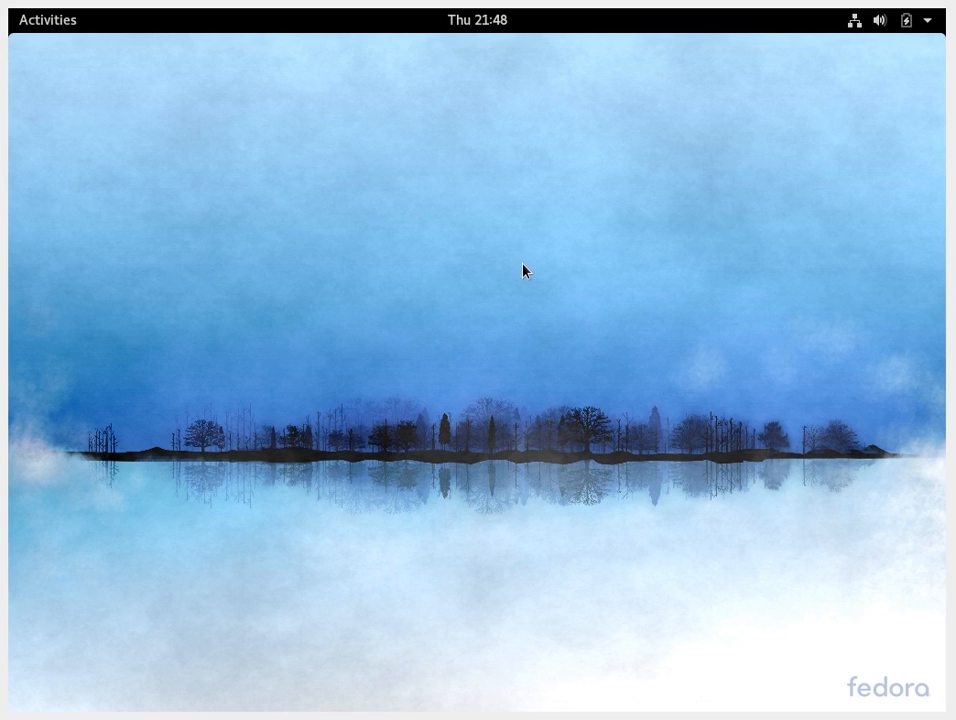
mouse_move(150, 392)
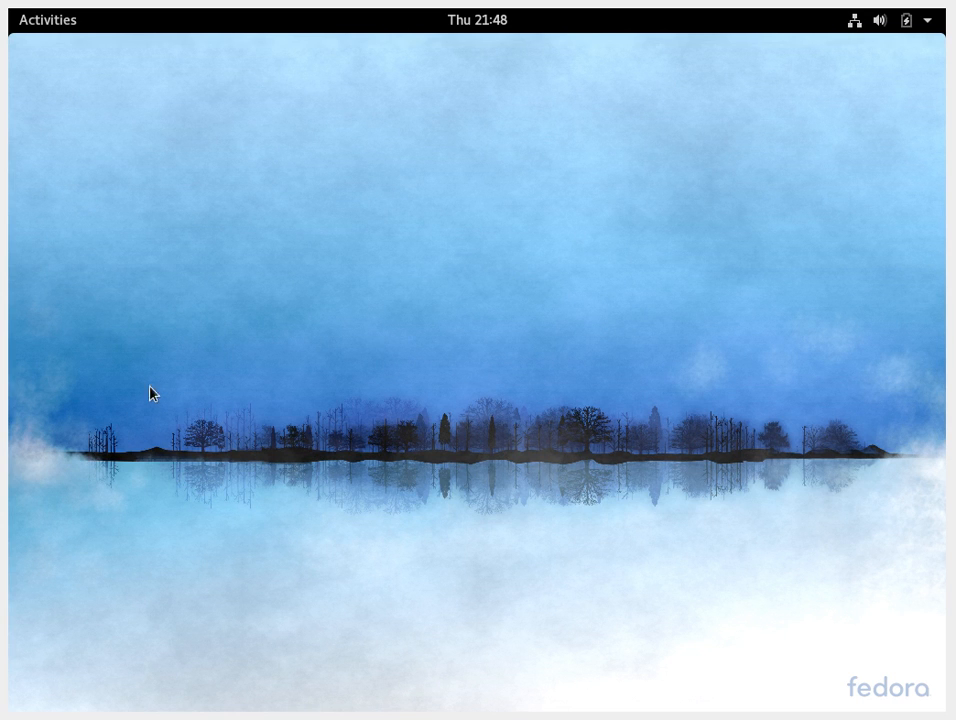
mouse_move(62, 22)
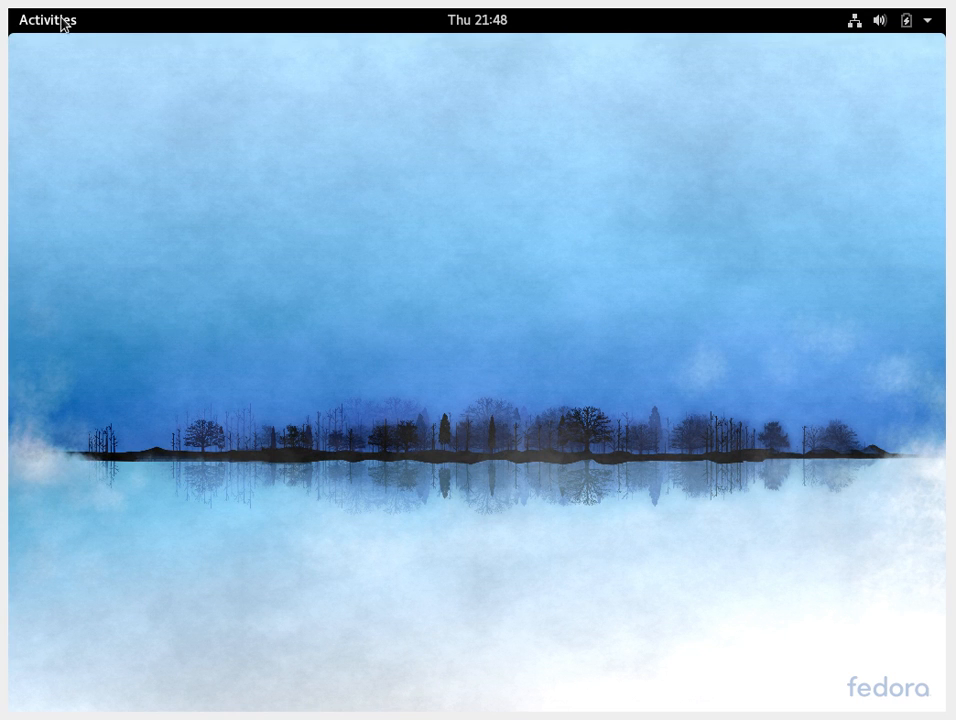
Show the full grid of installed apps (Boxes, Calculator, Files, Software) from the Activities overview
click(48, 20)
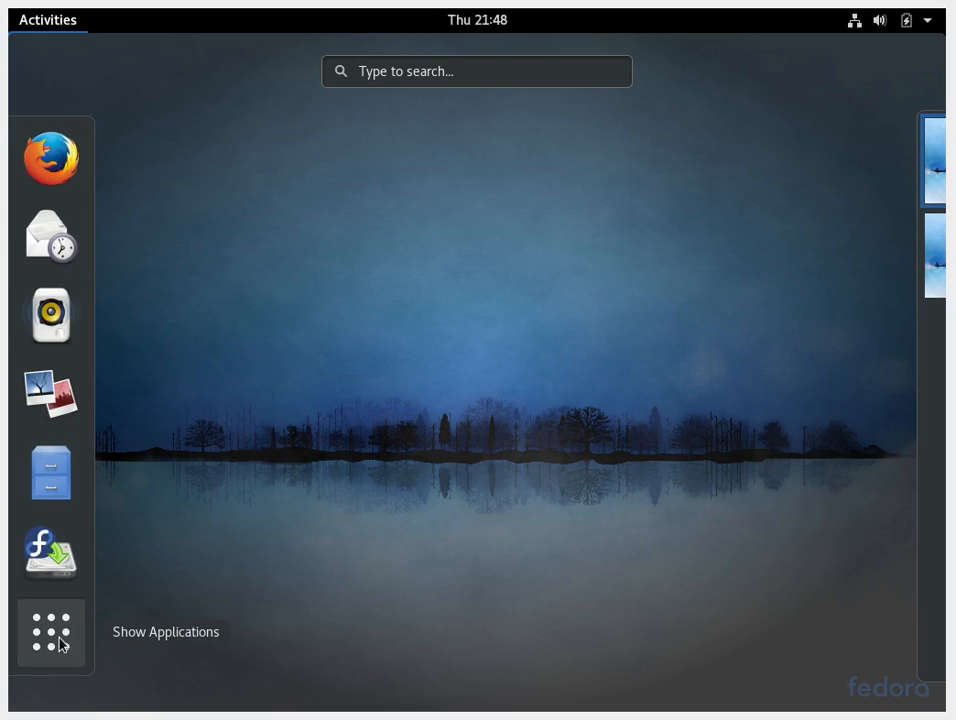
click(52, 632)
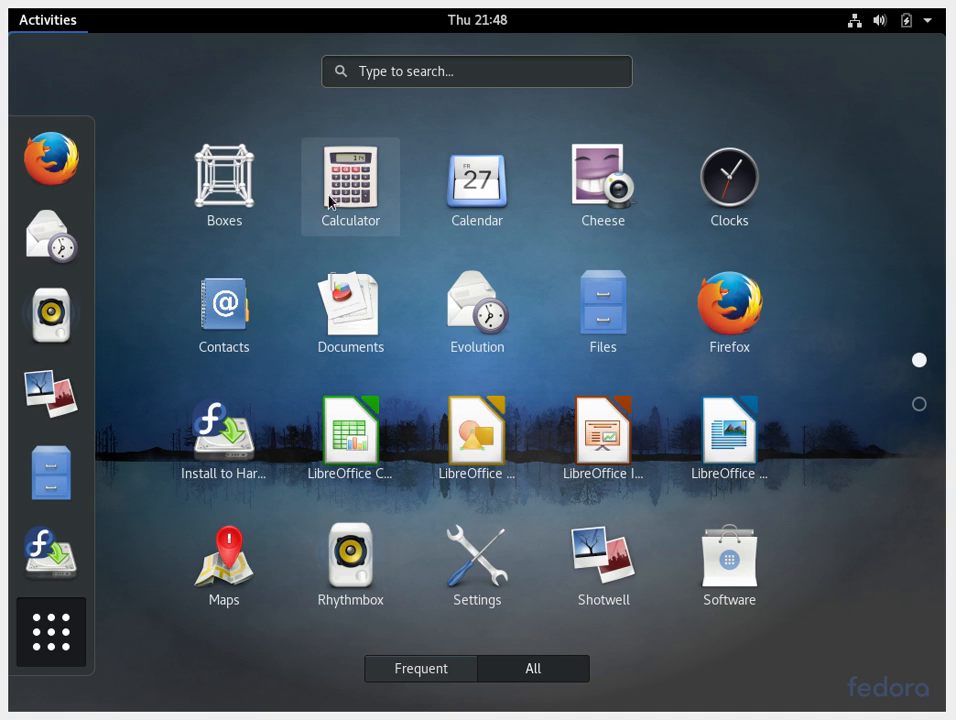
mouse_move(604, 186)
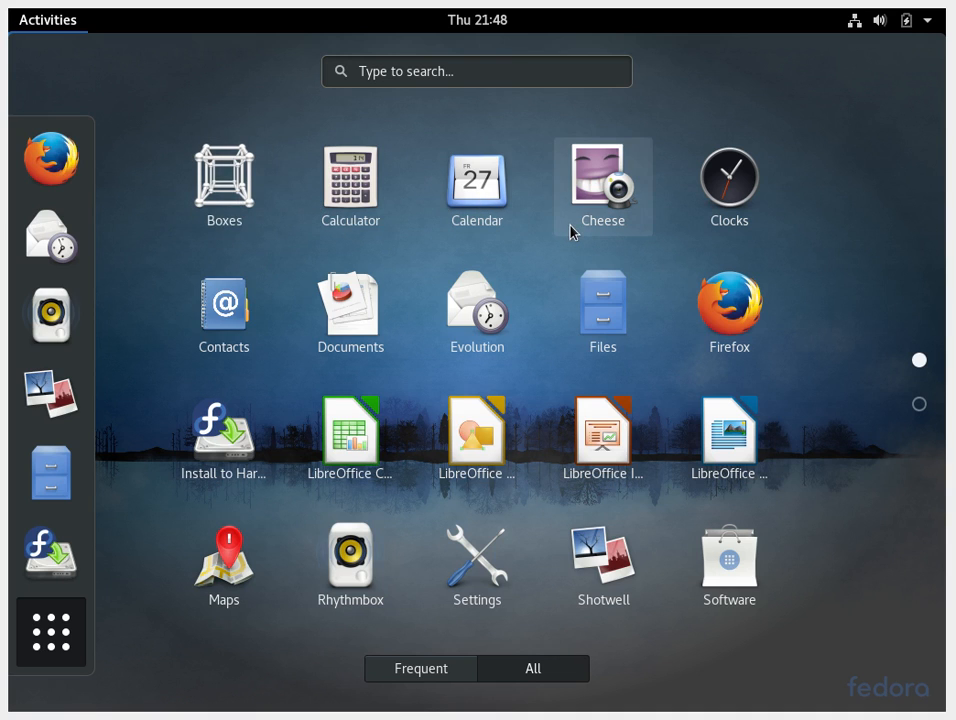
mouse_move(728, 186)
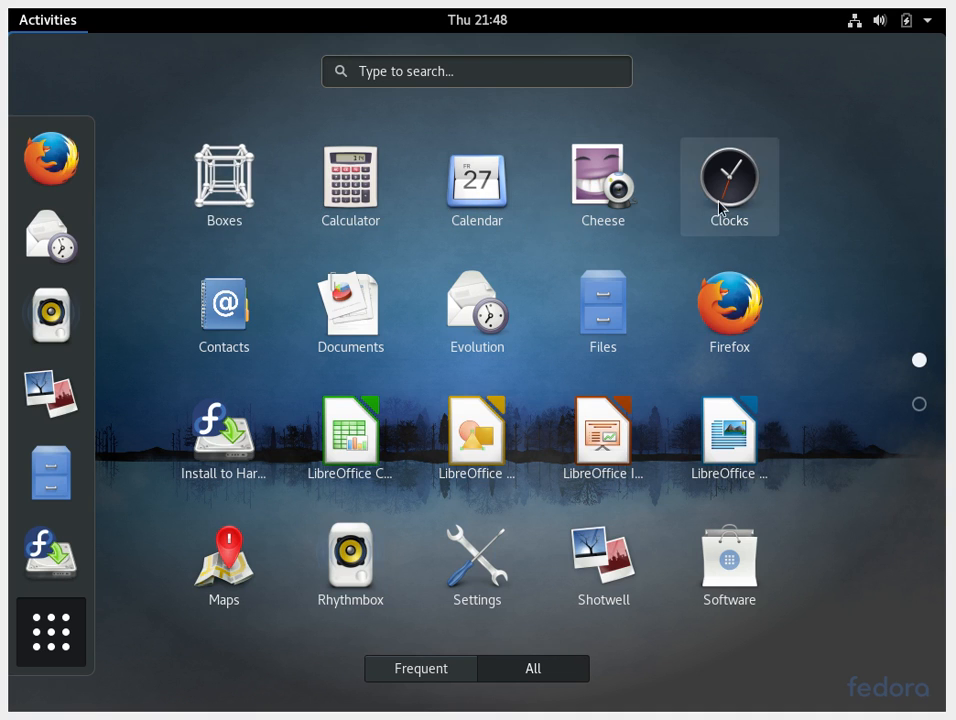
mouse_move(740, 178)
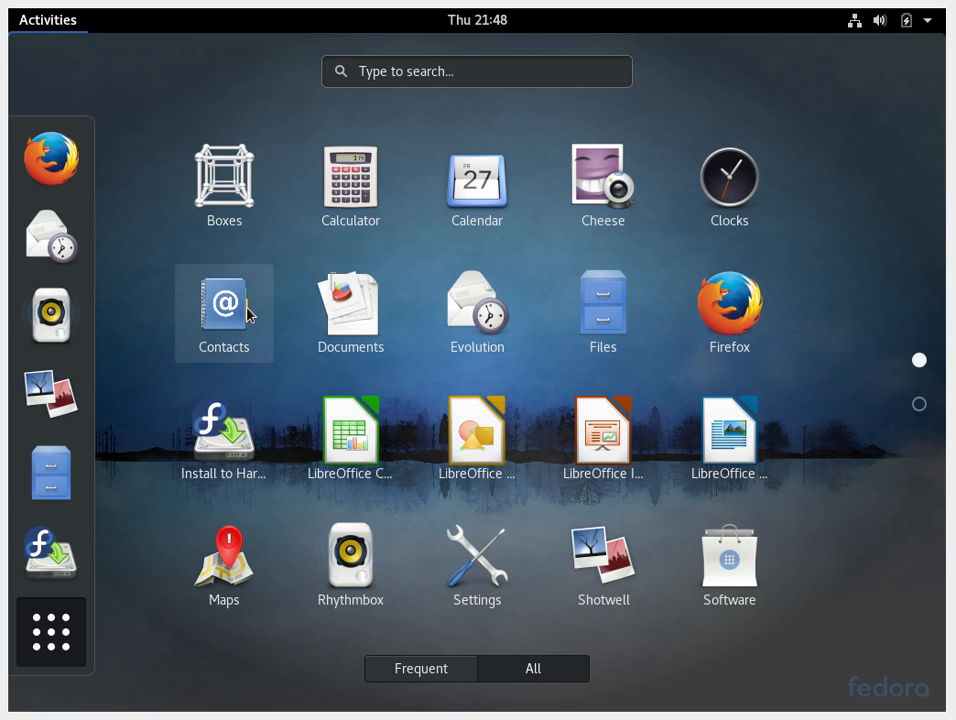
mouse_move(350, 312)
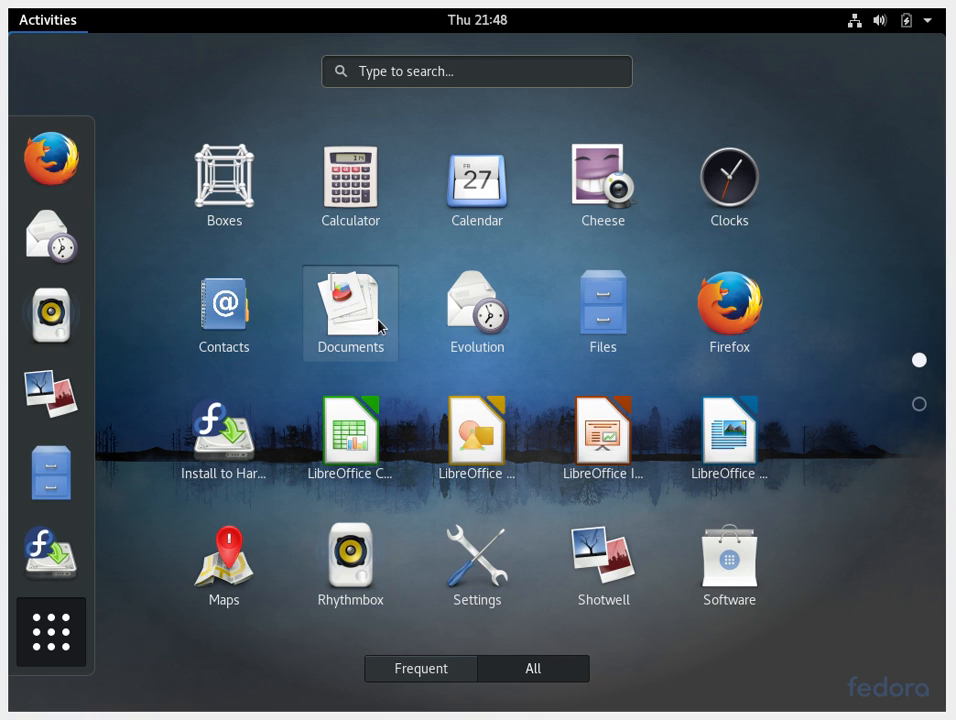
click(48, 20)
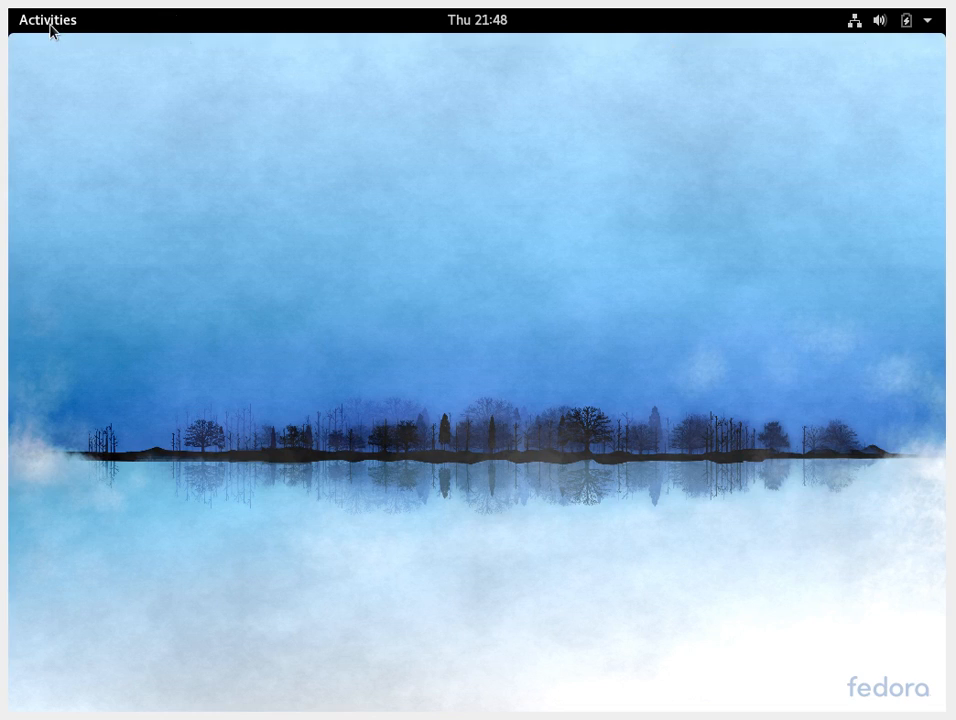
click(48, 20)
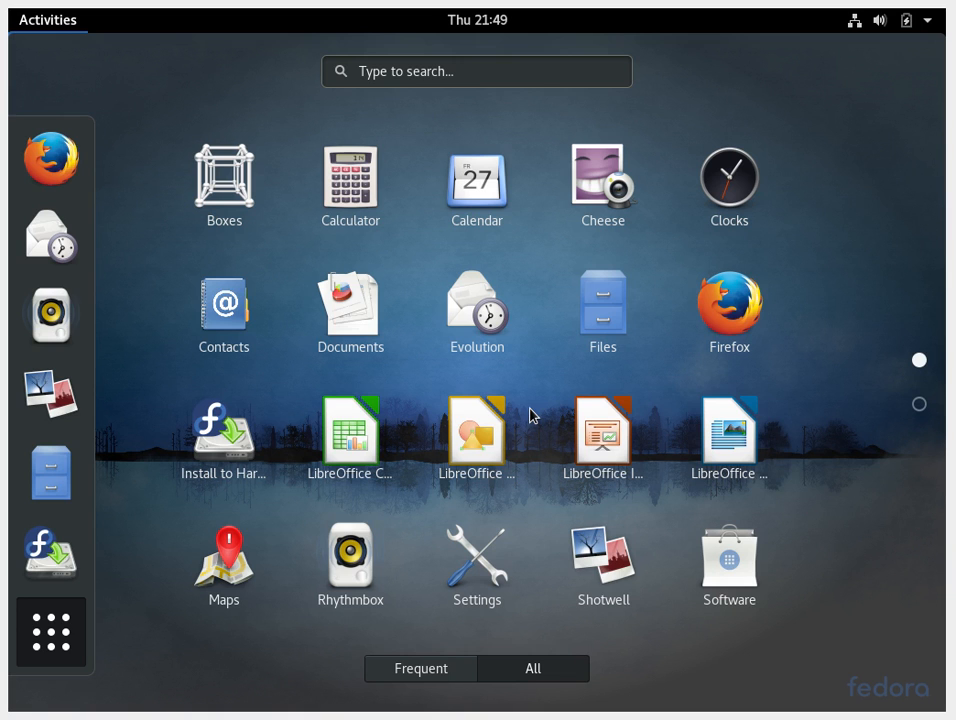
mouse_move(728, 566)
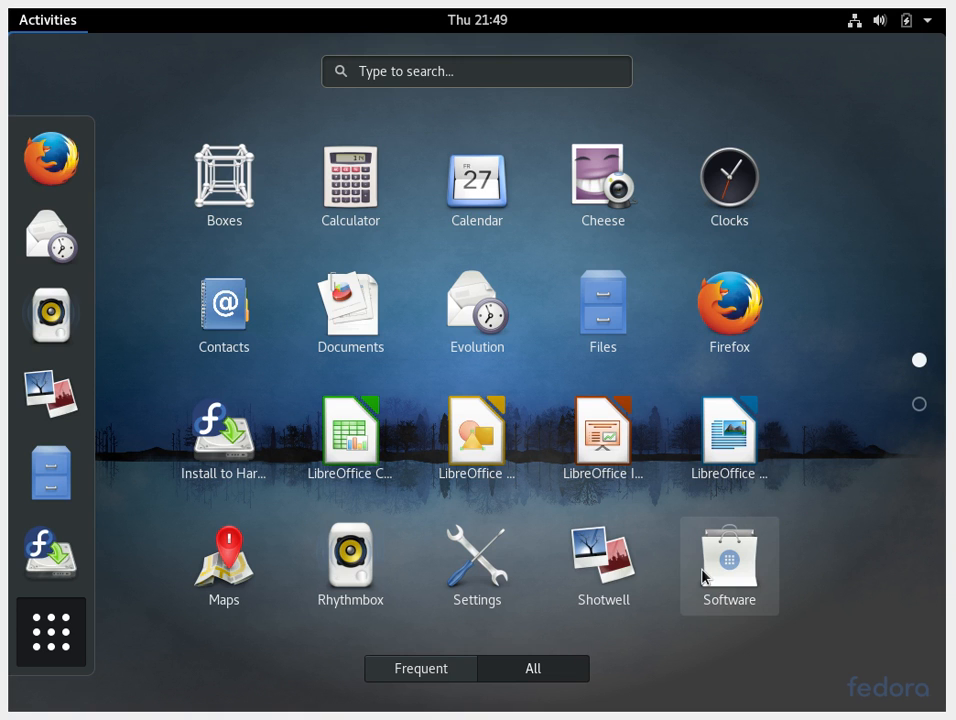
Launch GNOME Software and scroll through its featured apps, categories and Editor's Picks
click(728, 566)
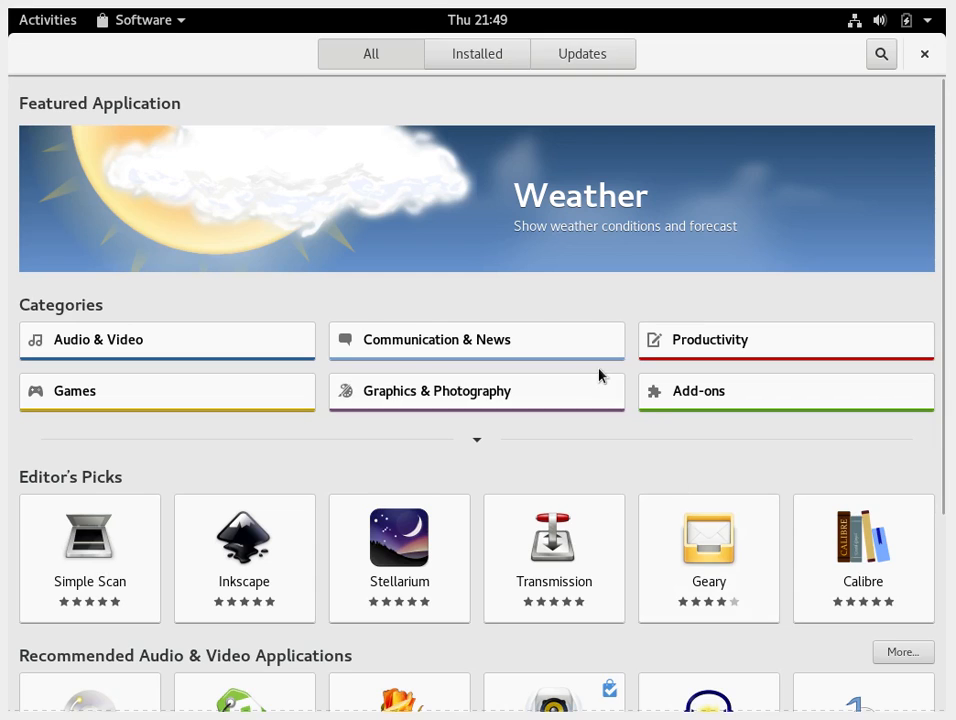
mouse_move(472, 176)
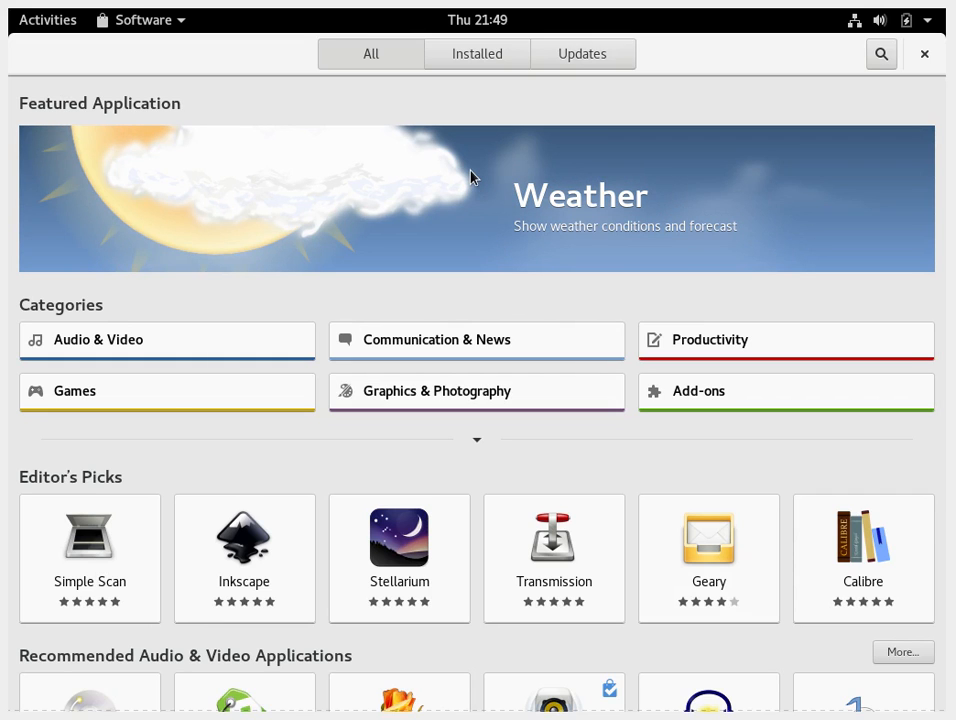
scroll(down, 3)
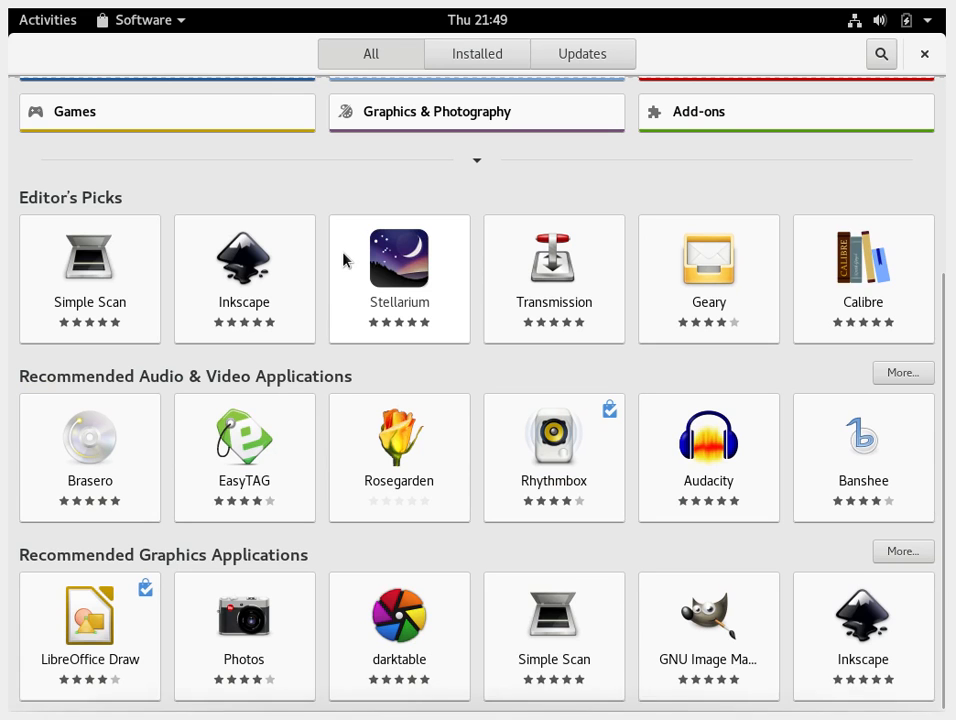
scroll(up, 3)
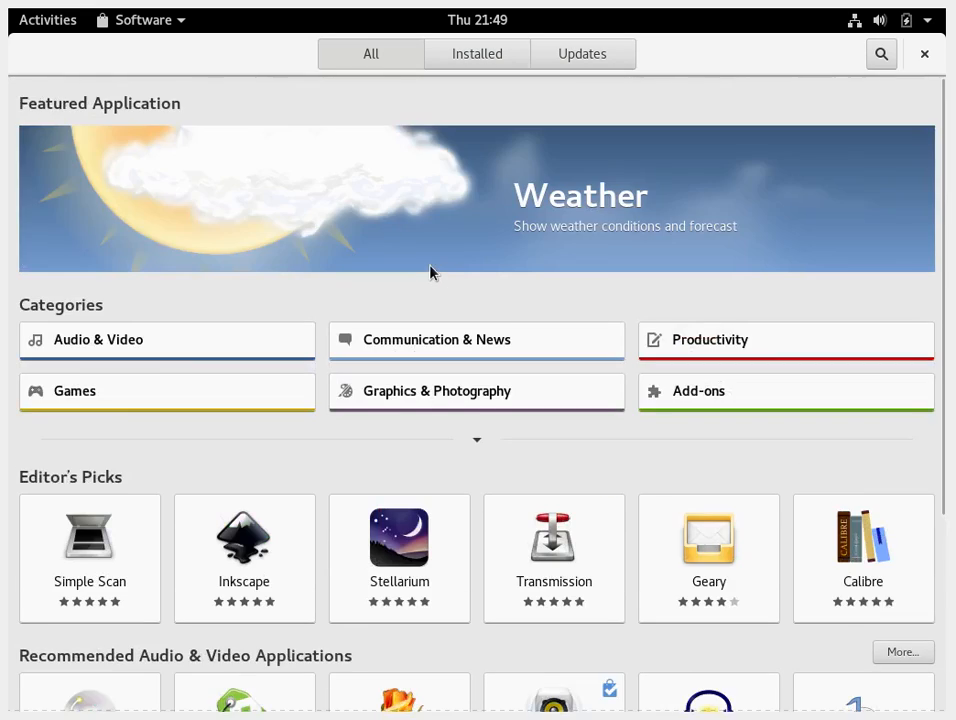
scroll(down, 3)
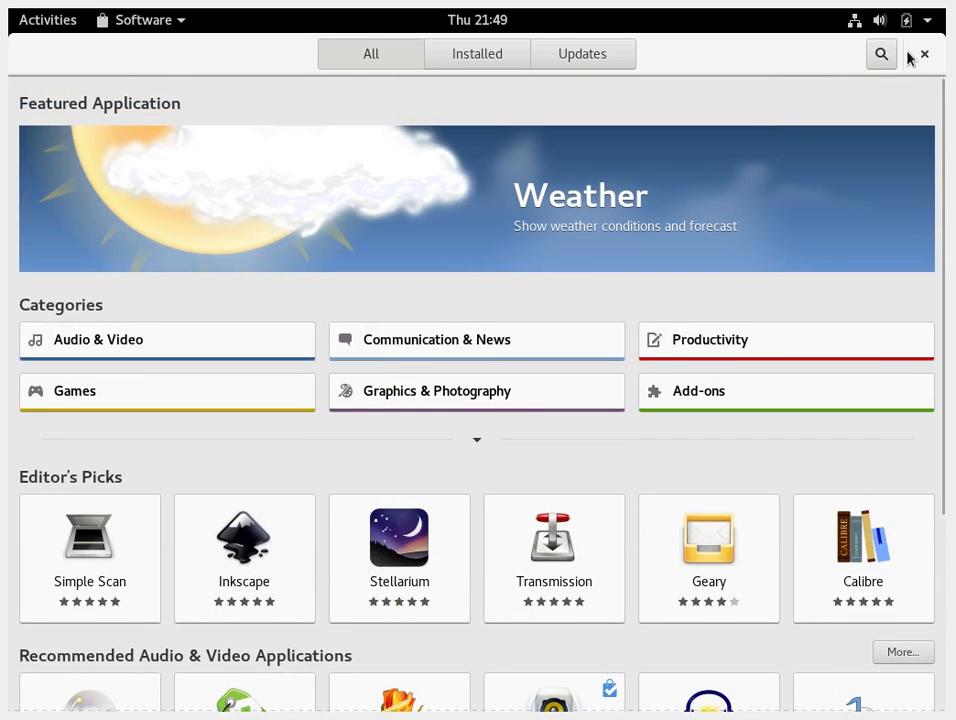
Search the store for 'tweak tool' to find GNOME Tweak Tool, then close Software
click(880, 54)
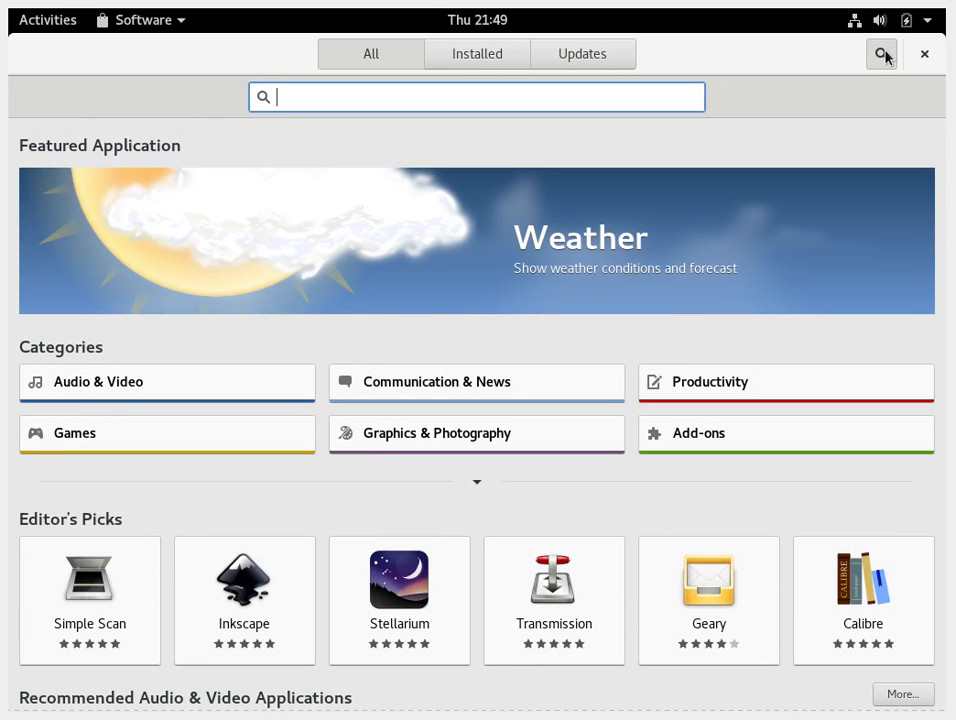
text(tweak to)
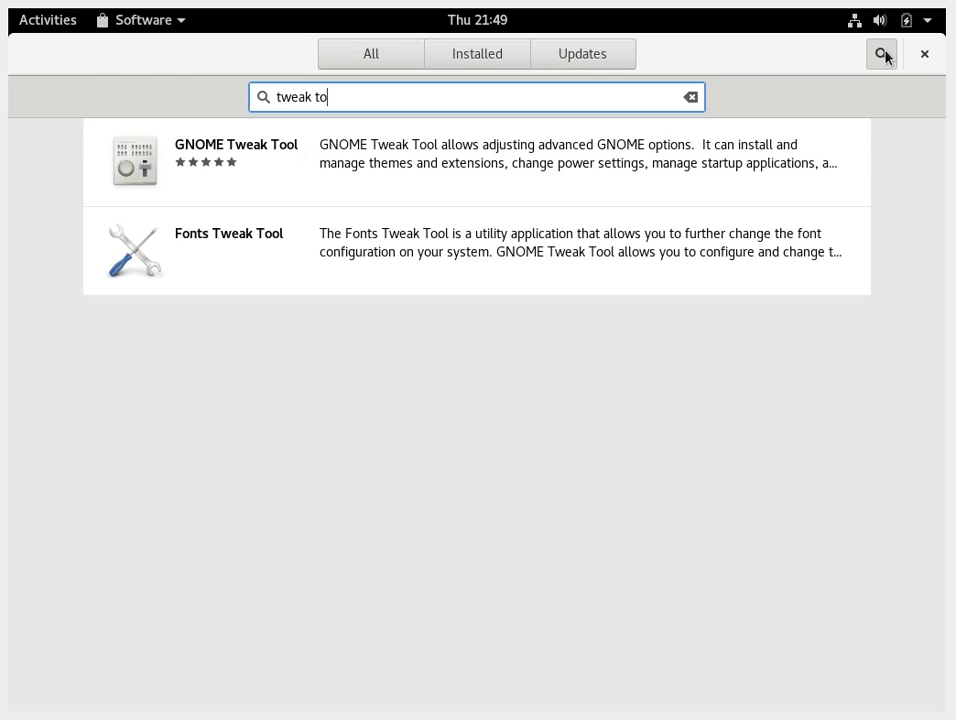
click(236, 160)
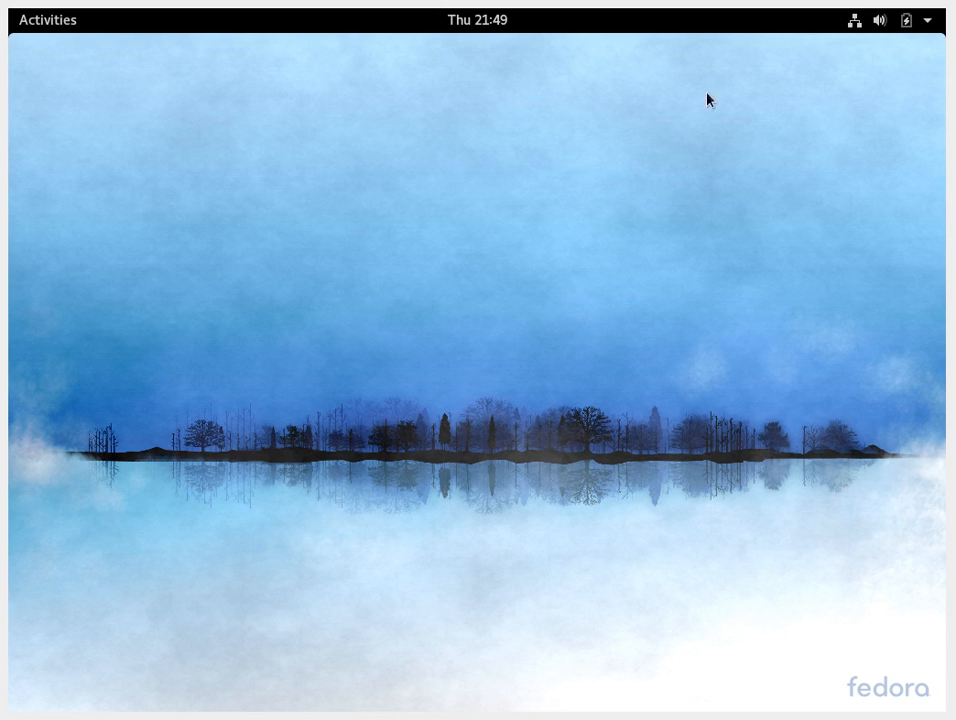
mouse_move(304, 192)
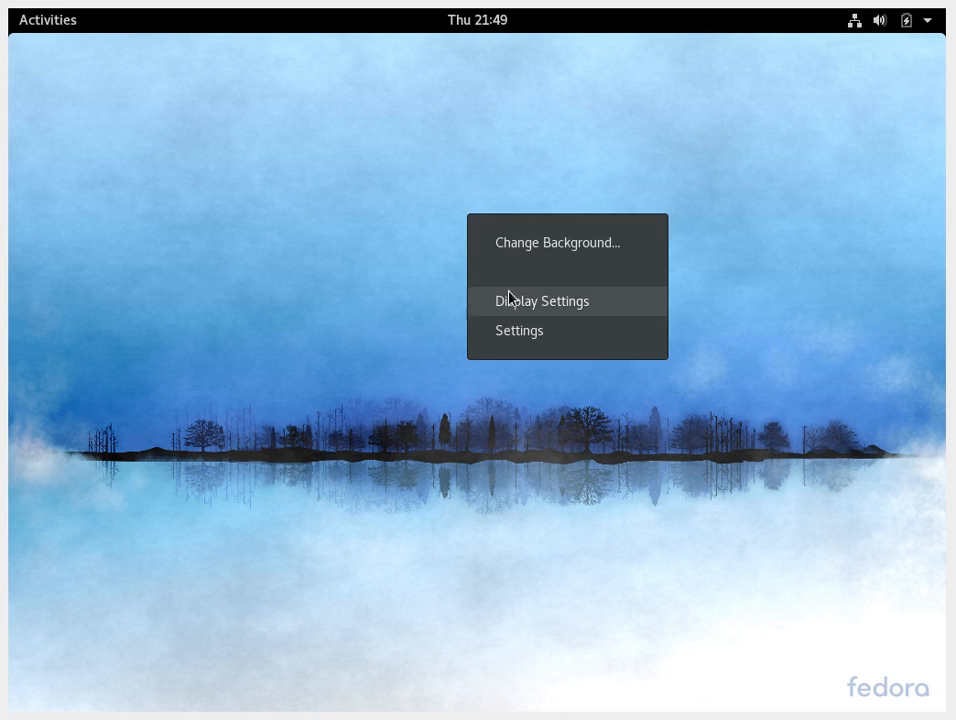
Search the Activities overview for 'ter' to find the Terminal
click(48, 20)
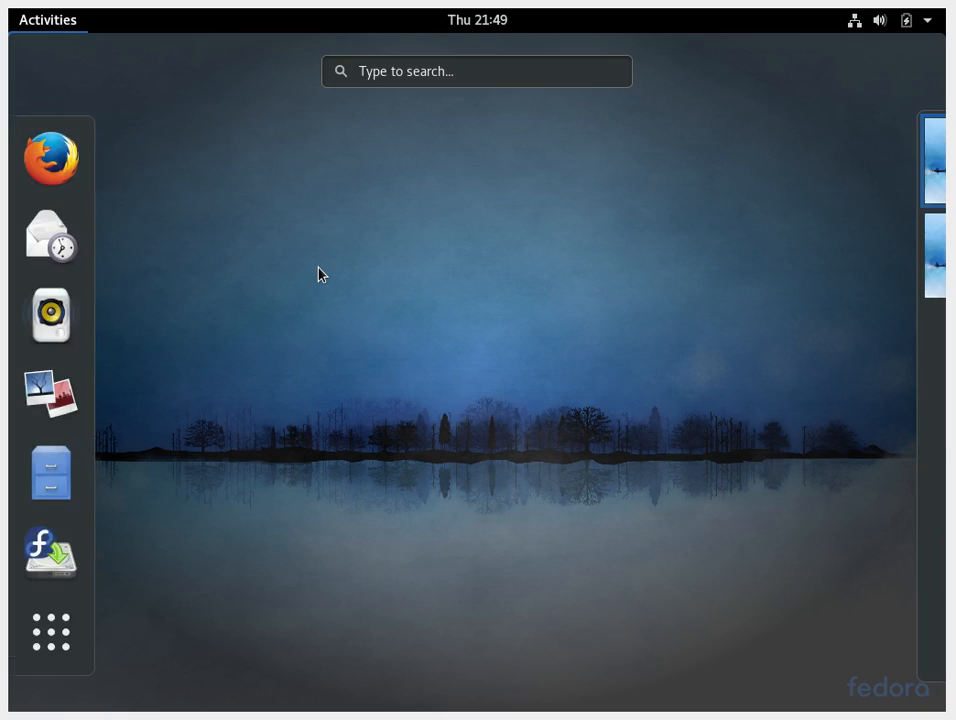
text(ter)
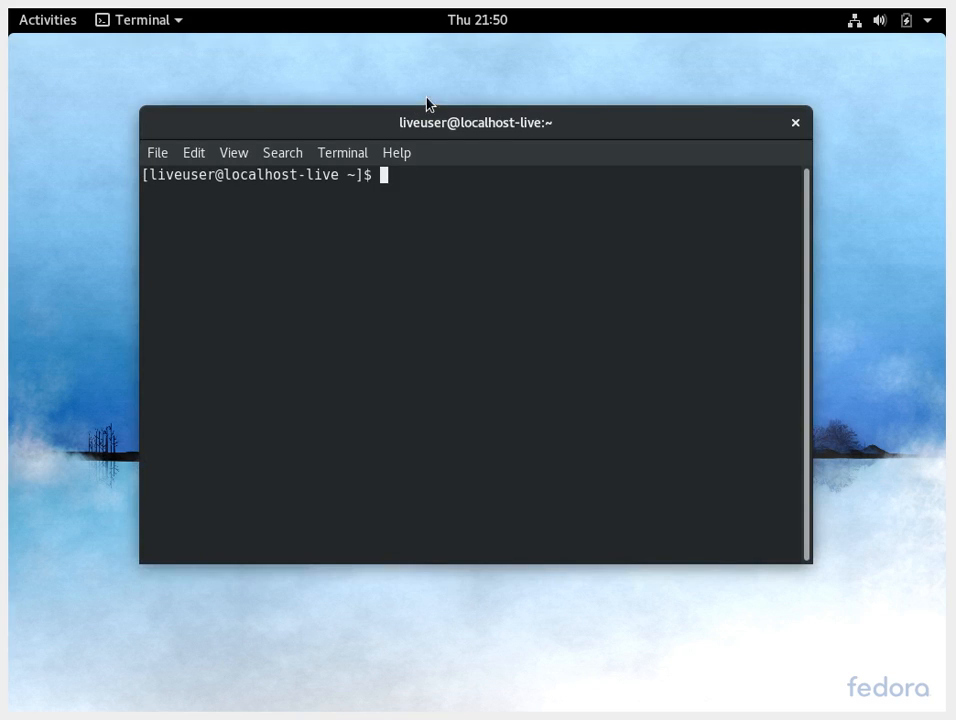
Reposition the Terminal and run 'gcc --version', showing GCC 7.1.1 (Red Hat 7.1.1-3)
drag(476, 122, 440, 184)
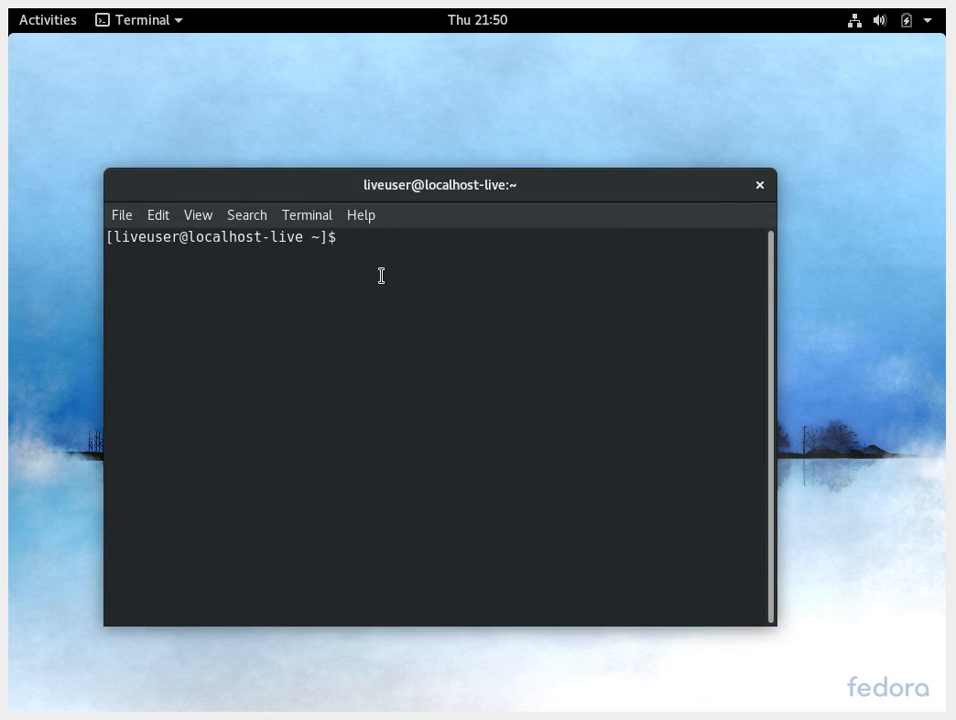
text(gcc --ve)
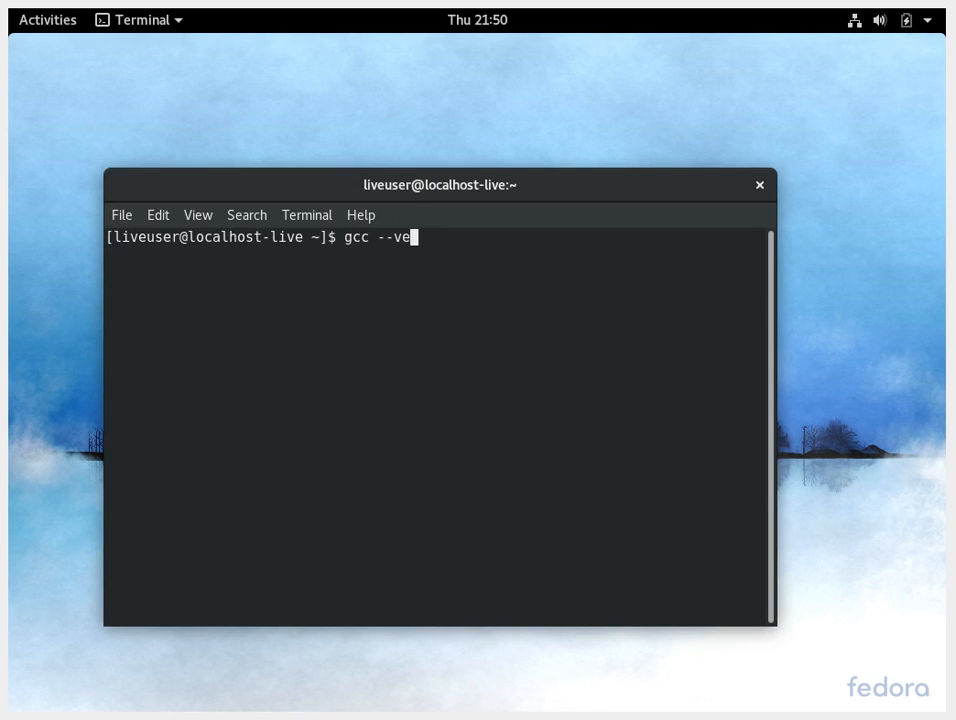
text(rsion)
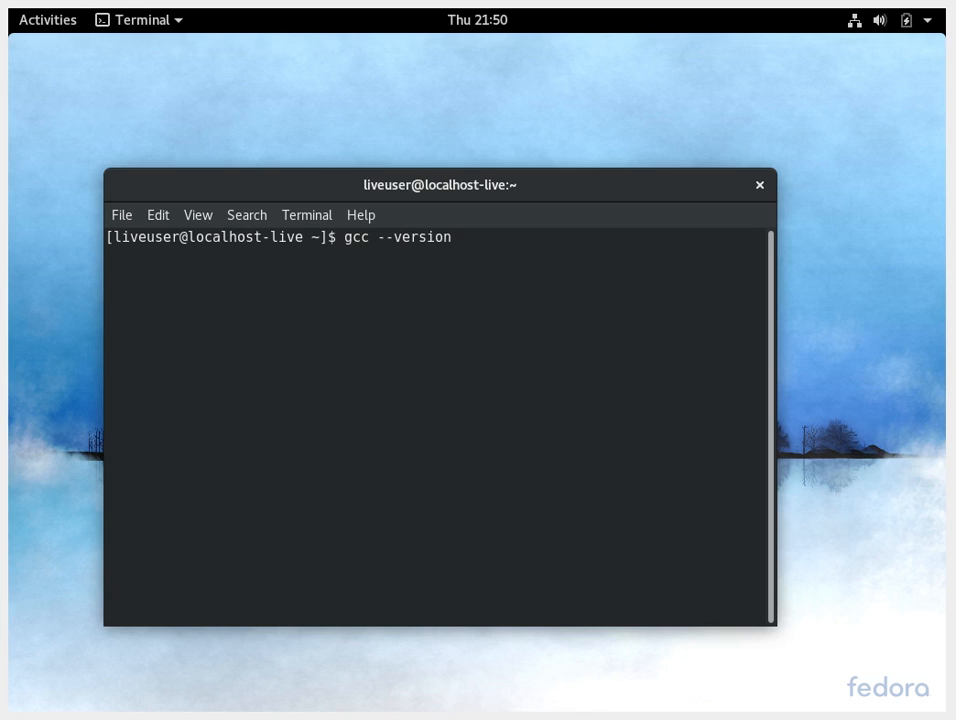
key(Return)
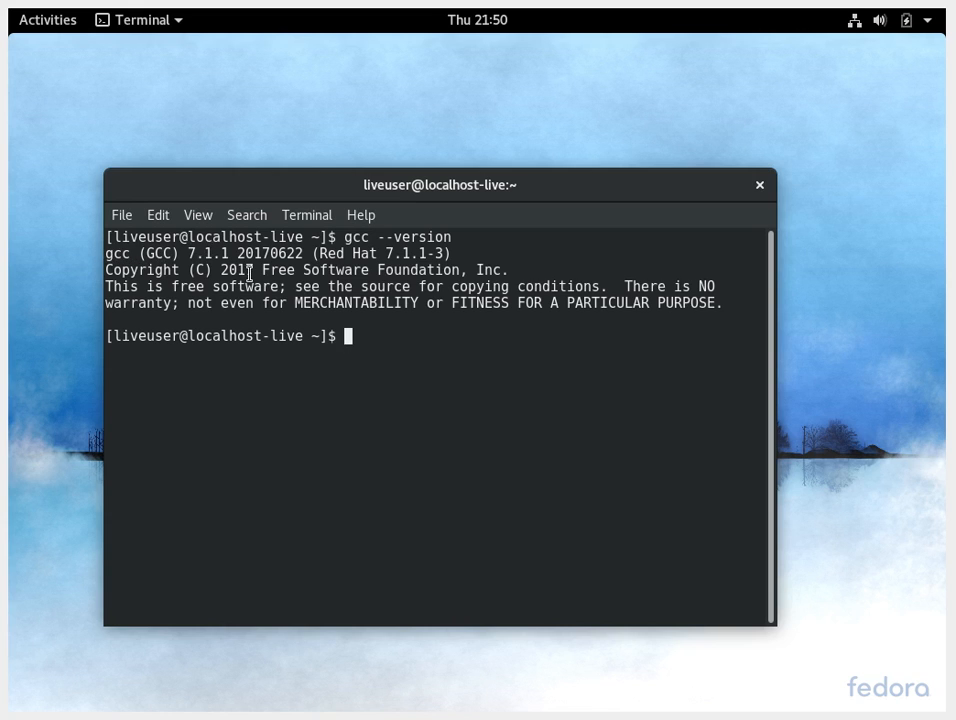
double_click(274, 252)
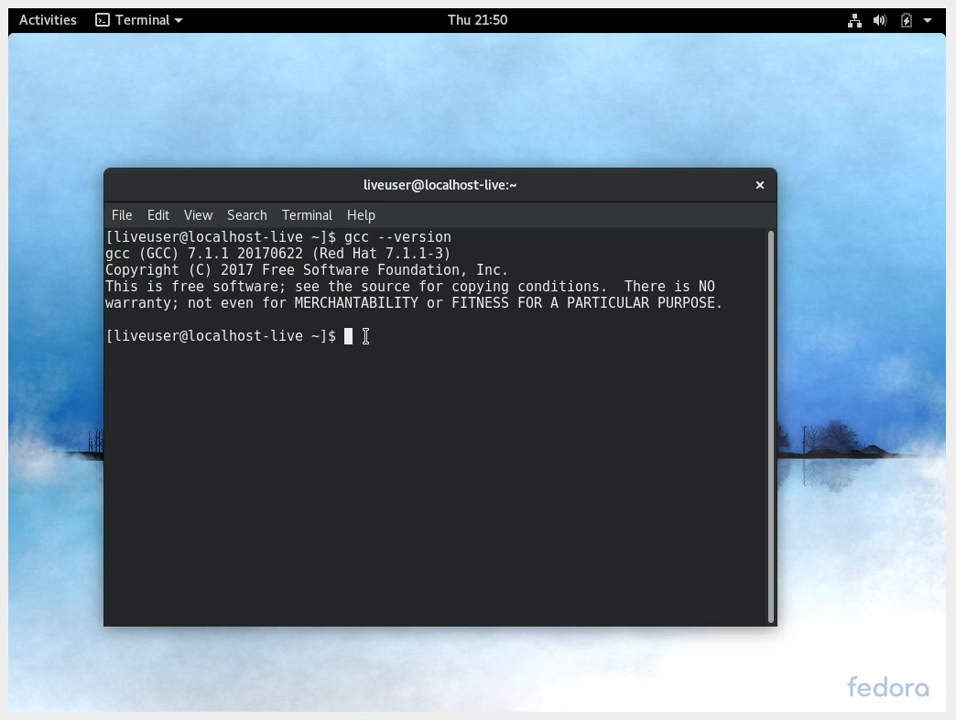
Run python (2.7.13) and exit, then python3 (3.6.1) and exit
text(python)
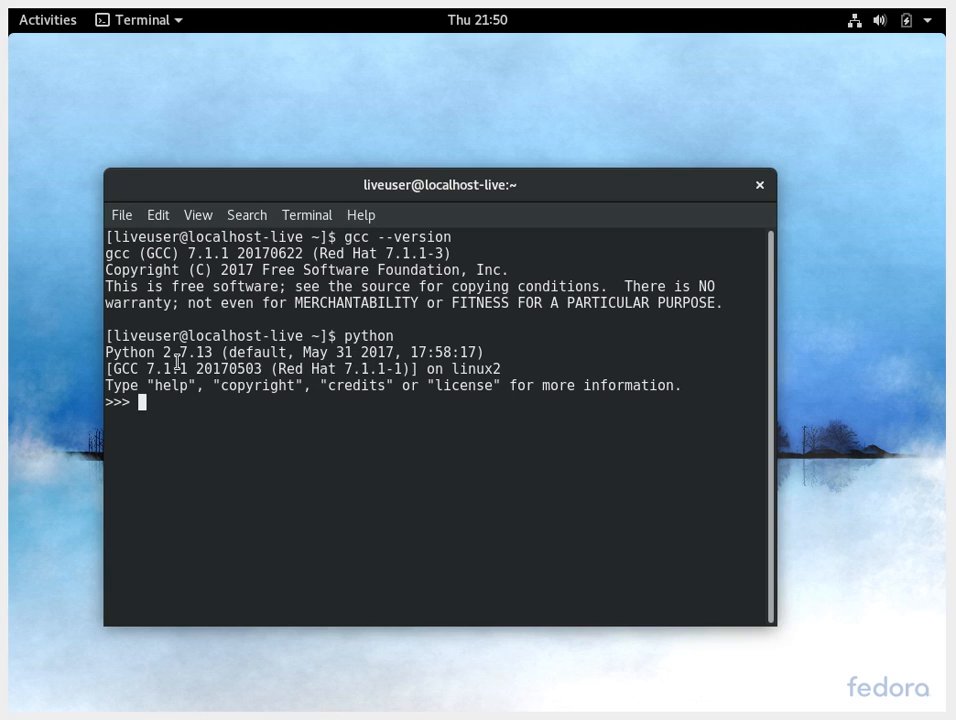
double_click(228, 368)
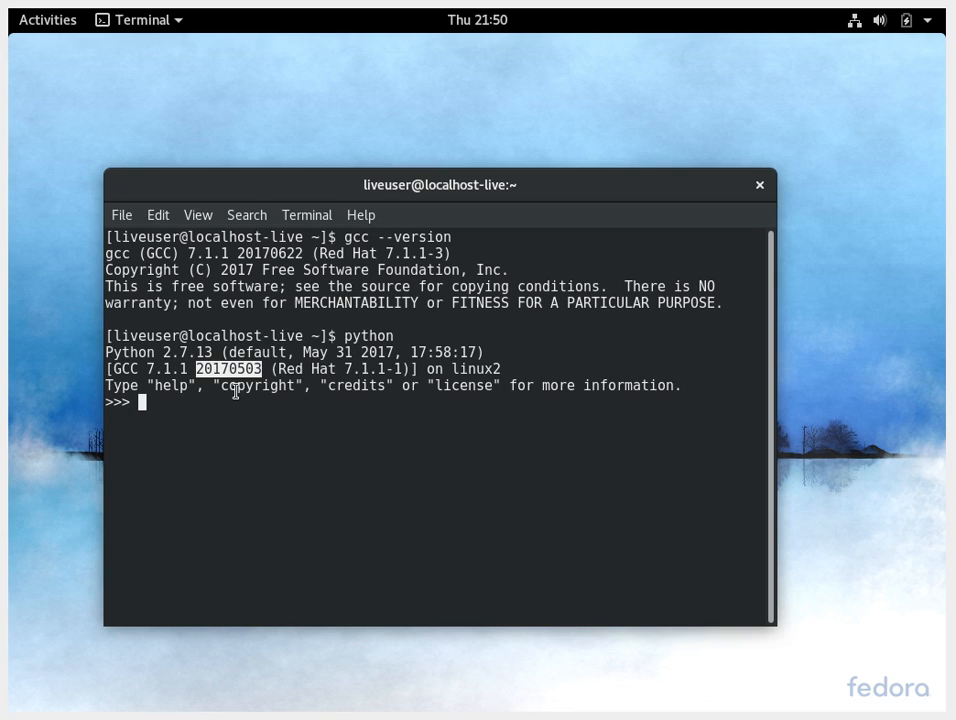
text(exit()
text(python3)
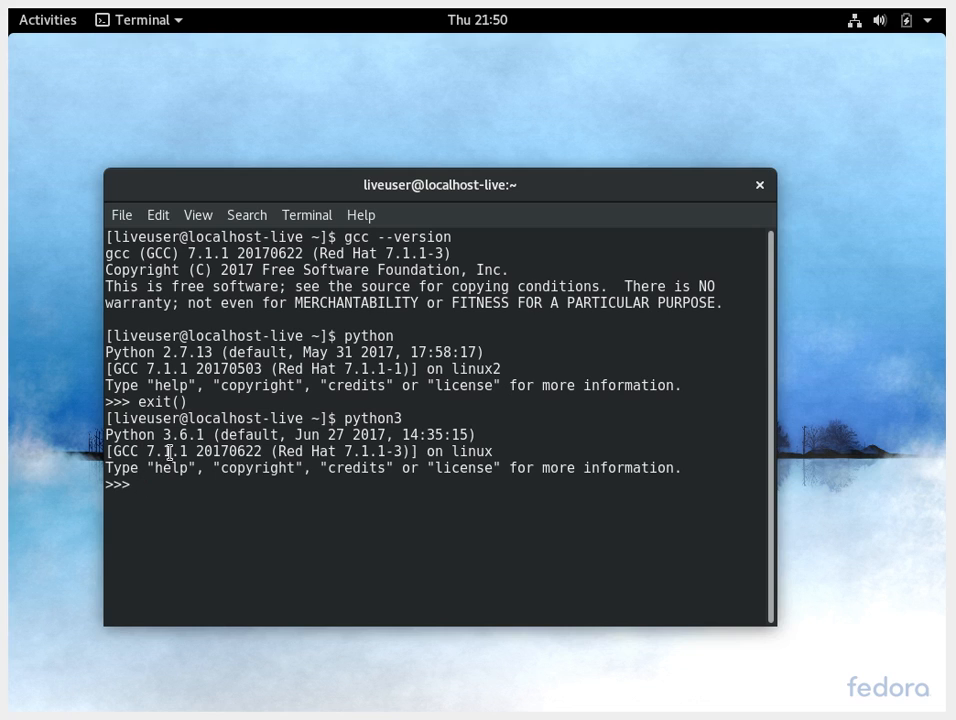
mouse_move(328, 434)
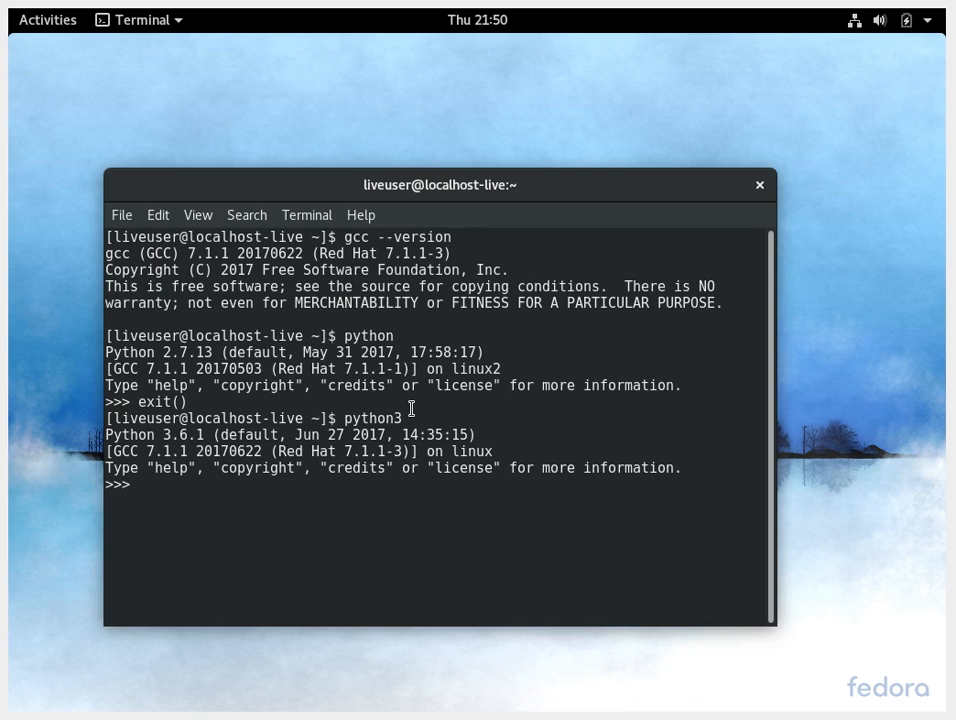
text(e)
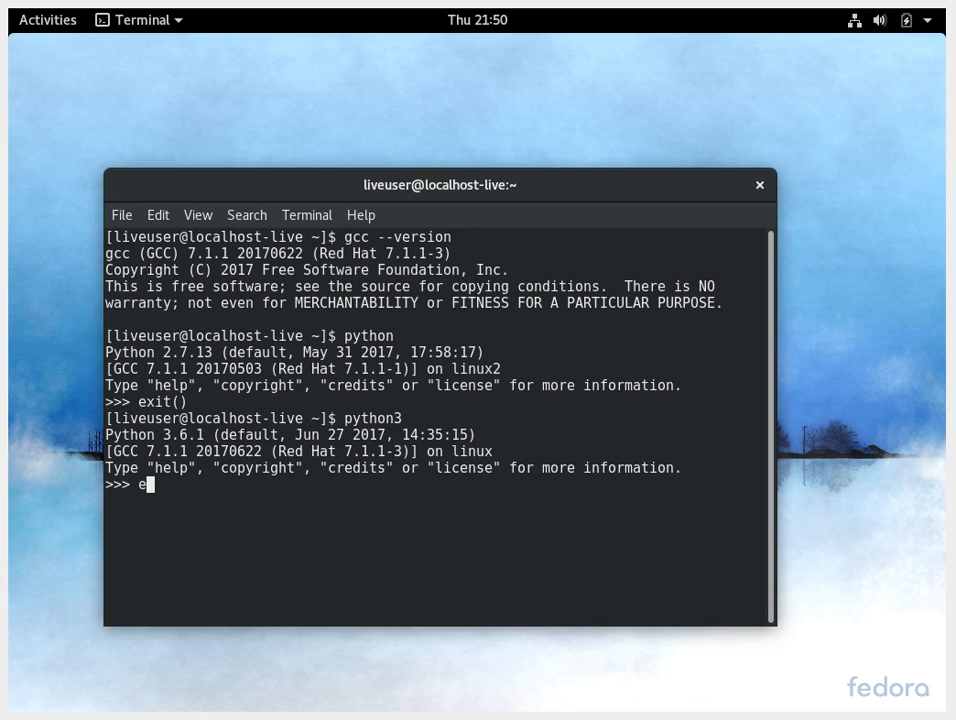
text(xit())
text(libr)
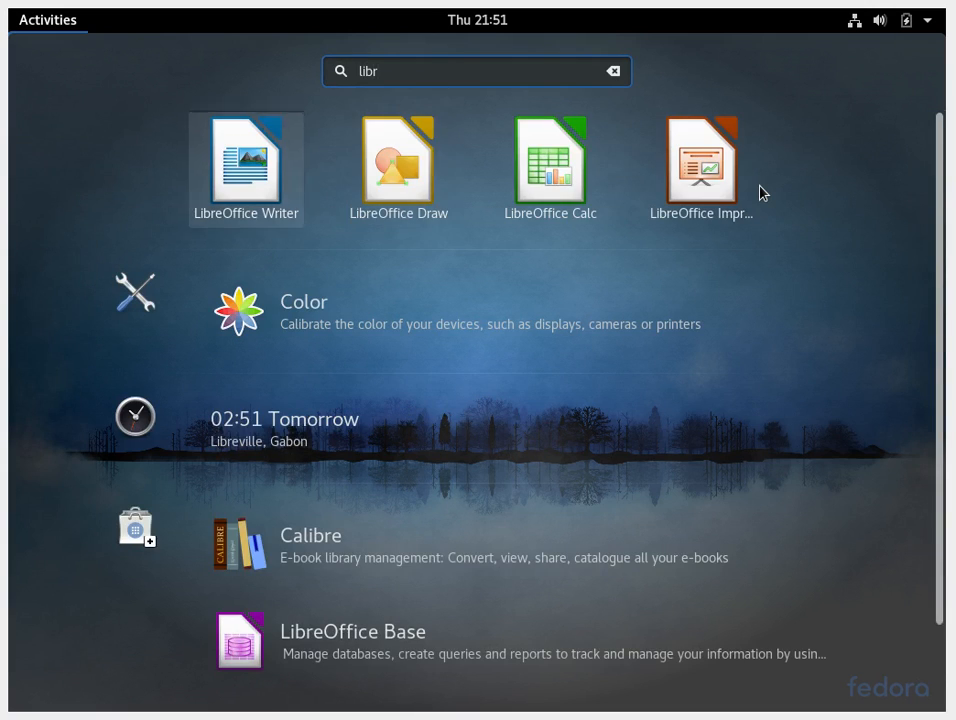
Launch LibreOffice Writer from the 'libr' search results
click(246, 160)
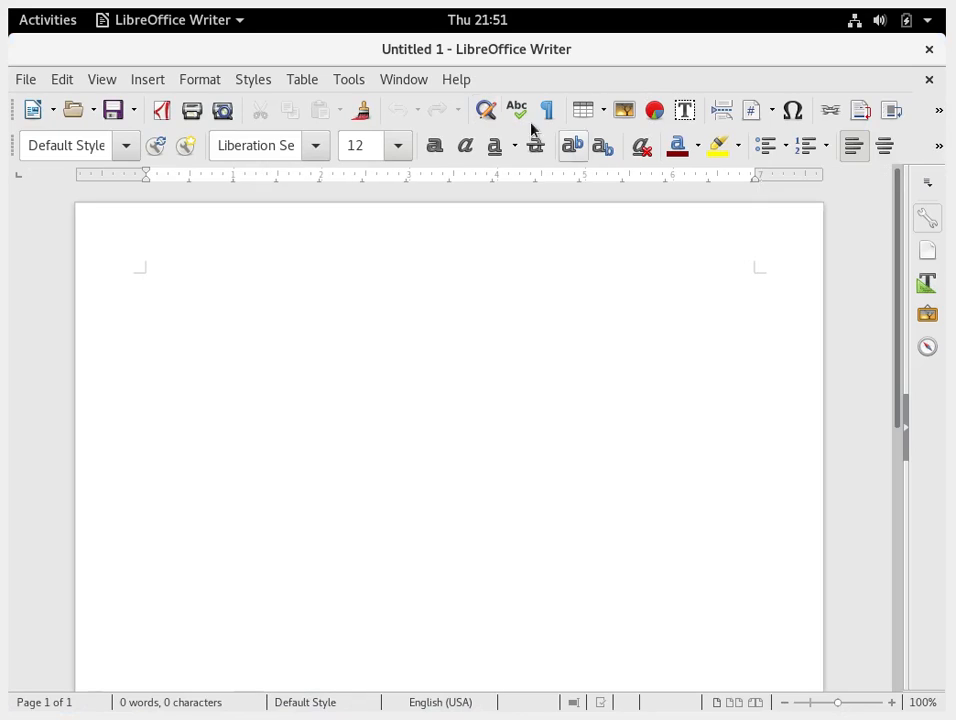
View Help > About LibreOffice showing version 5.3.4.1, twice, dismissing it each time
click(456, 80)
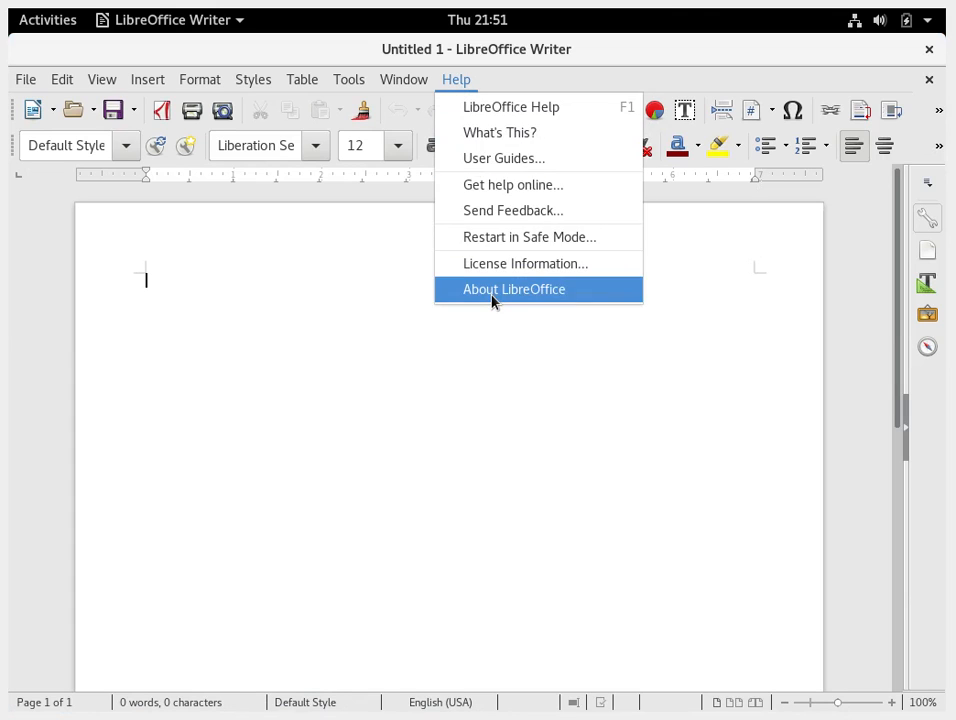
click(512, 288)
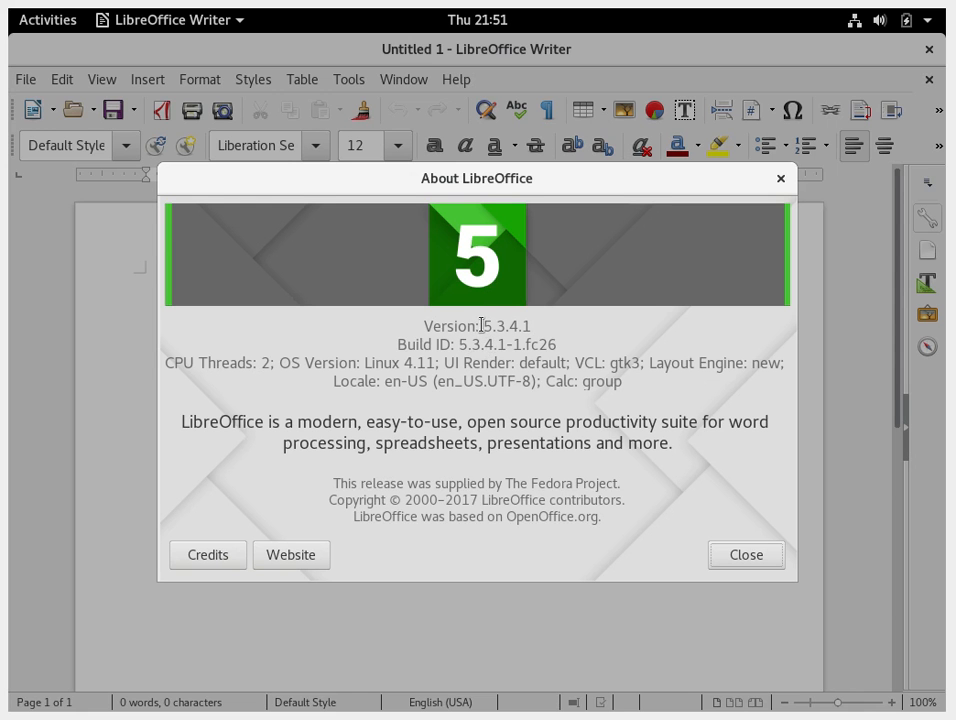
mouse_move(610, 340)
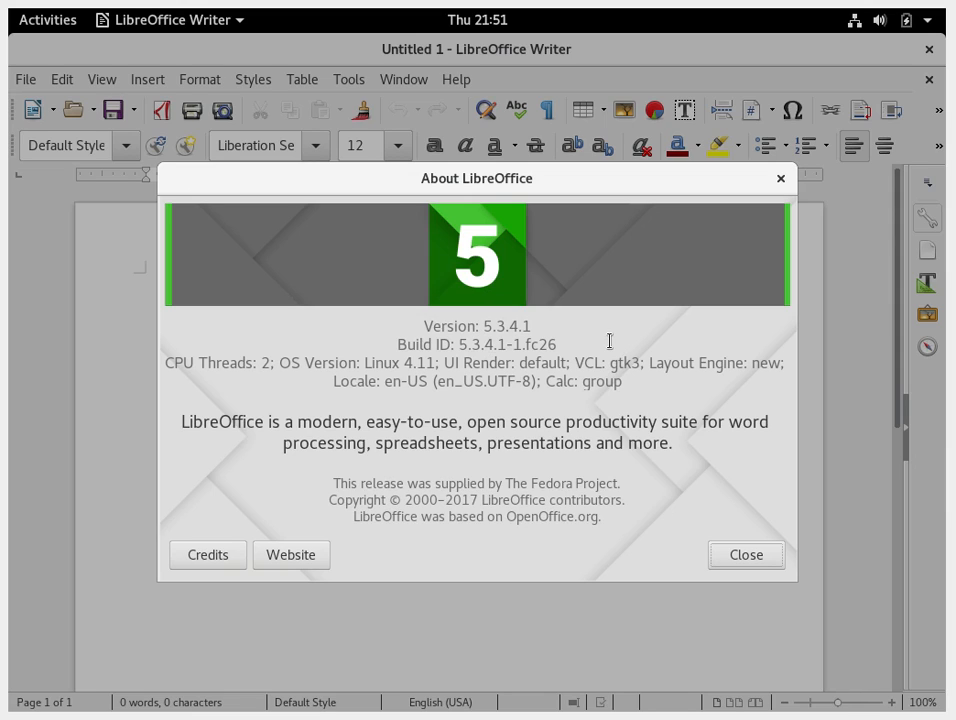
mouse_move(608, 340)
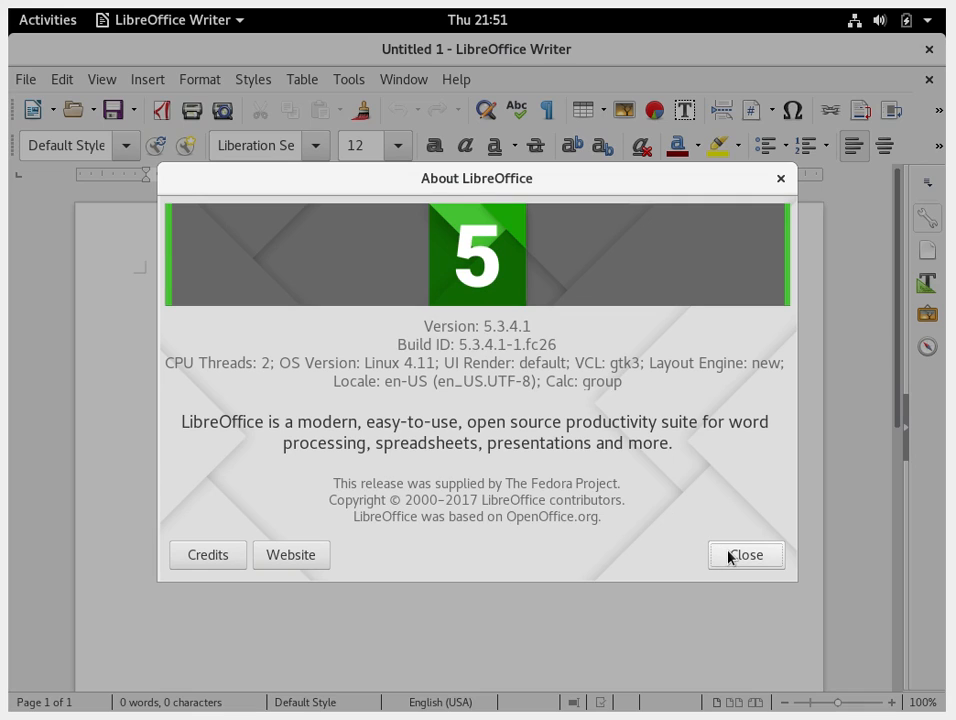
click(744, 554)
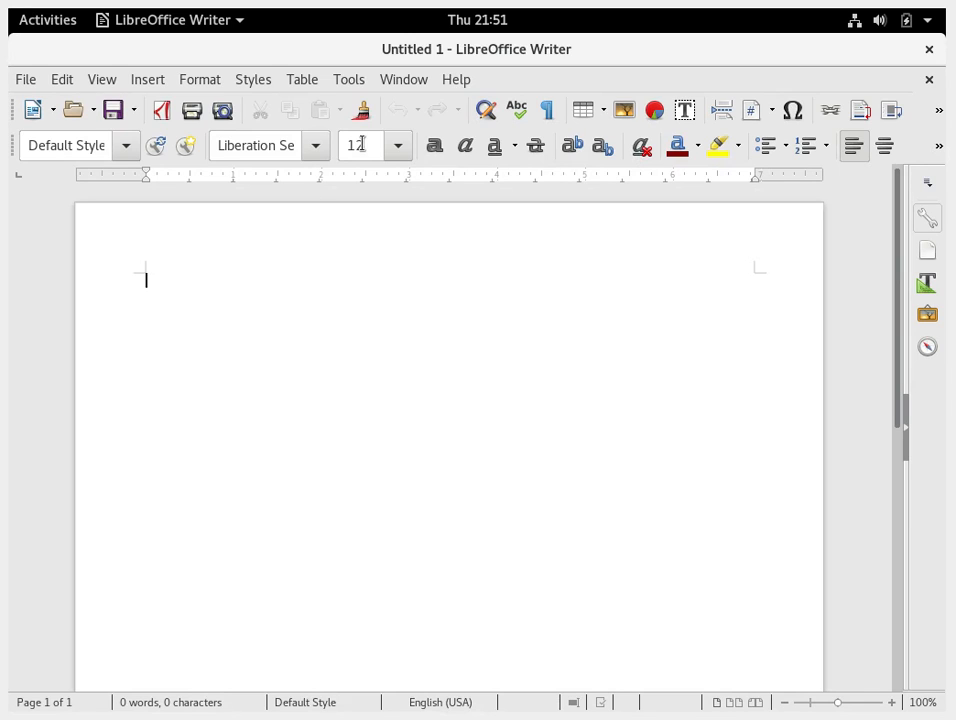
click(456, 80)
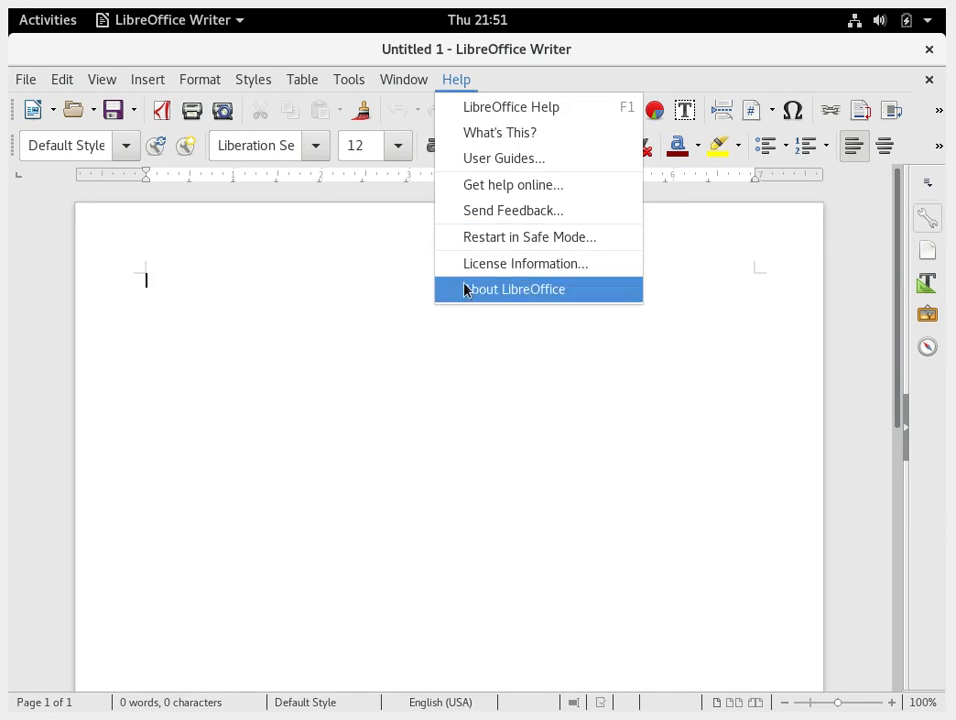
click(516, 288)
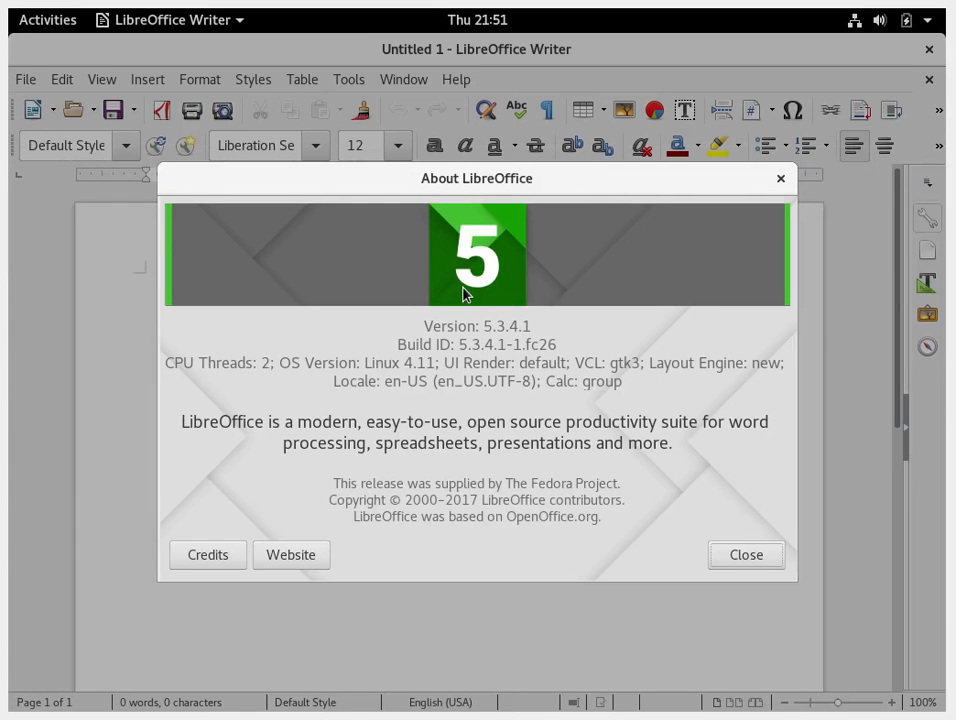
mouse_move(464, 490)
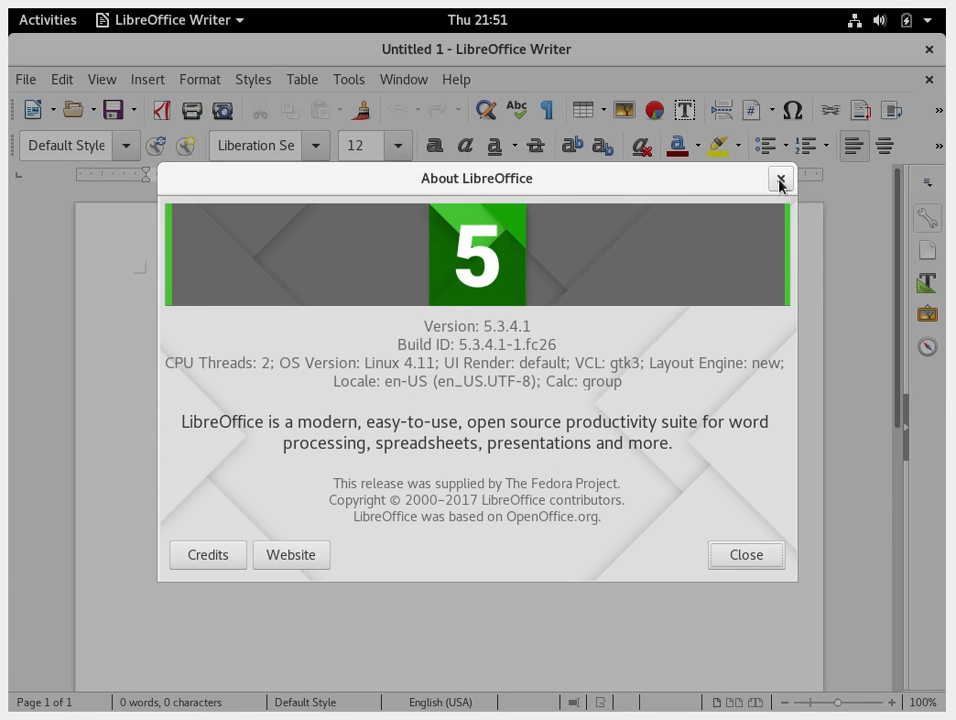
click(780, 180)
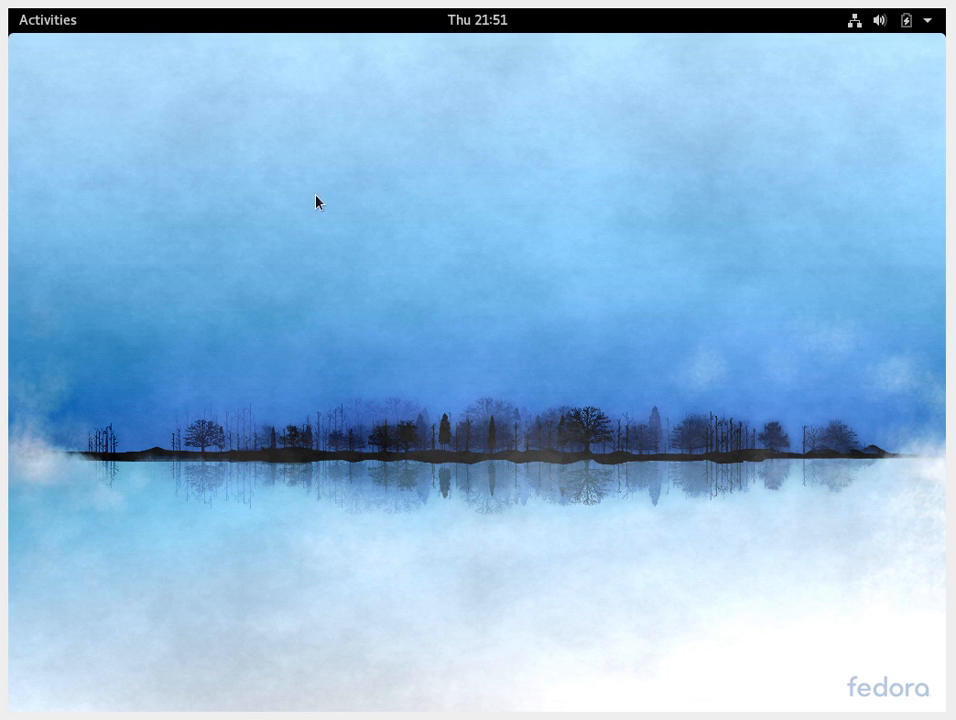
mouse_move(188, 192)
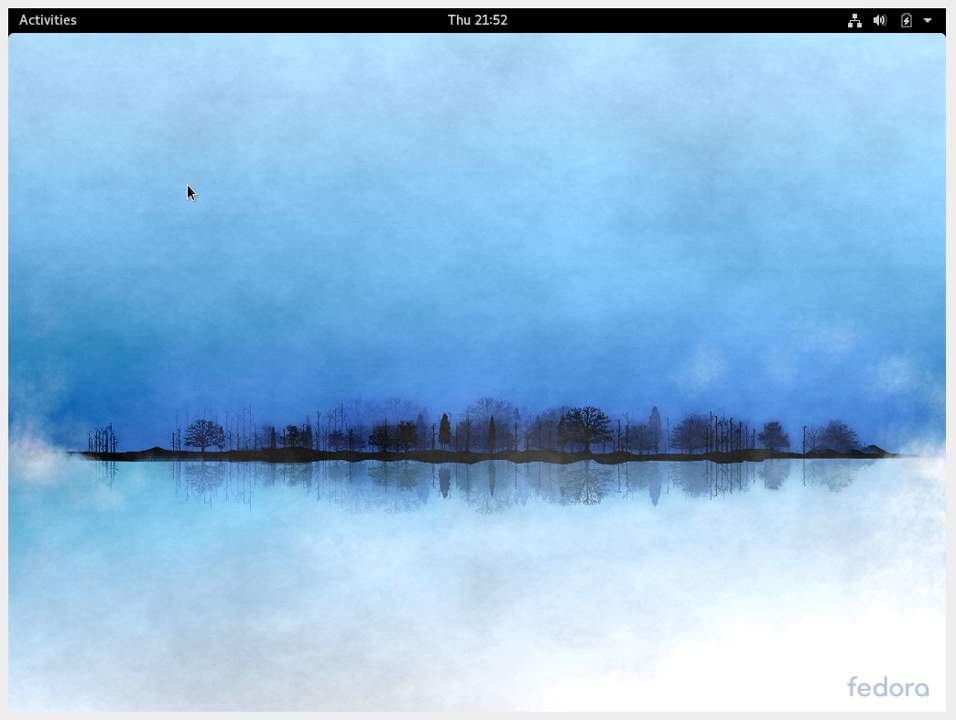
mouse_move(912, 32)
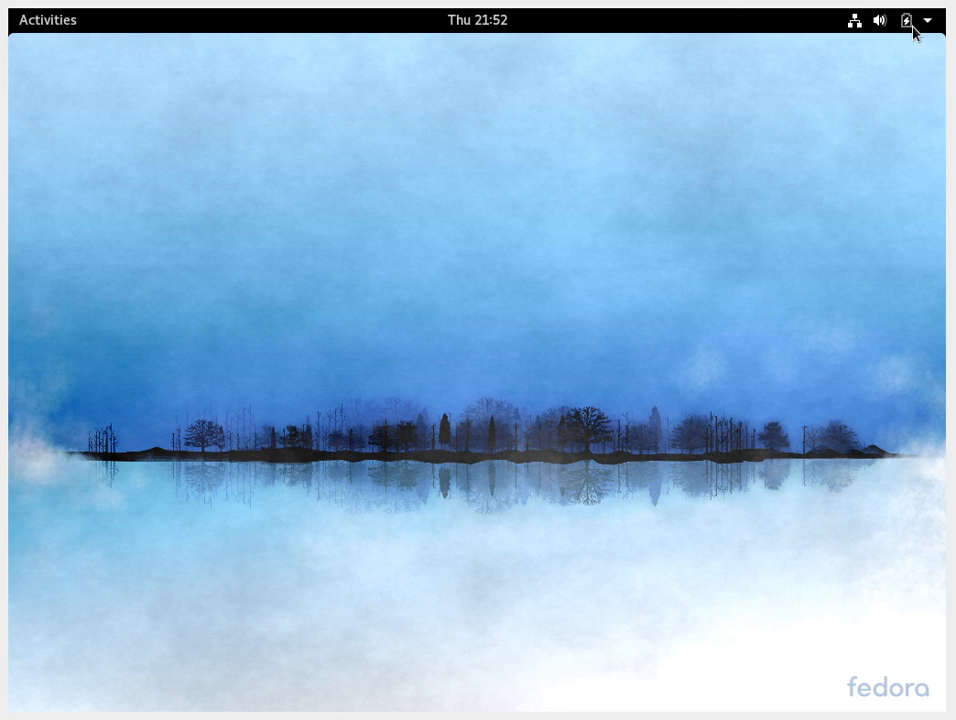
Search Activities for 'dis' to list the Displays settings
text(disp)
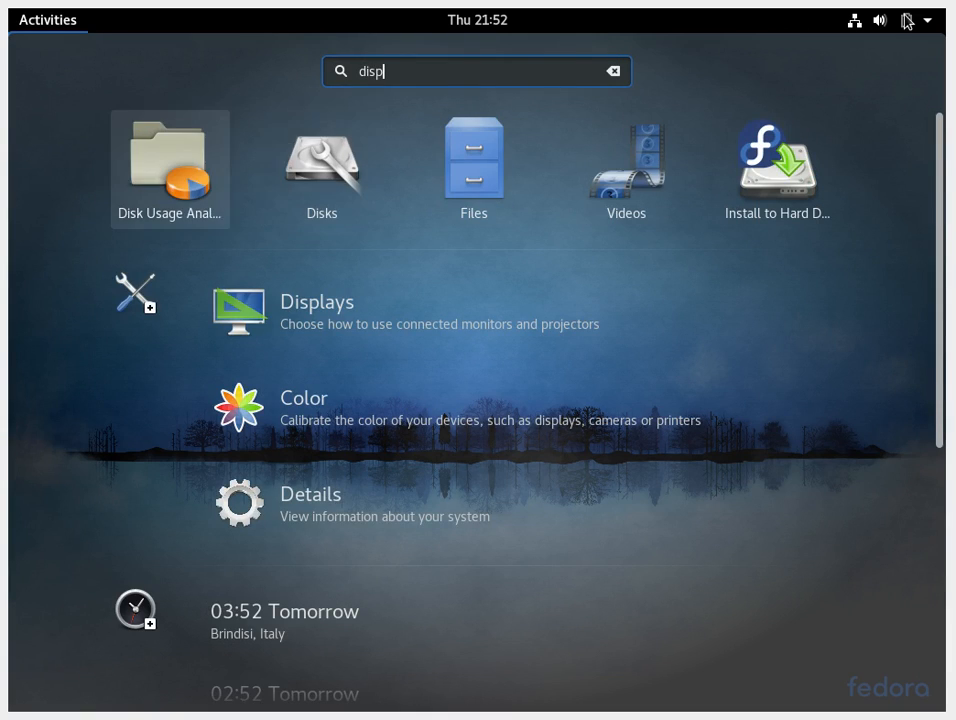
In Displays settings, switch Night Light on so its row reads On
click(316, 300)
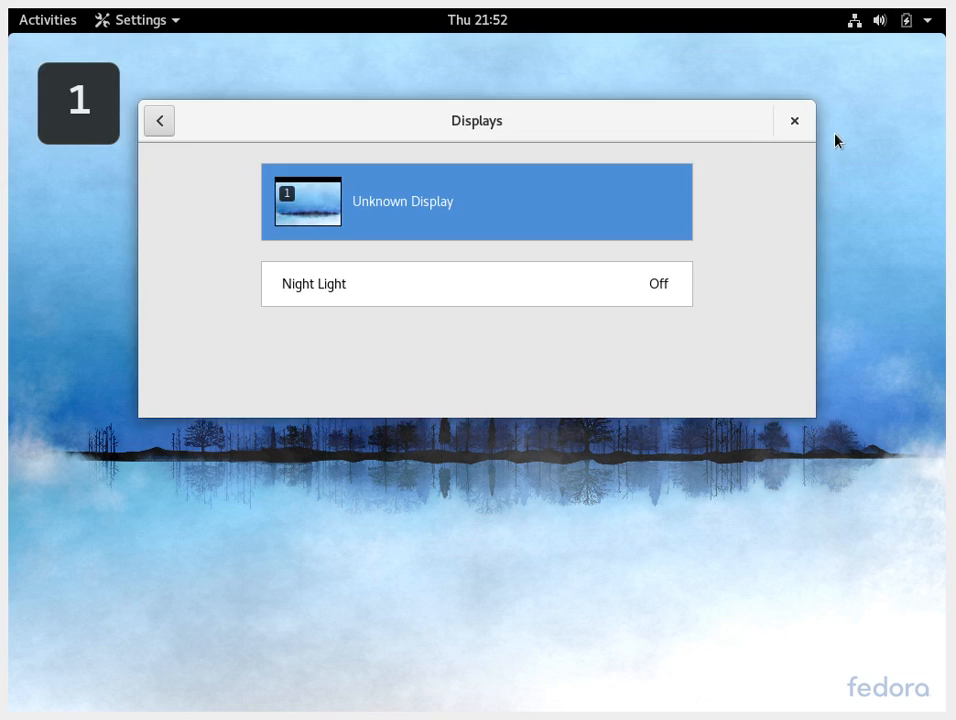
click(476, 284)
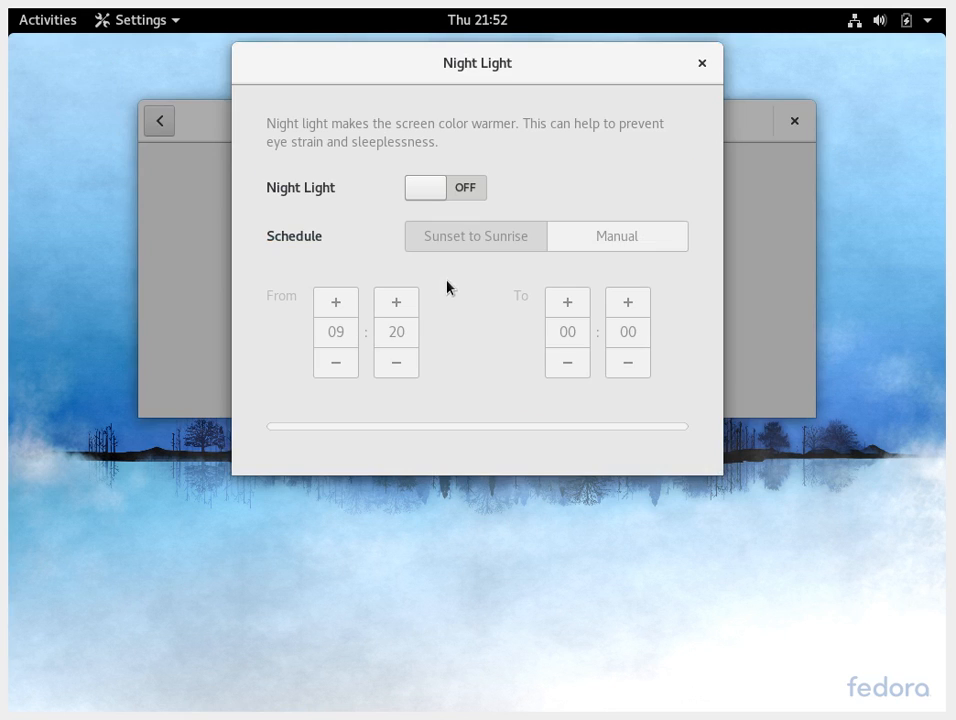
click(444, 188)
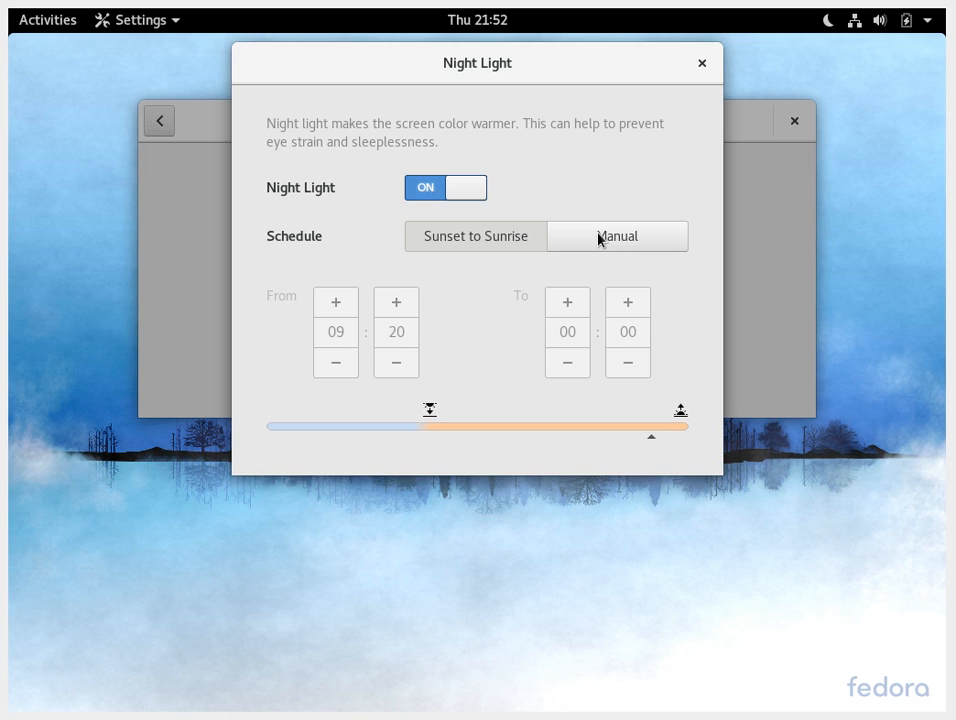
mouse_move(528, 162)
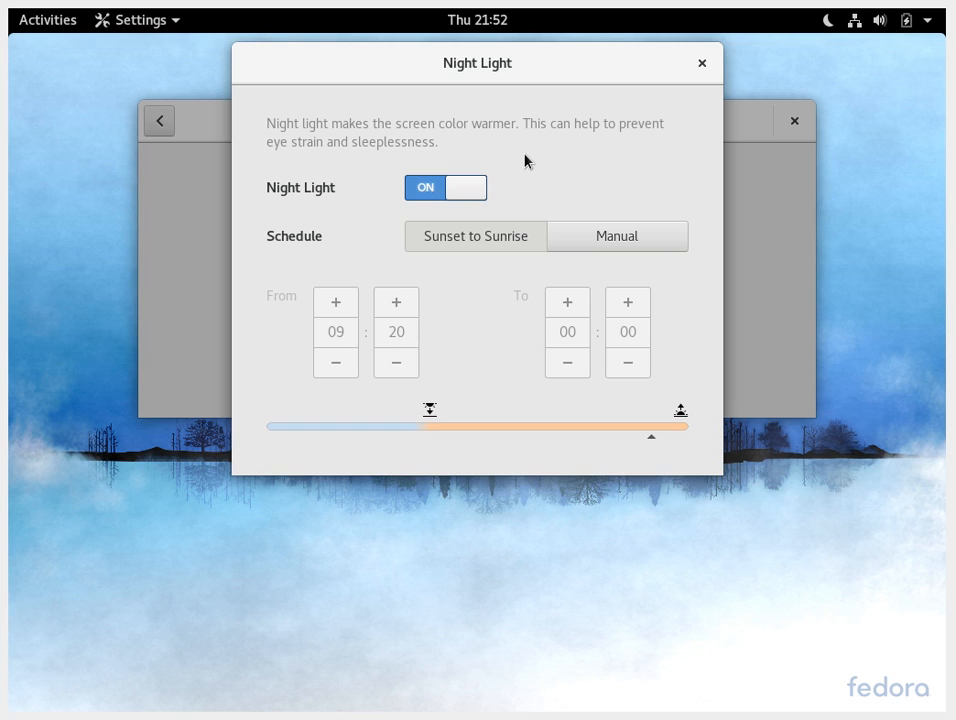
mouse_move(474, 346)
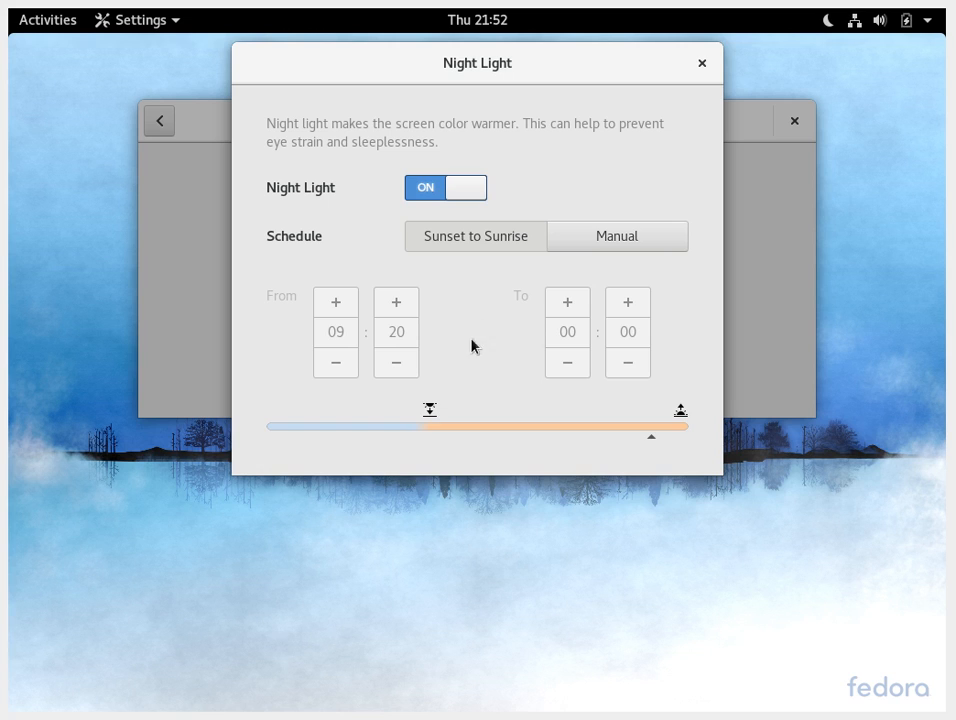
mouse_move(478, 380)
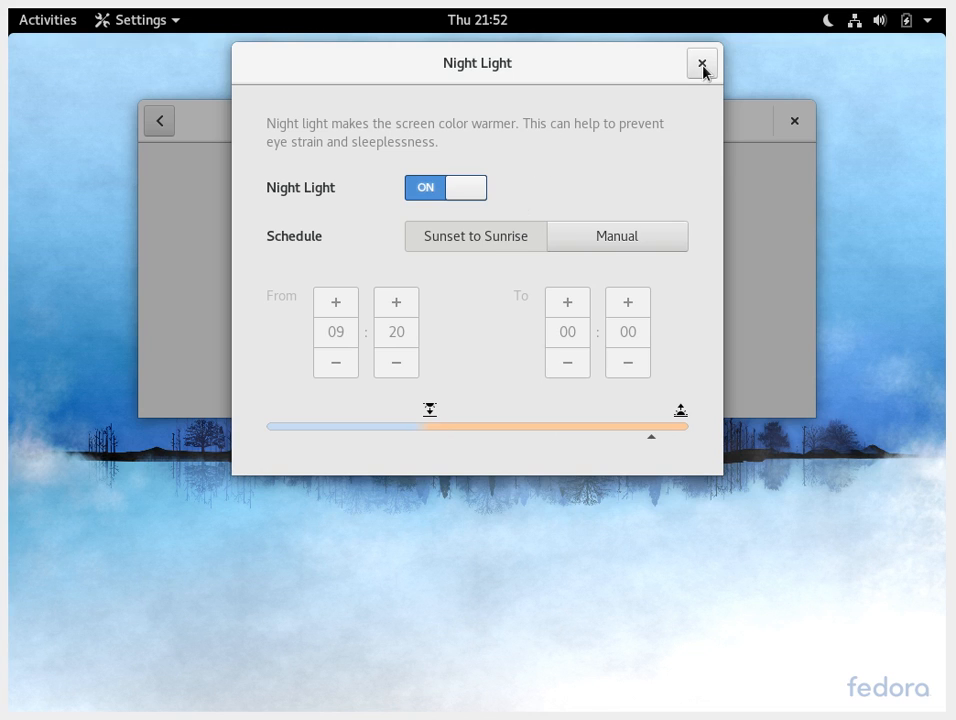
click(702, 62)
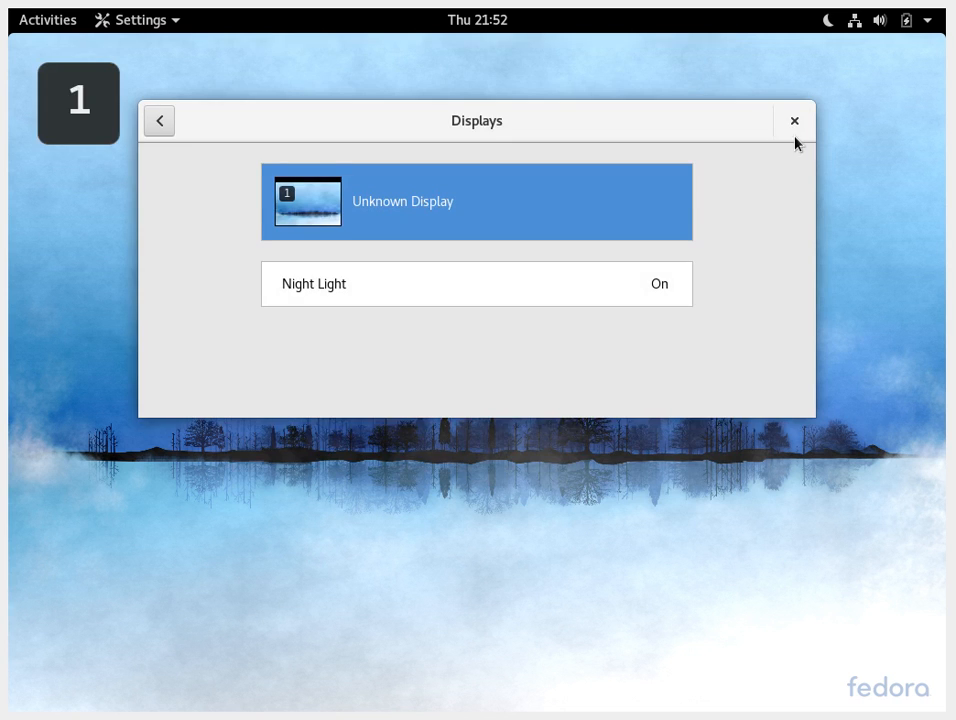
Close the Settings window, leaving the bare desktop with Night Light active
click(794, 120)
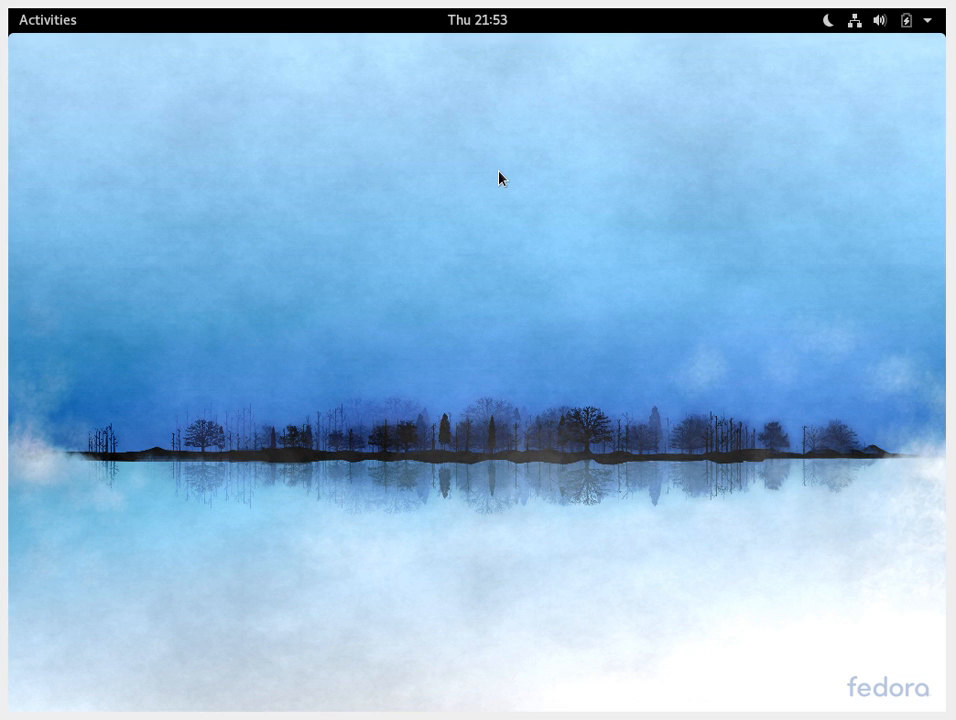
mouse_move(348, 216)
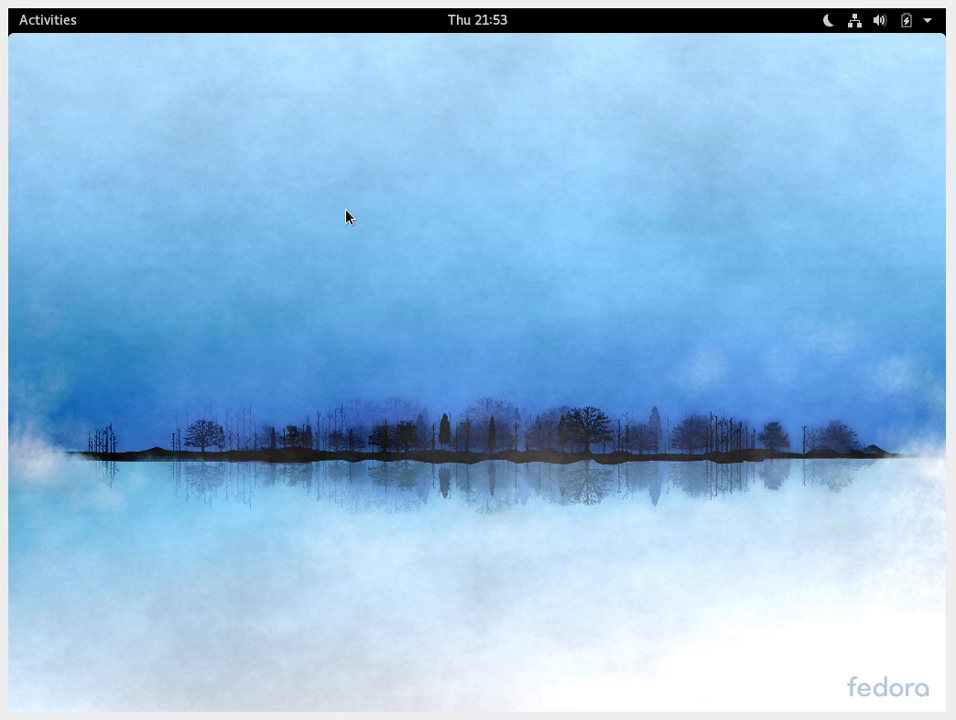
mouse_move(510, 306)
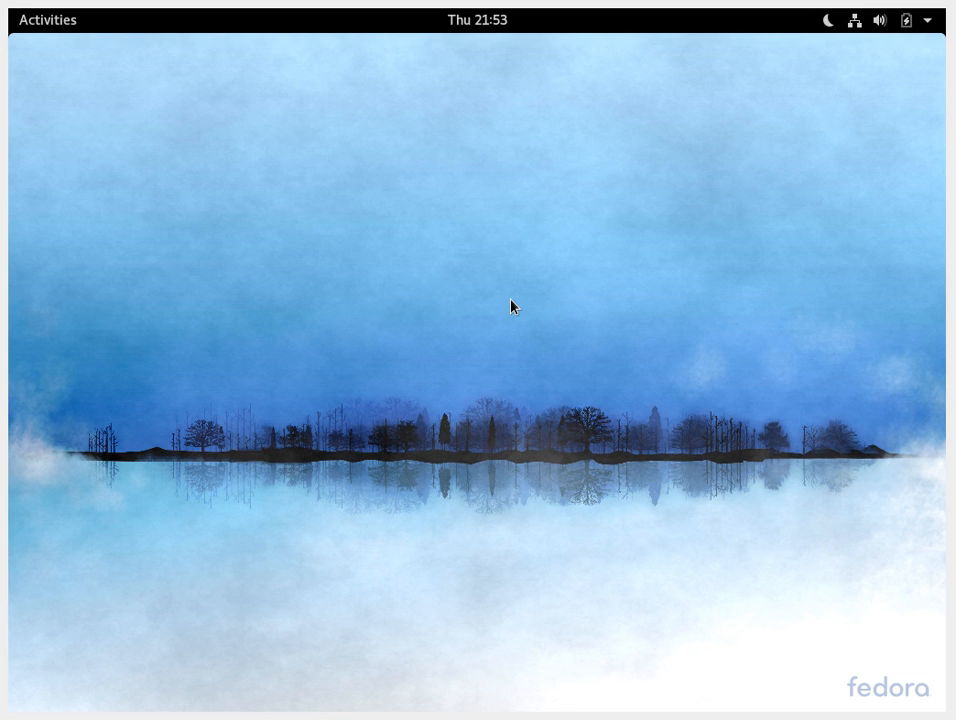
mouse_move(500, 256)
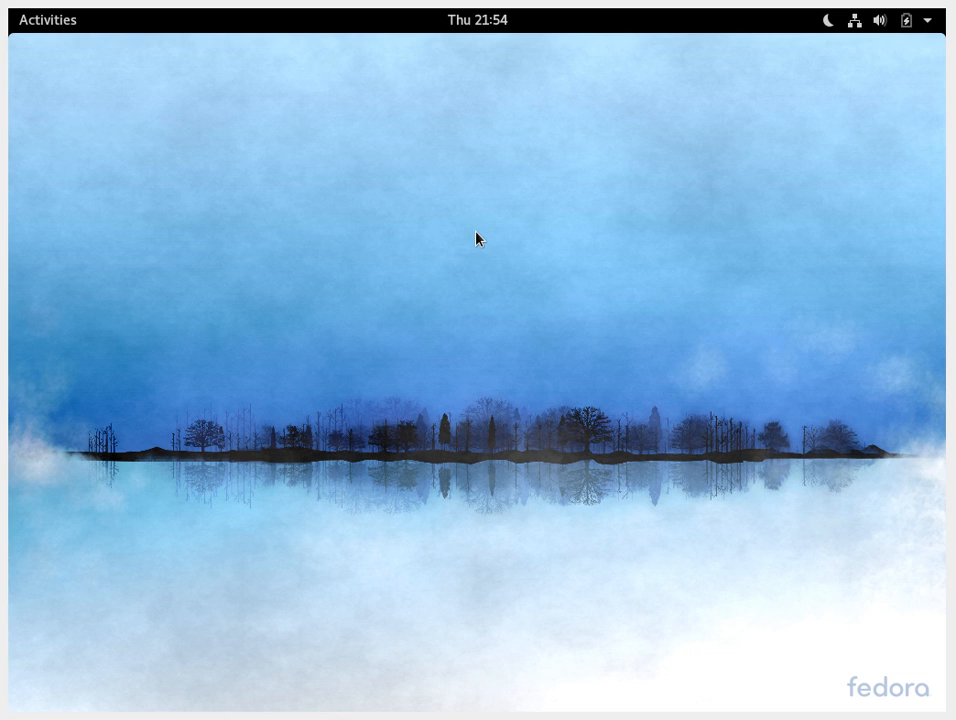
mouse_move(310, 228)
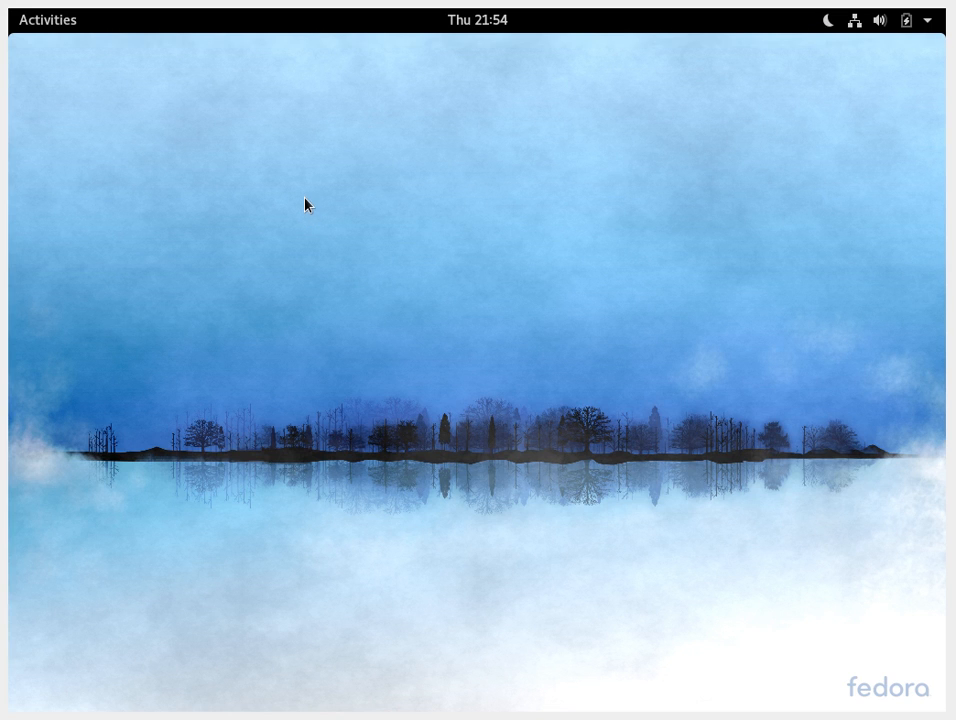
mouse_move(312, 210)
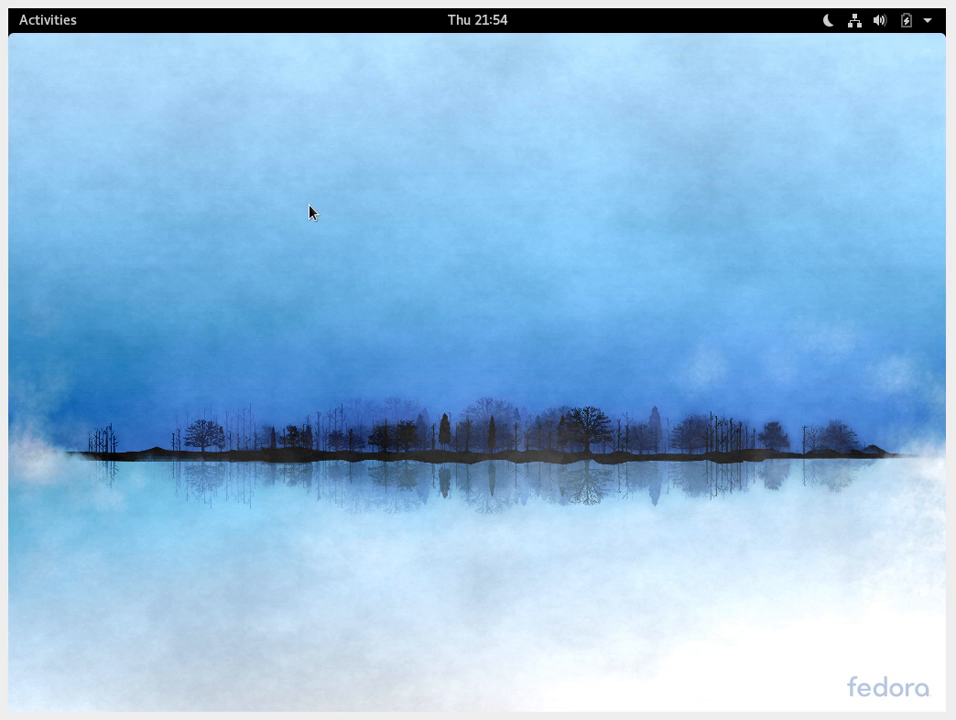